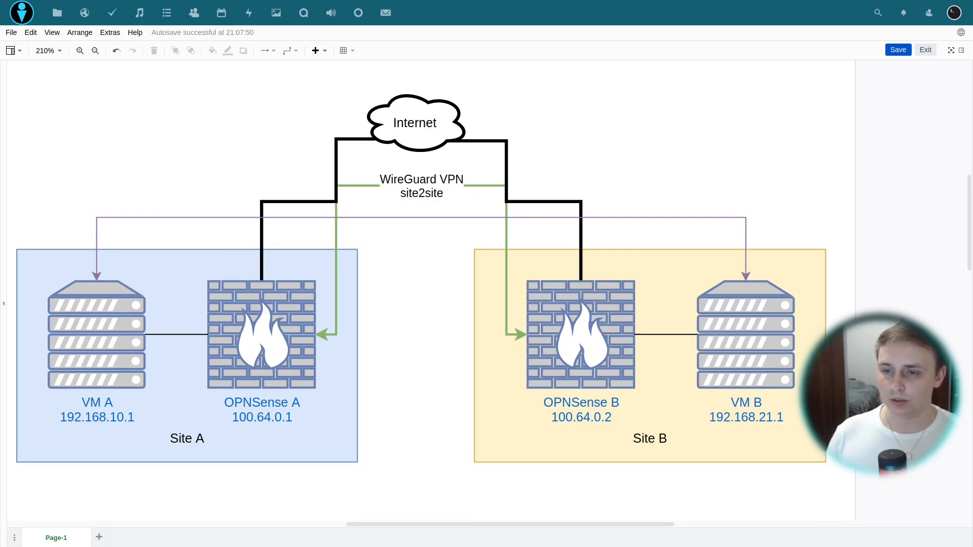
{"action": "mouse_move", "coordinate": [42, 475]}
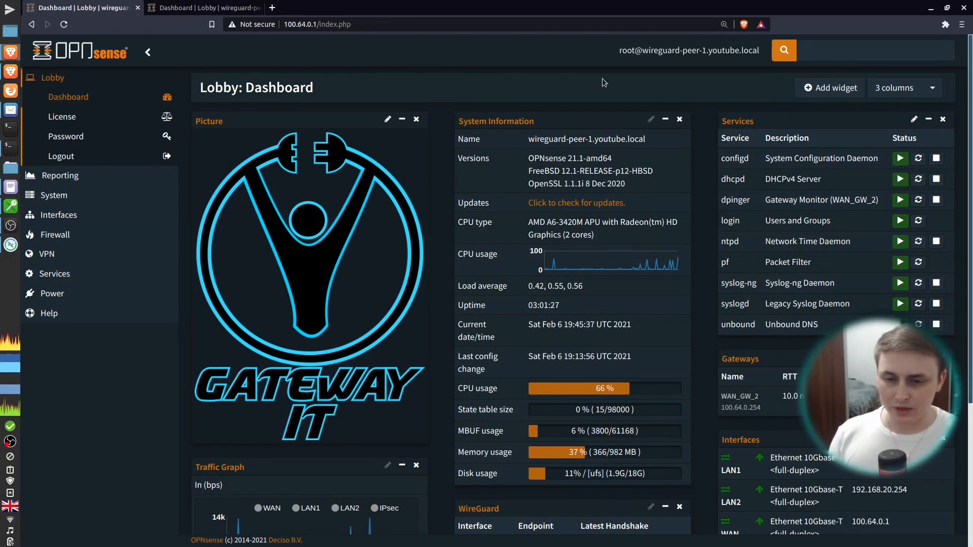
Highlight each firewall's hostname on both dashboards, ending back on the first firewall
{"action": "double_click", "coordinate": [660, 50]}
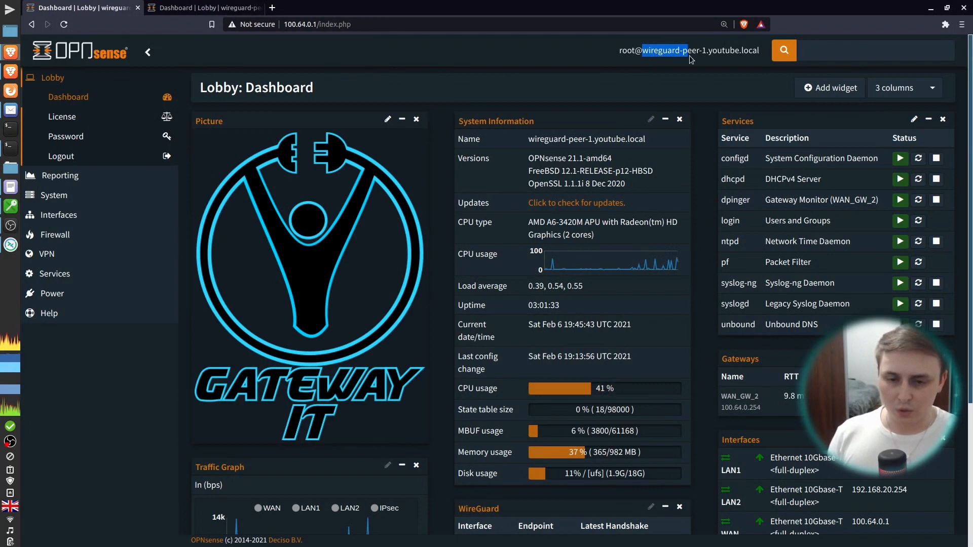
{"action": "left_click", "coordinate": [204, 7]}
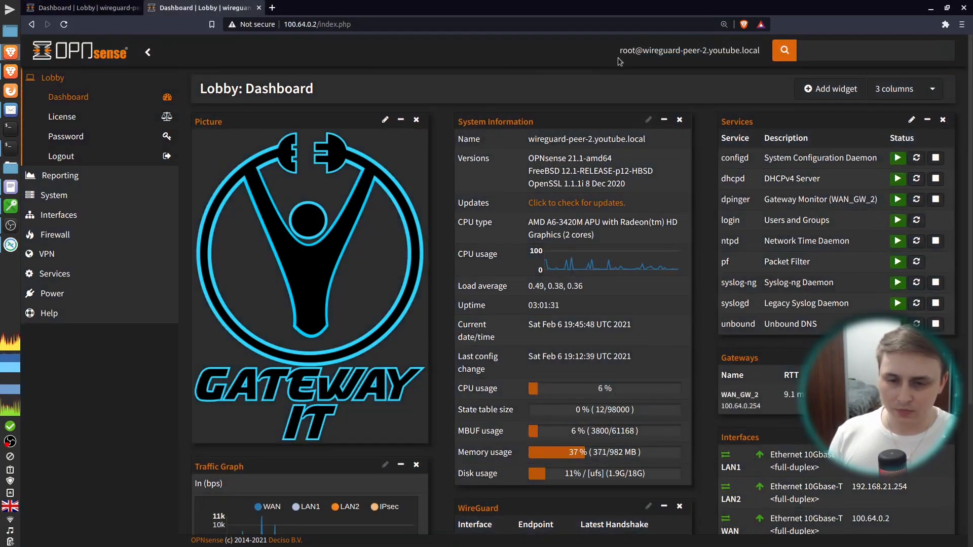
{"action": "double_click", "coordinate": [670, 50]}
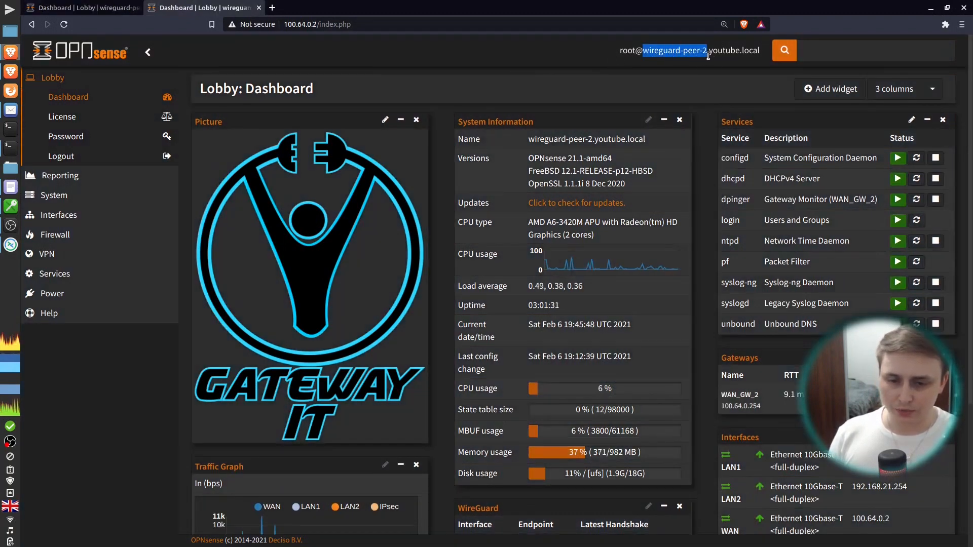
{"action": "left_click", "coordinate": [74, 7]}
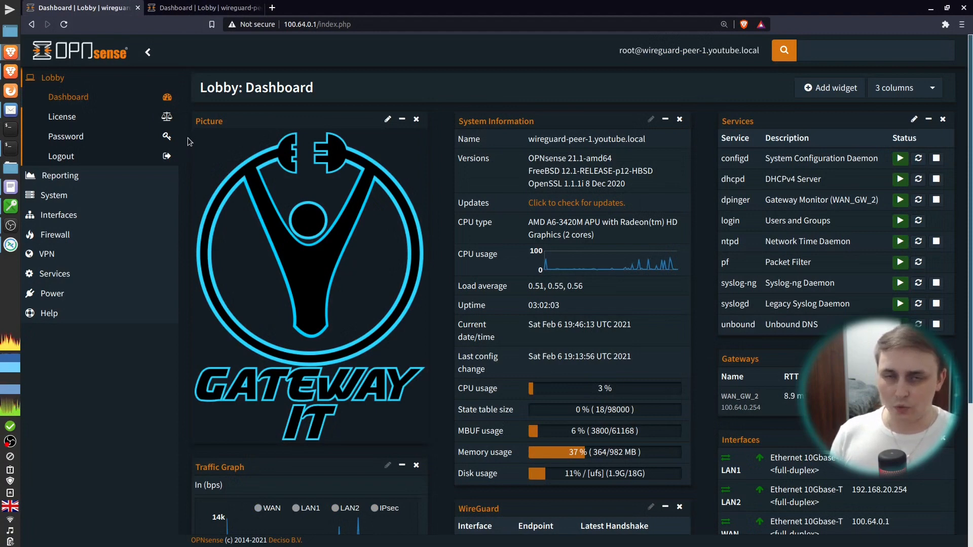
{"action": "mouse_move", "coordinate": [130, 208]}
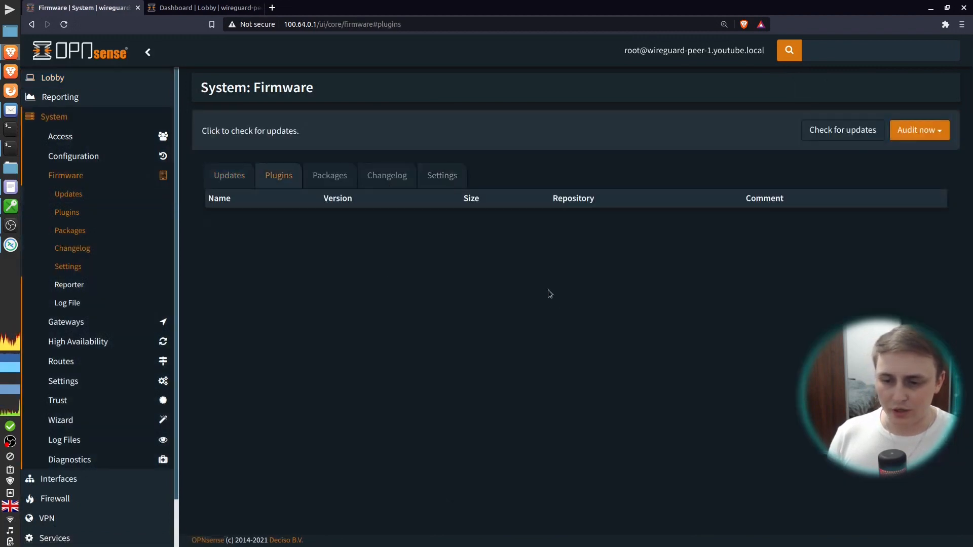
{"action": "mouse_move", "coordinate": [522, 271]}
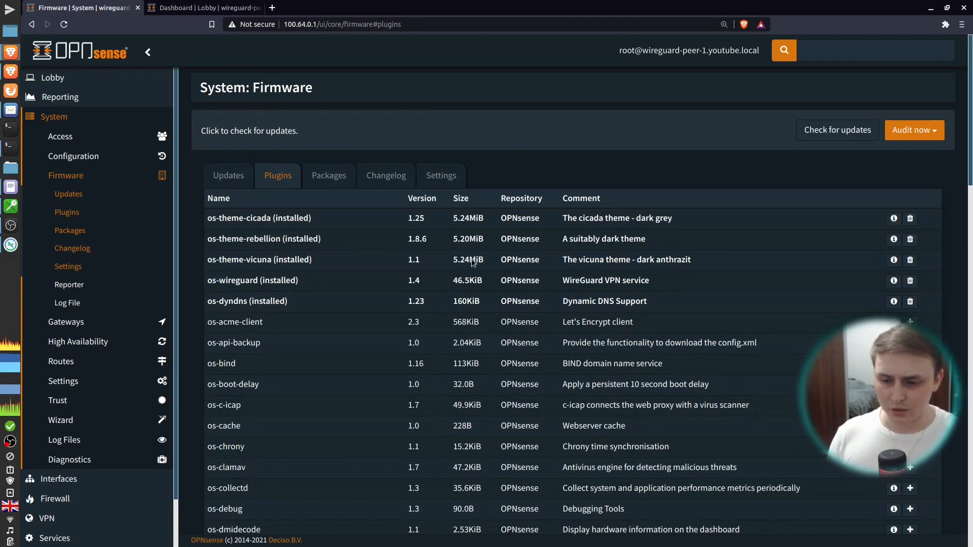
{"action": "mouse_move", "coordinate": [224, 318]}
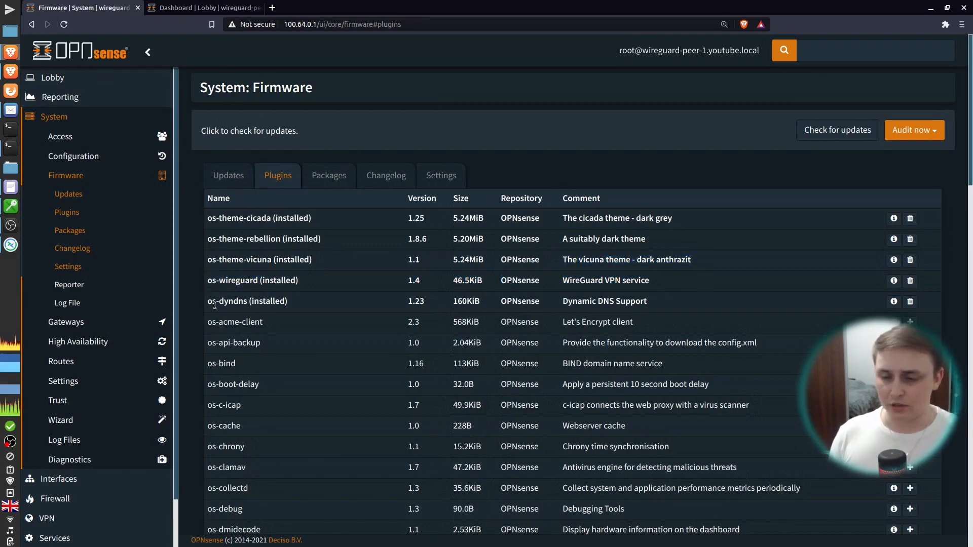
{"action": "mouse_move", "coordinate": [614, 290]}
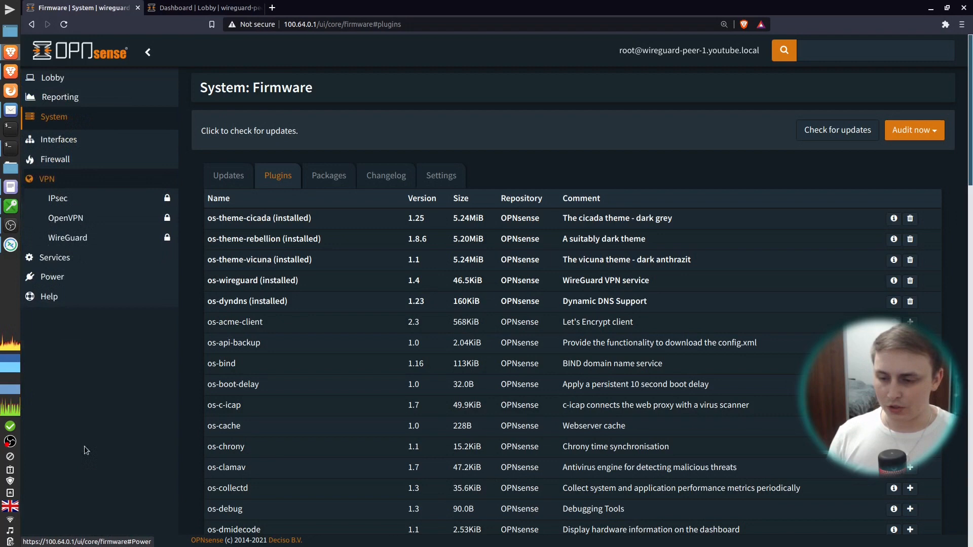
Add a new local WireGuard configuration named SiteA
{"action": "left_click", "coordinate": [67, 237]}
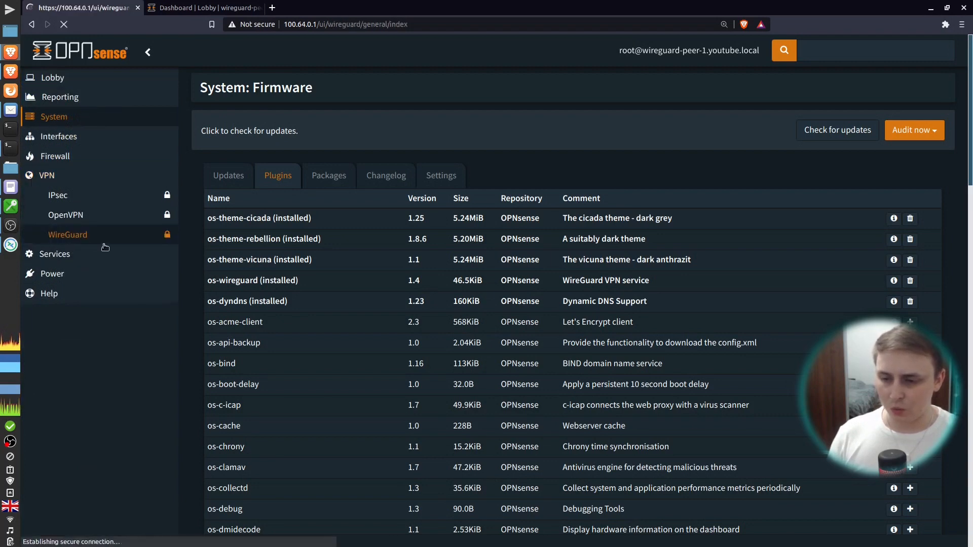
{"action": "left_click", "coordinate": [67, 235]}
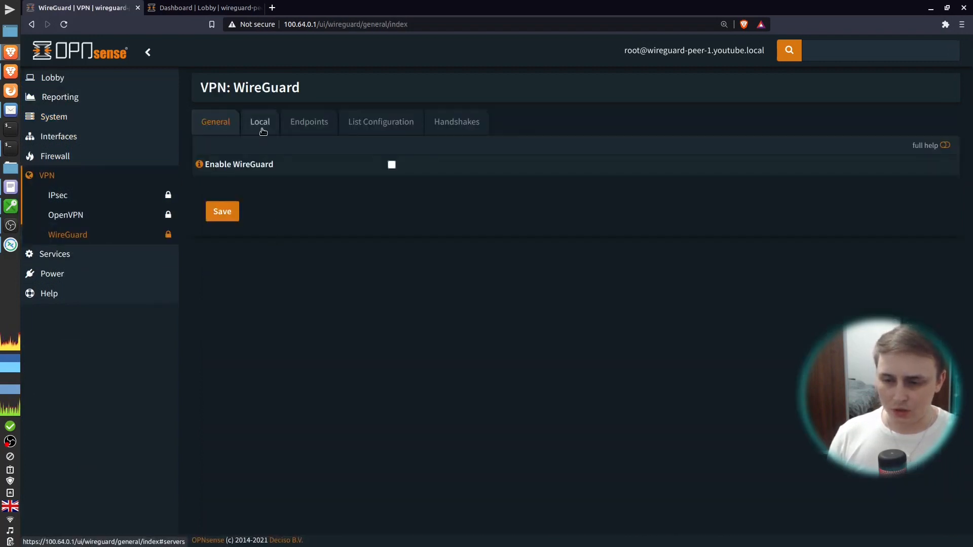
{"action": "left_click", "coordinate": [259, 122]}
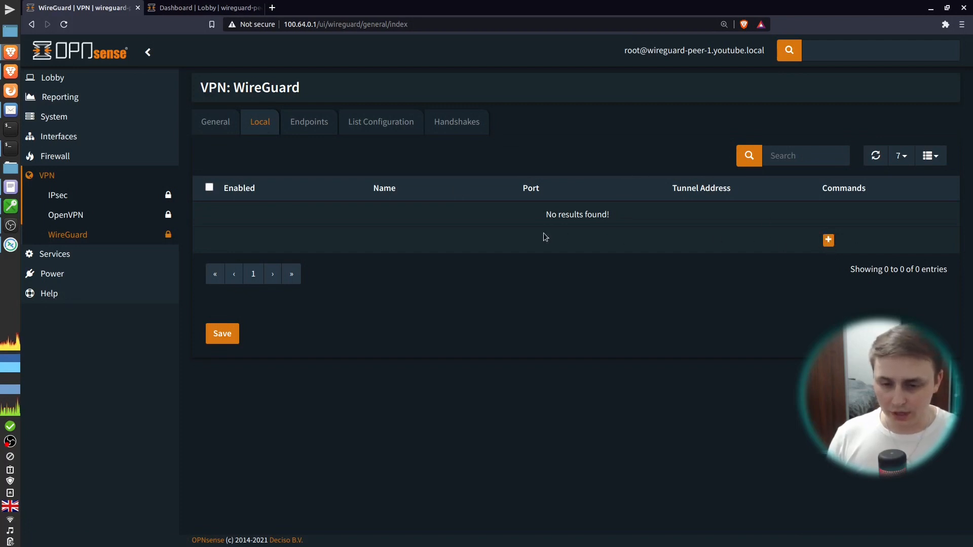
{"action": "left_click", "coordinate": [827, 241]}
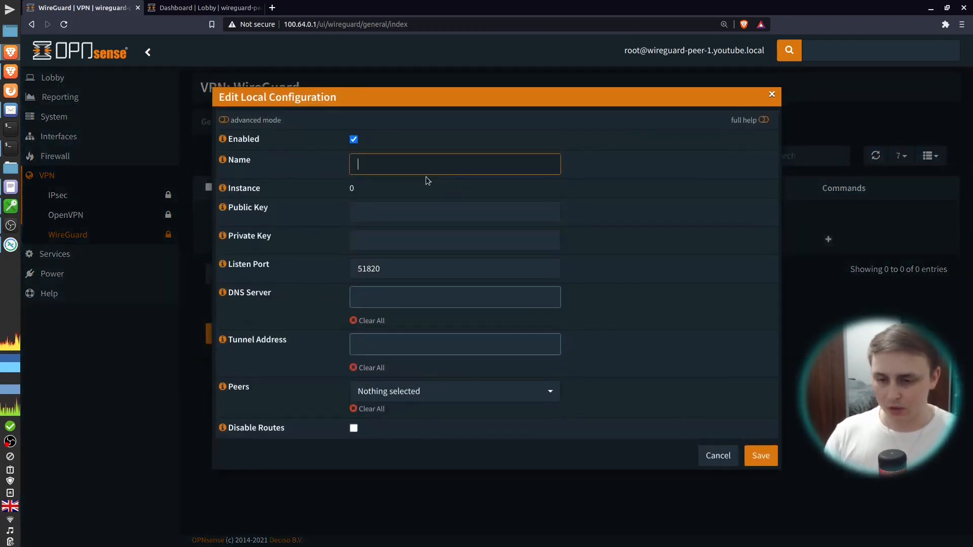
{"action": "type", "text": "Site"}
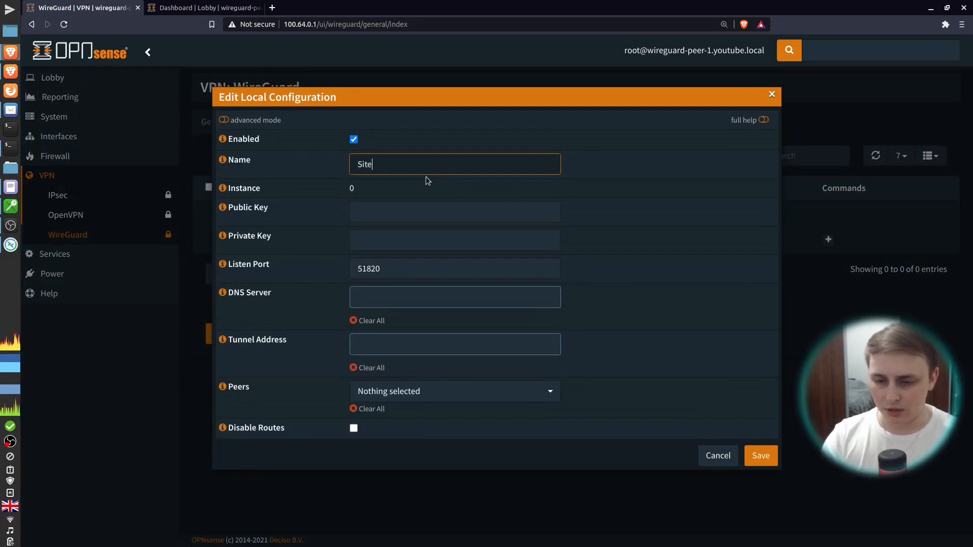
{"action": "type", "text": "A"}
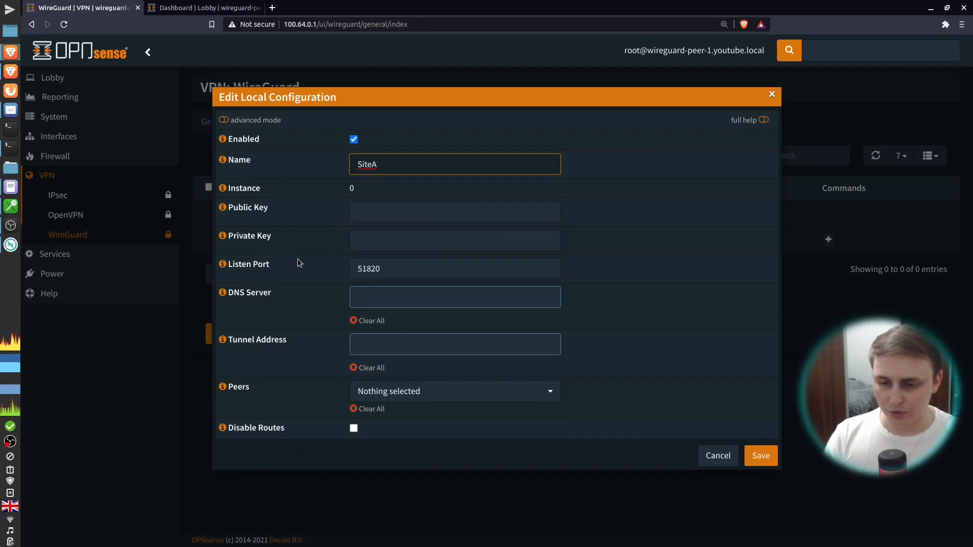
{"action": "mouse_move", "coordinate": [315, 293]}
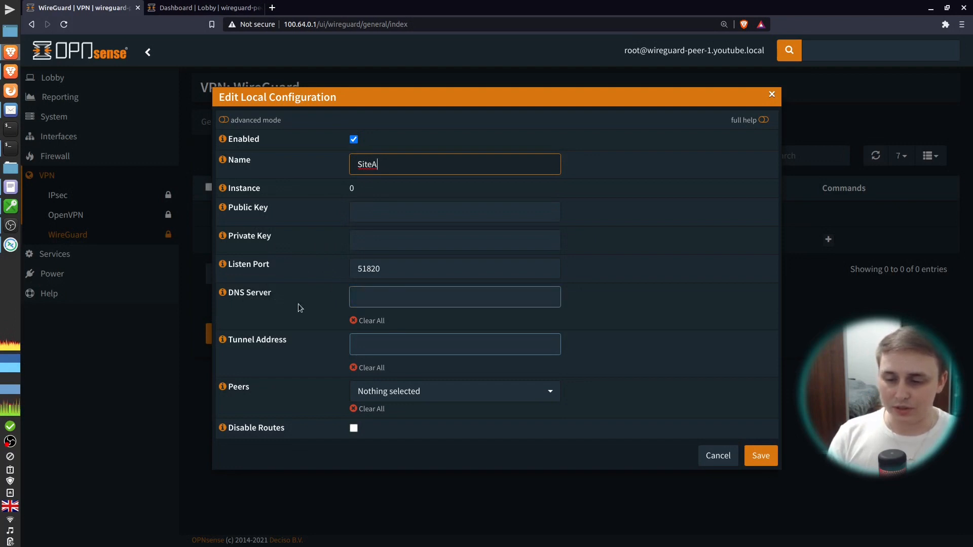
{"action": "mouse_move", "coordinate": [265, 337]}
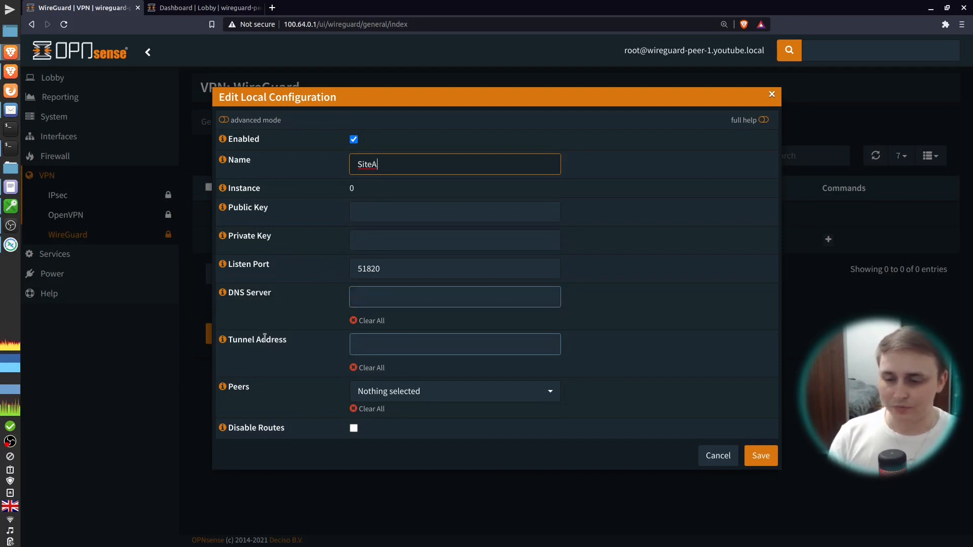
Give SiteA the tunnel address 10.0.0.1/24 and save it
{"action": "left_click", "coordinate": [454, 344]}
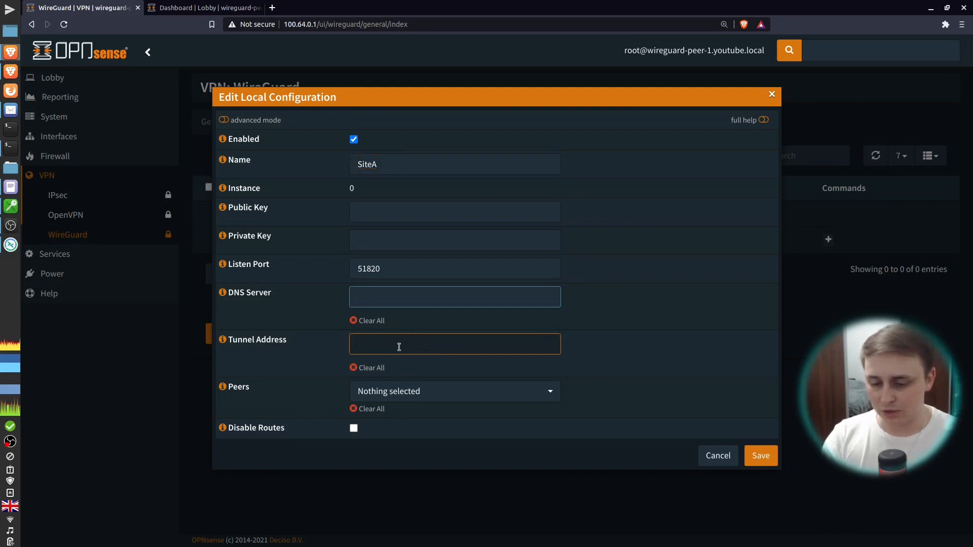
{"action": "type", "text": "10.0.0.1"}
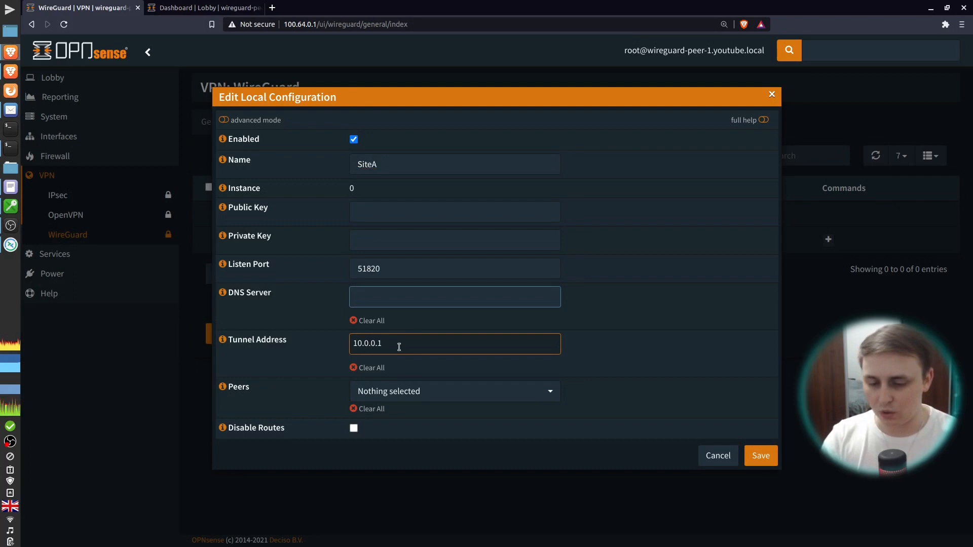
{"action": "type", "text": "/24"}
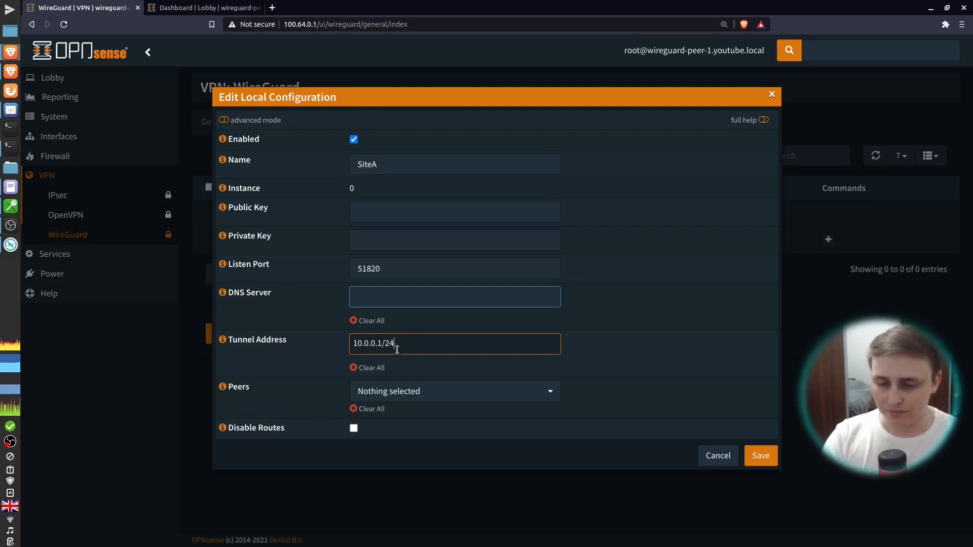
{"action": "key", "text": "Enter"}
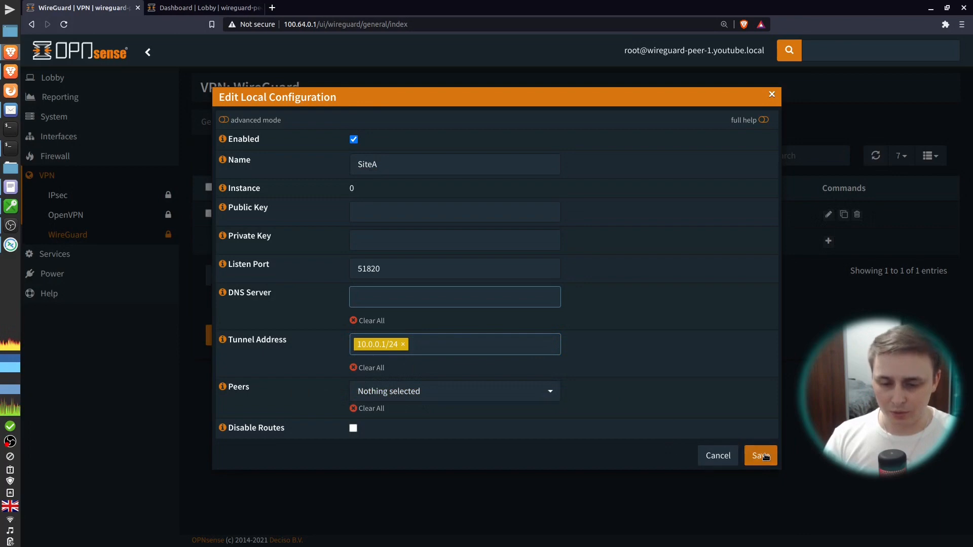
{"action": "left_click", "coordinate": [760, 456]}
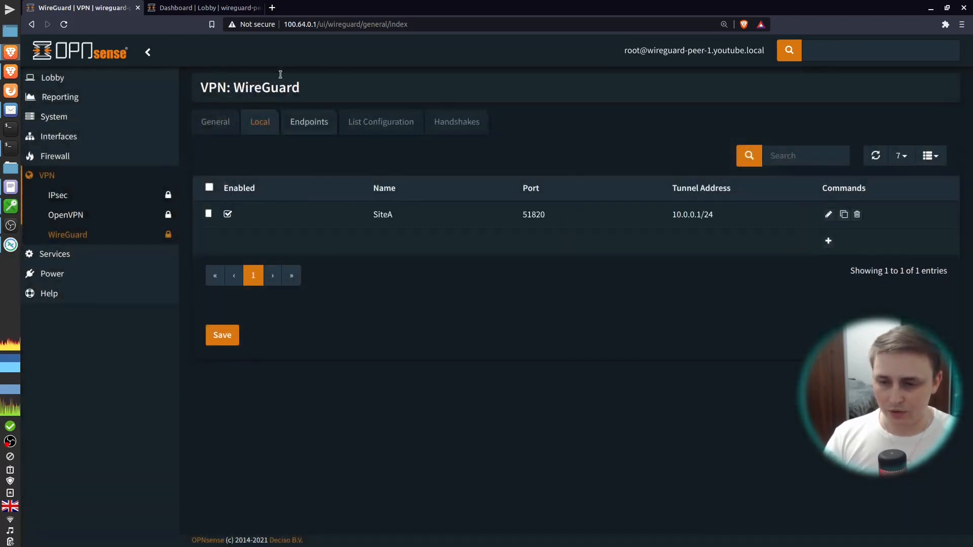
On the second firewall, add local configuration SiteB with tunnel address 10.0.0.x
{"action": "left_click", "coordinate": [205, 7]}
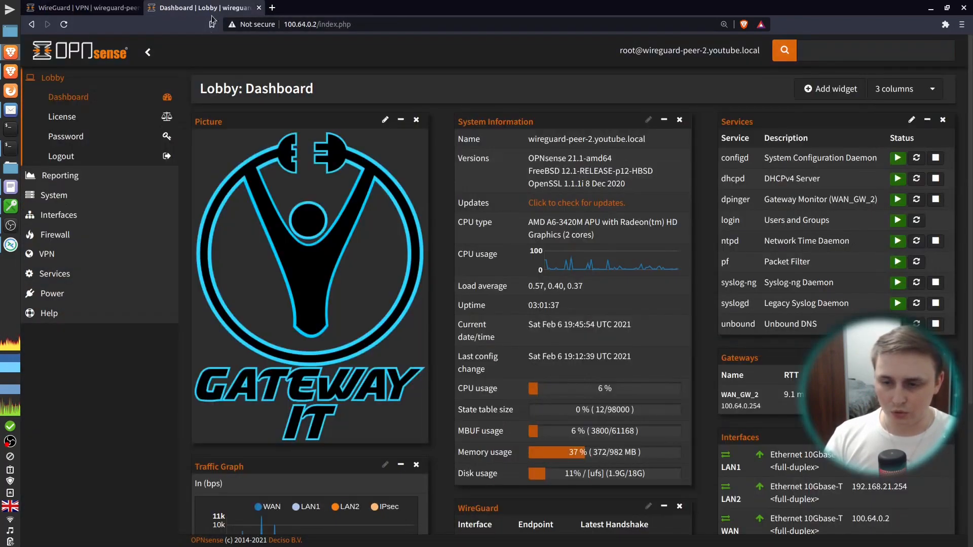
{"action": "mouse_move", "coordinate": [46, 254]}
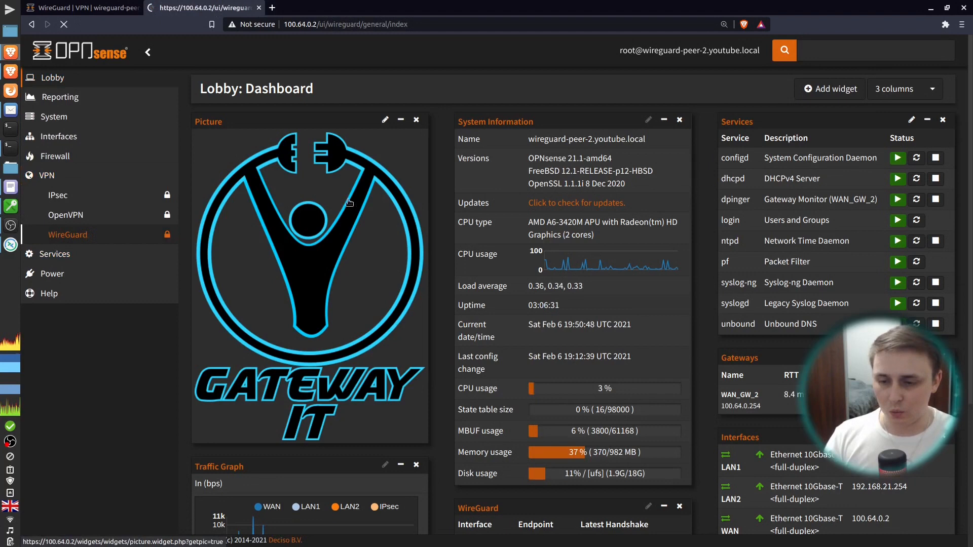
{"action": "left_click", "coordinate": [68, 235]}
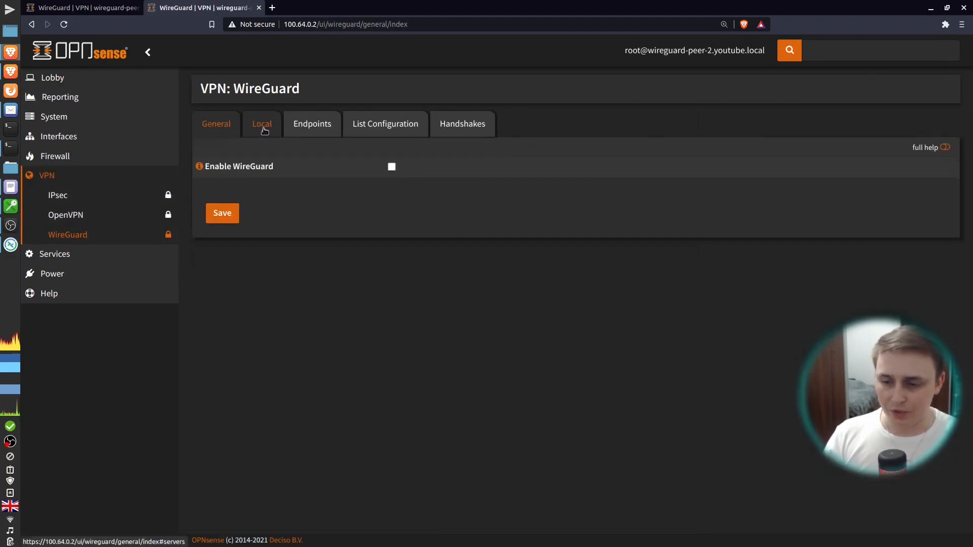
{"action": "left_click", "coordinate": [261, 124]}
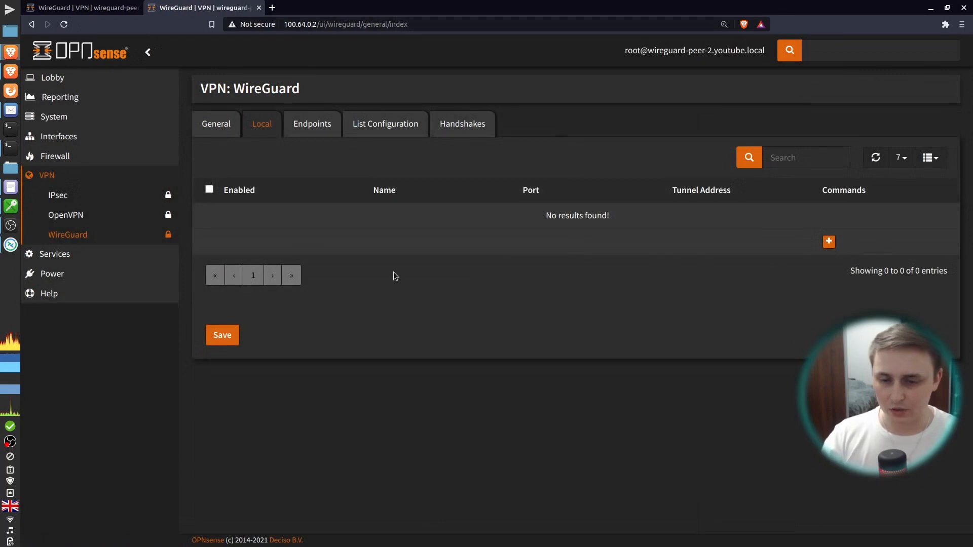
{"action": "left_click", "coordinate": [828, 241]}
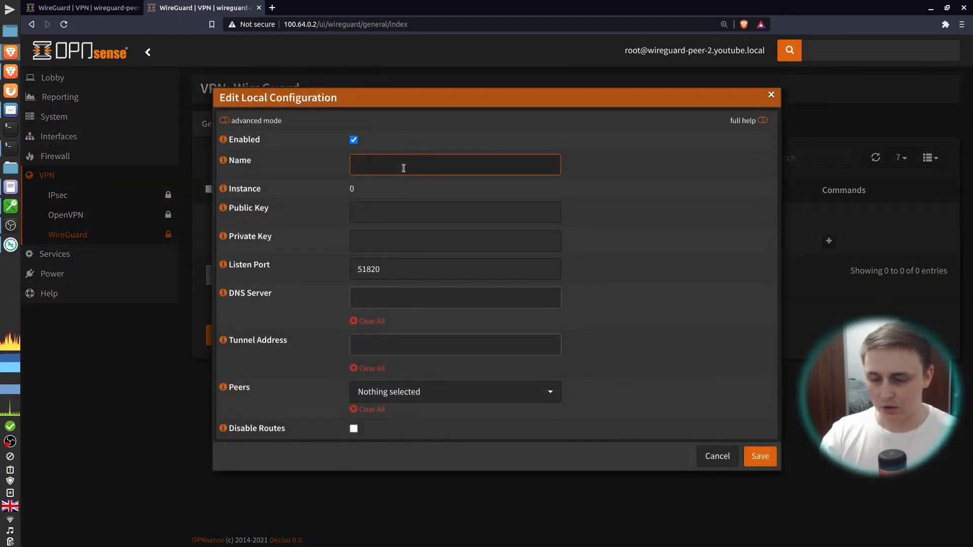
{"action": "type", "text": "Siteb"}
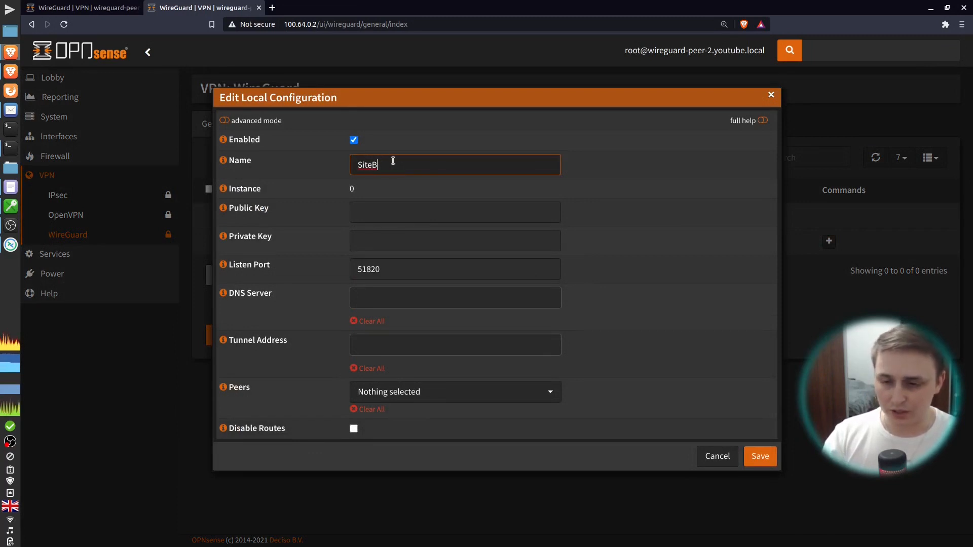
{"action": "left_click", "coordinate": [455, 345]}
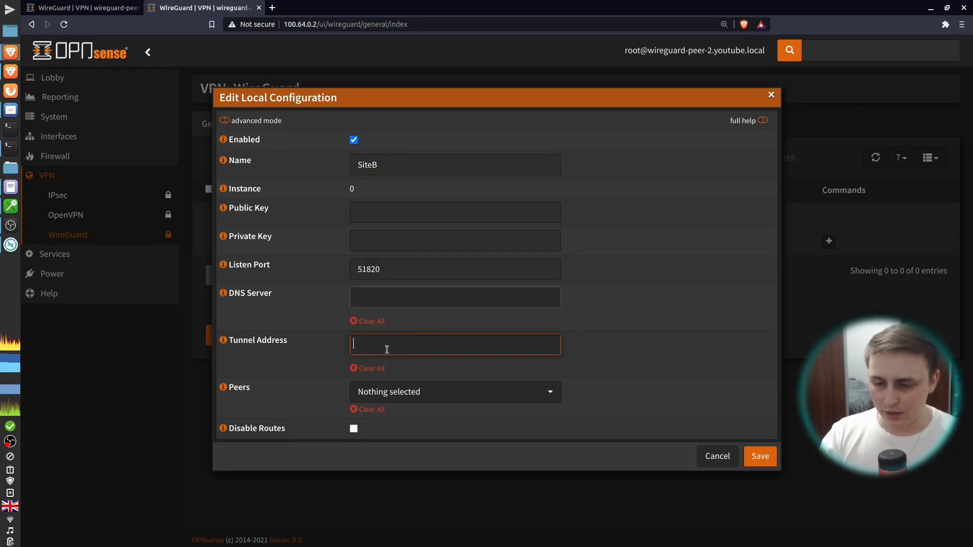
{"action": "type", "text": "10.0."}
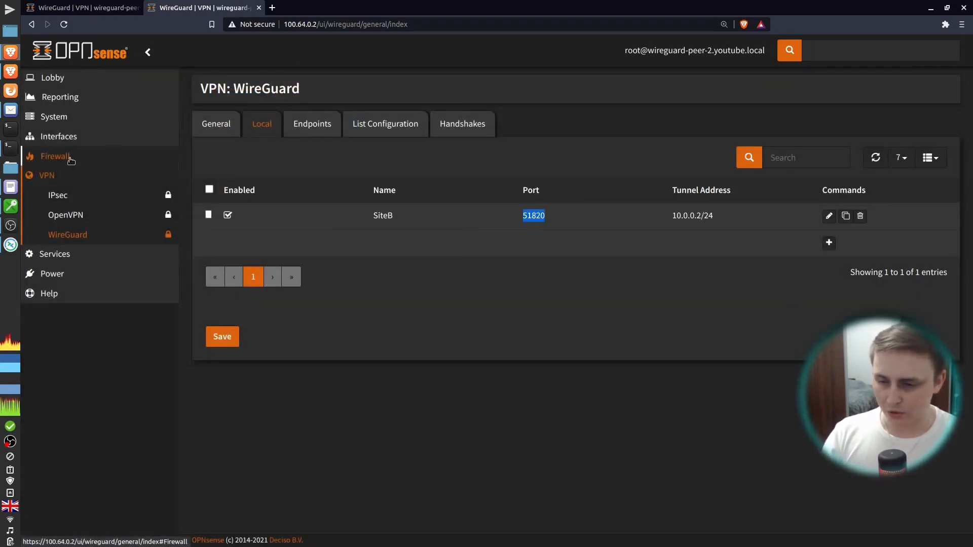
Start a new floating firewall rule on the WAN interface, matching any direction
{"action": "left_click", "coordinate": [55, 155]}
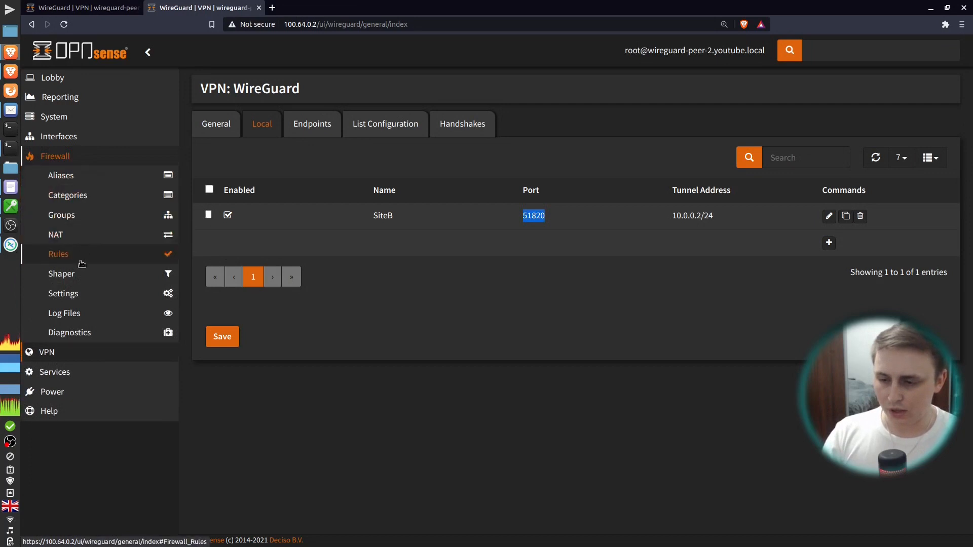
{"action": "left_click", "coordinate": [58, 254]}
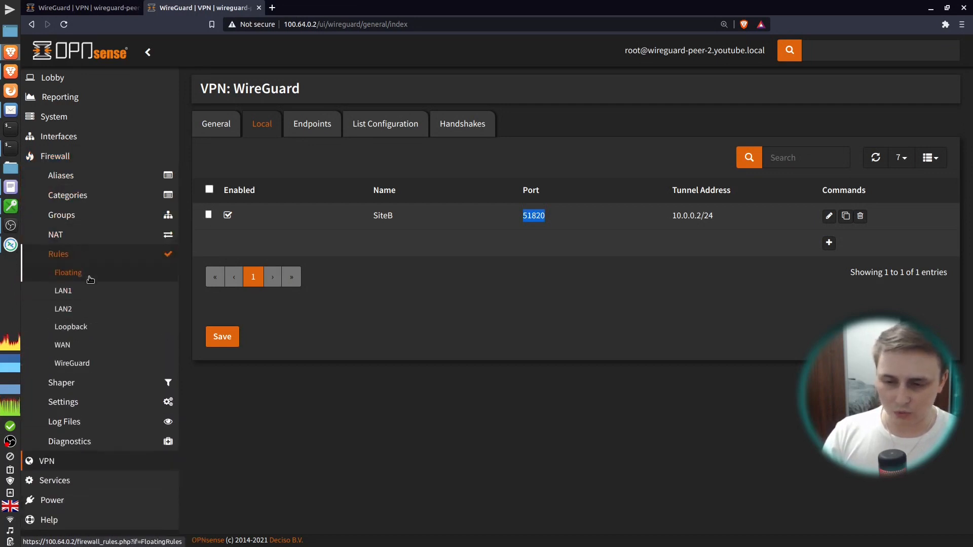
{"action": "left_click", "coordinate": [67, 273]}
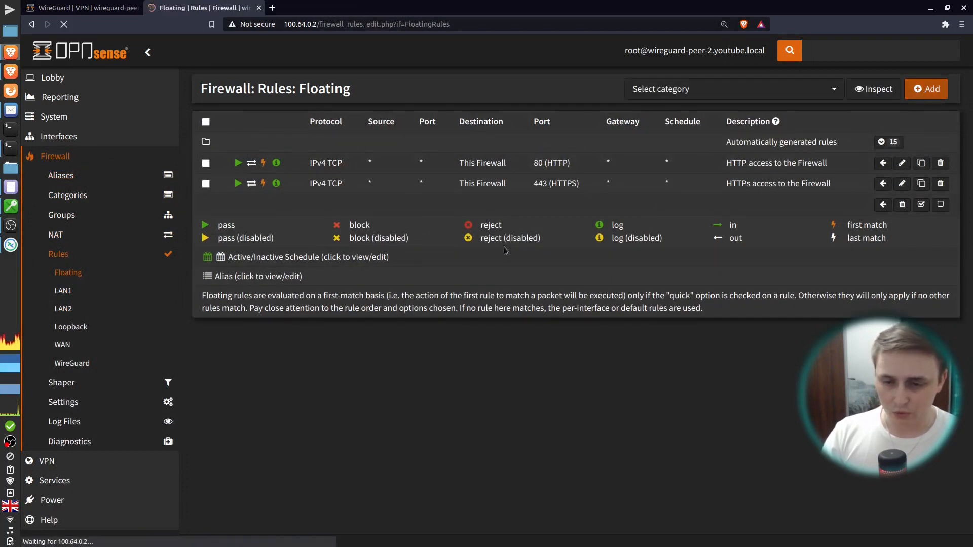
{"action": "left_click", "coordinate": [925, 89]}
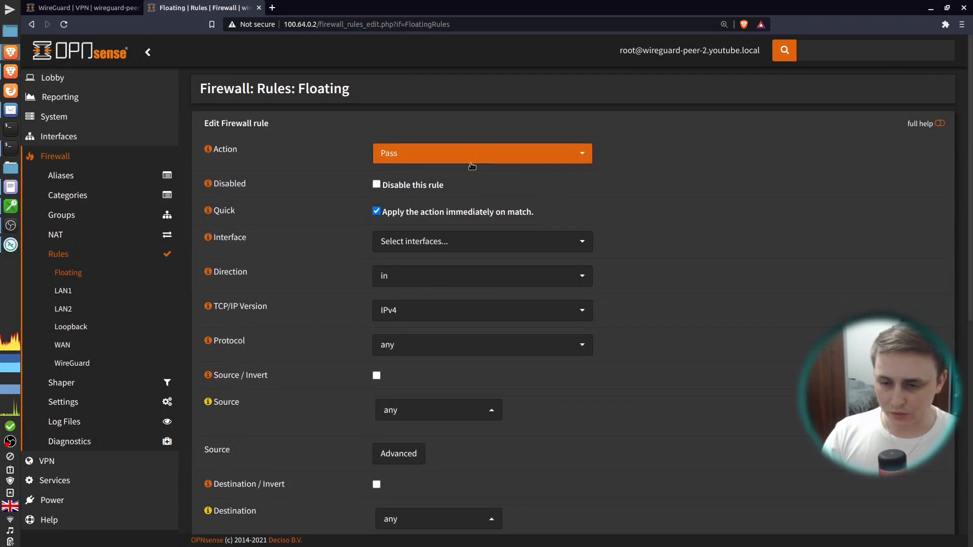
{"action": "left_click", "coordinate": [482, 241]}
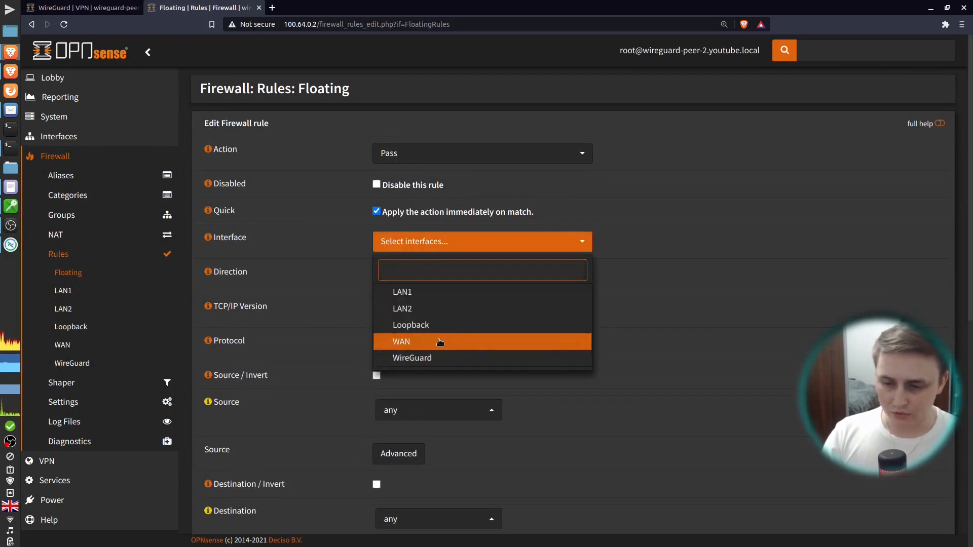
{"action": "left_click", "coordinate": [401, 341]}
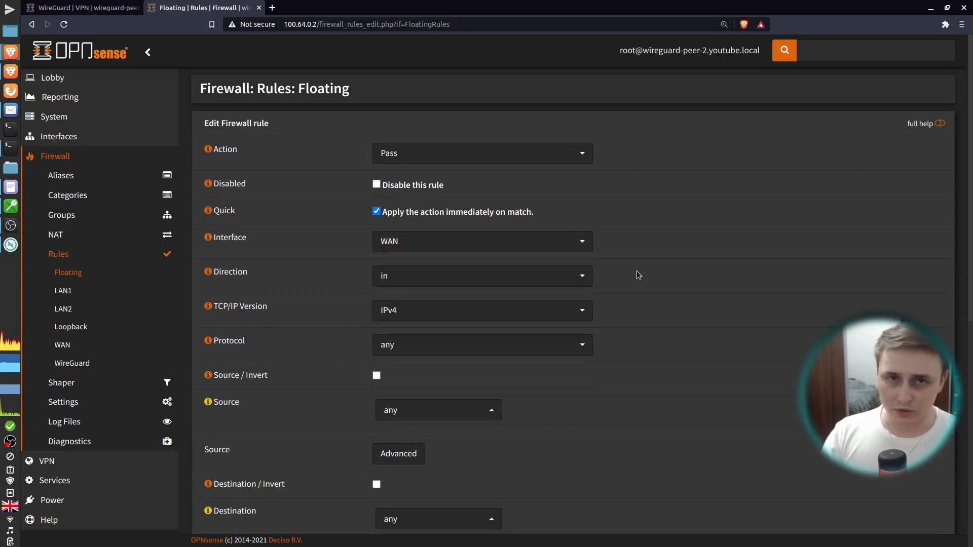
{"action": "mouse_move", "coordinate": [608, 276]}
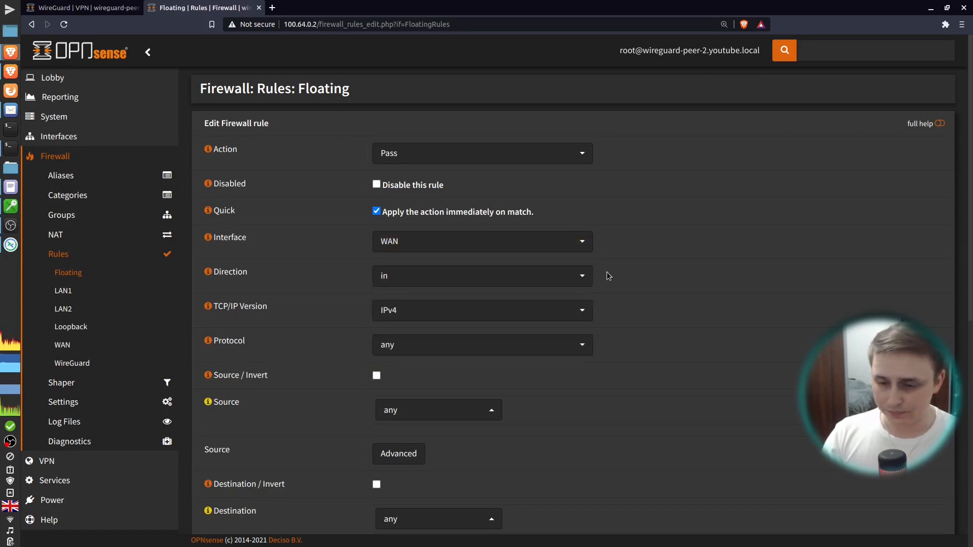
{"action": "left_click", "coordinate": [480, 276]}
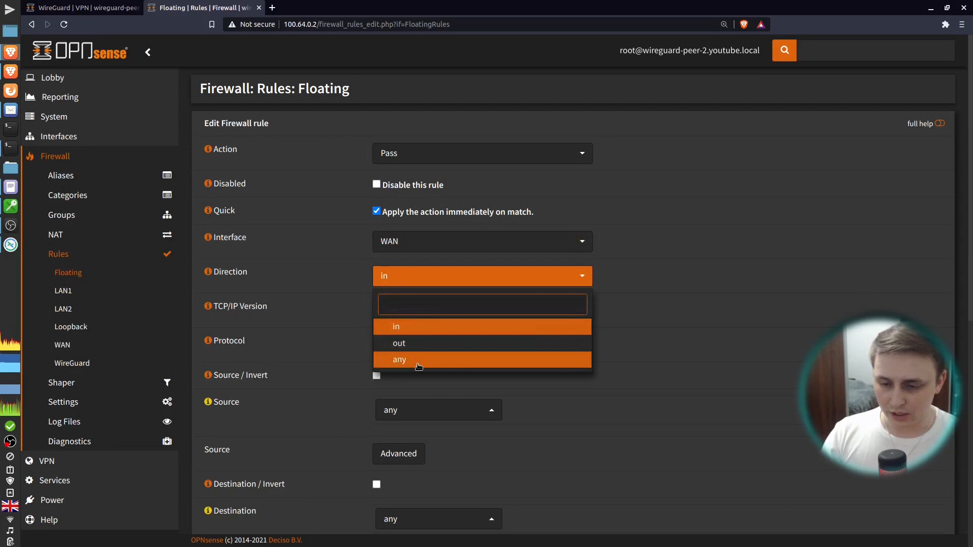
{"action": "left_click", "coordinate": [398, 359]}
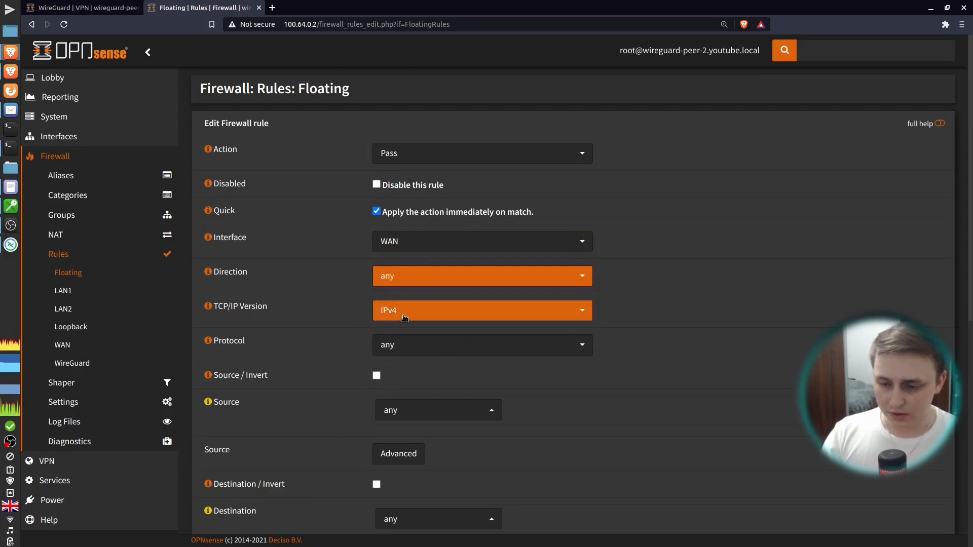
{"action": "mouse_move", "coordinate": [445, 344]}
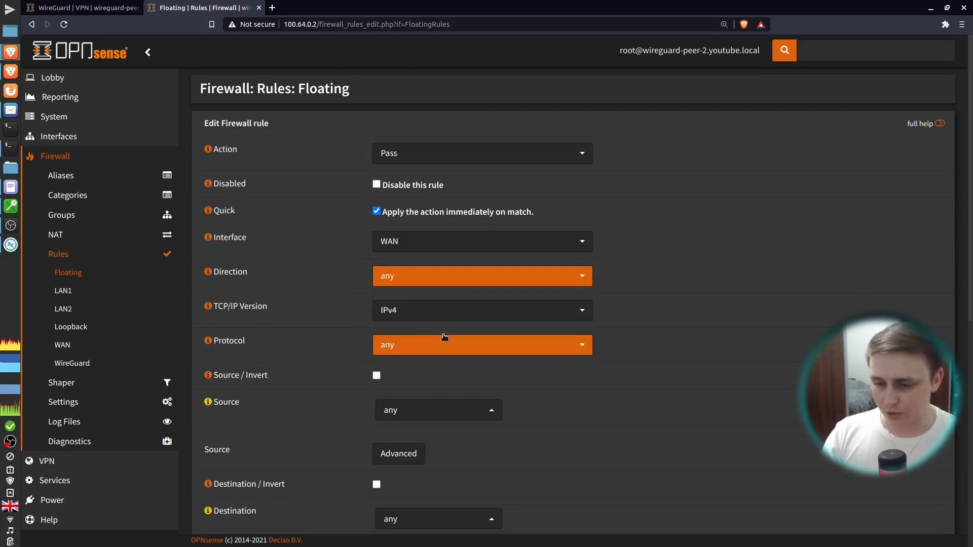
{"action": "mouse_move", "coordinate": [442, 354]}
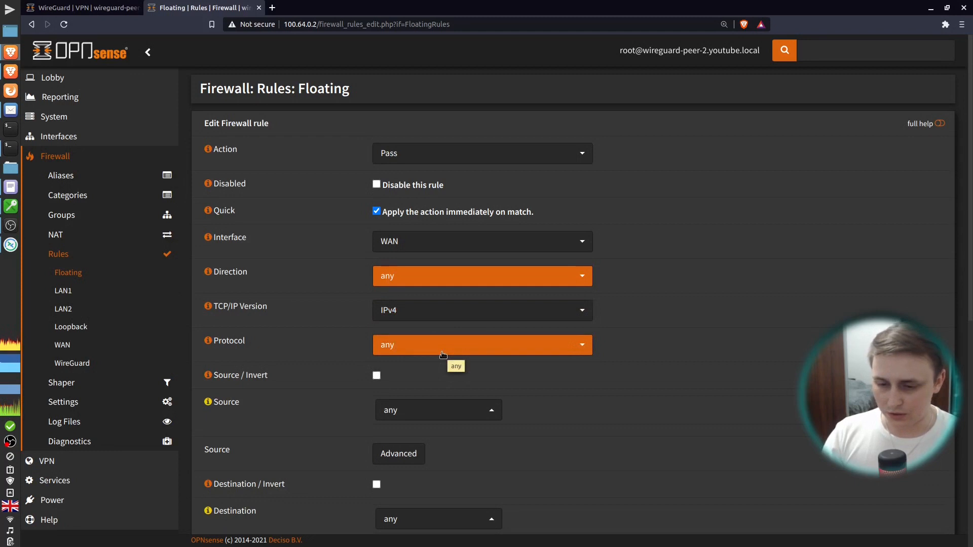
Restrict the rule to UDP port 51820 and tag it with the WireGuard category
{"action": "left_click", "coordinate": [482, 345]}
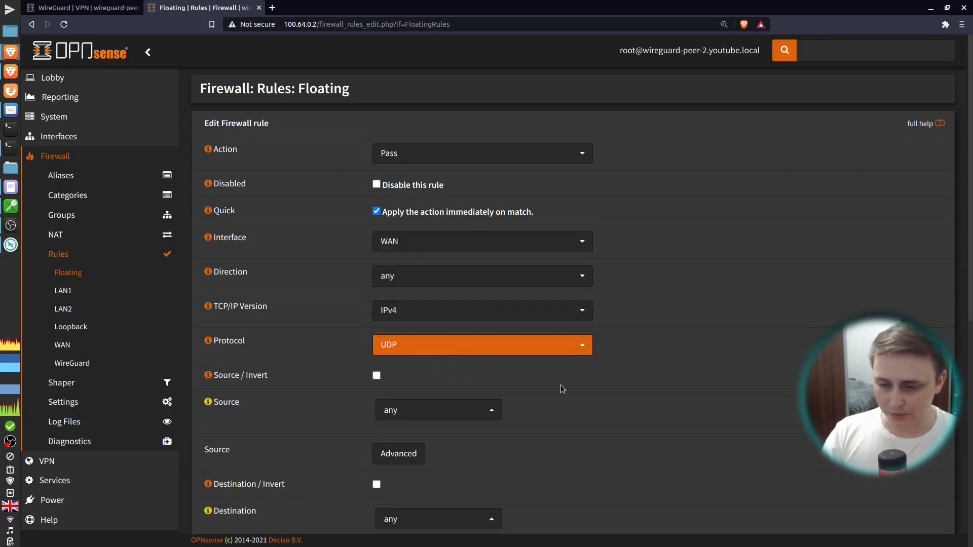
{"action": "scroll", "scroll_direction": "down", "scroll_amount": 3}
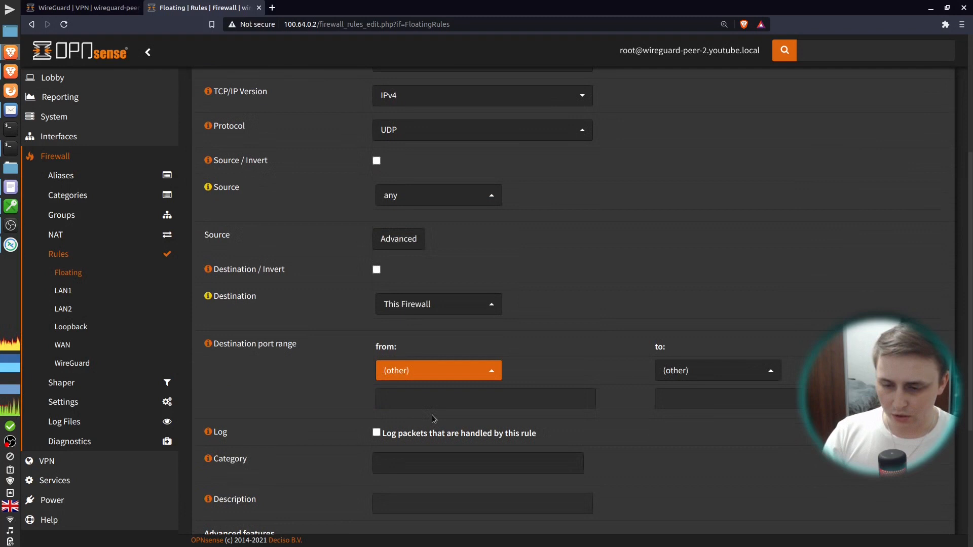
{"action": "type", "text": "51820"}
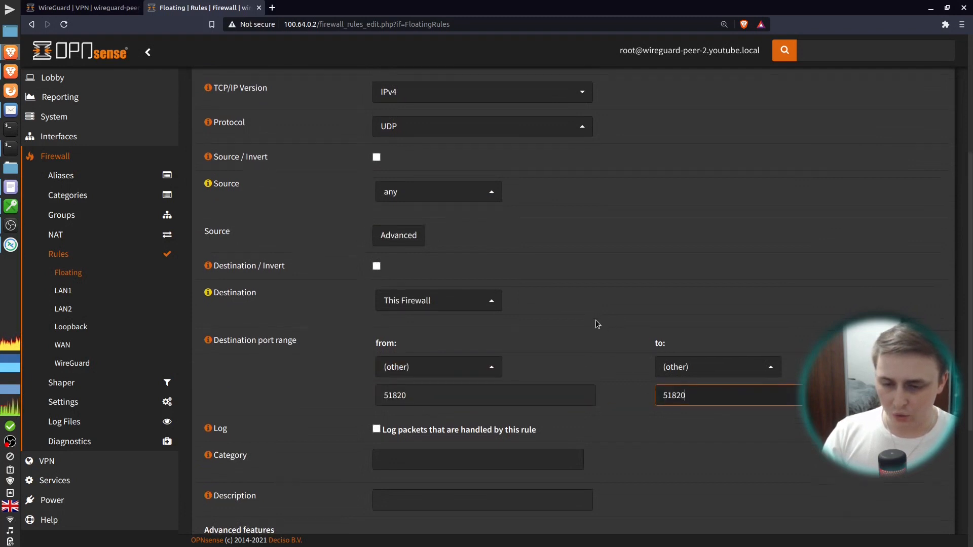
{"action": "scroll", "scroll_direction": "down", "scroll_amount": 3}
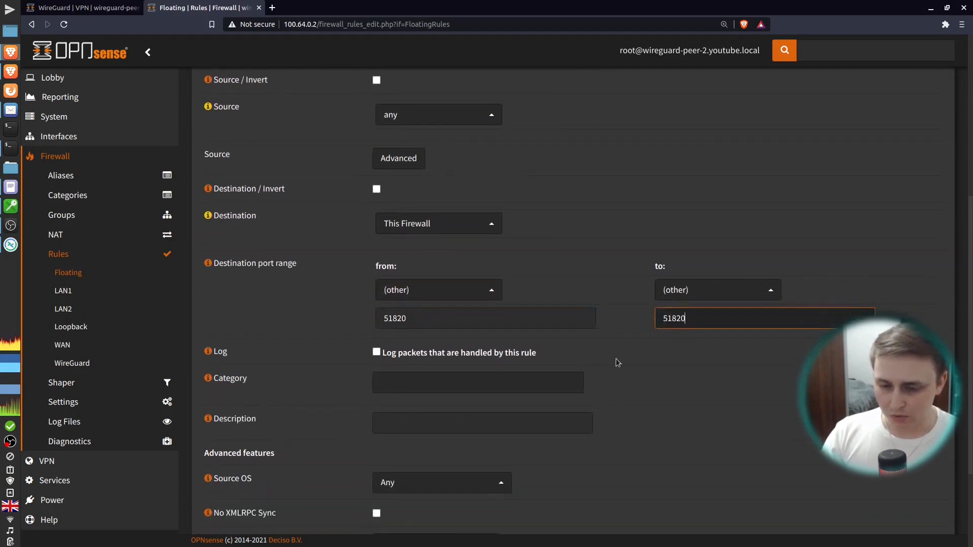
{"action": "scroll", "scroll_direction": "down", "scroll_amount": 3}
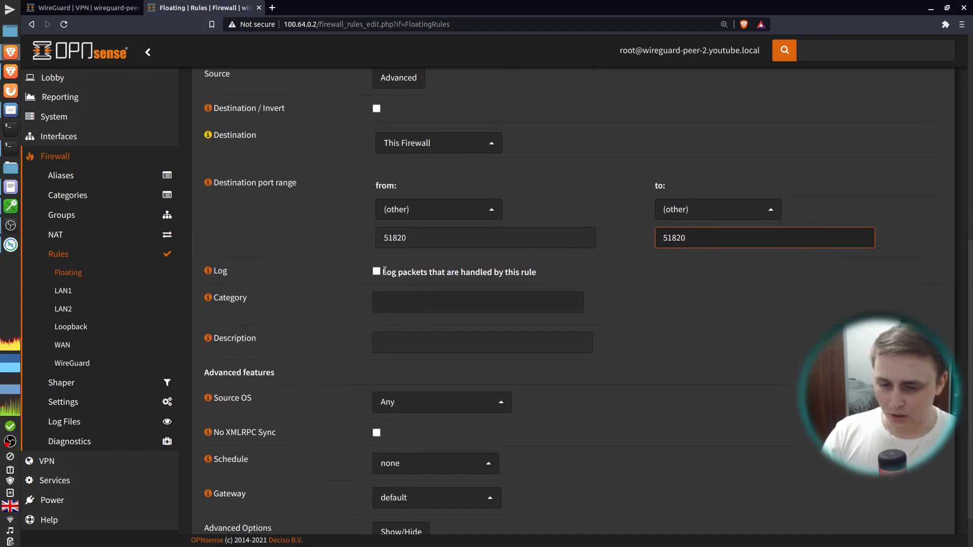
{"action": "left_click", "coordinate": [477, 302]}
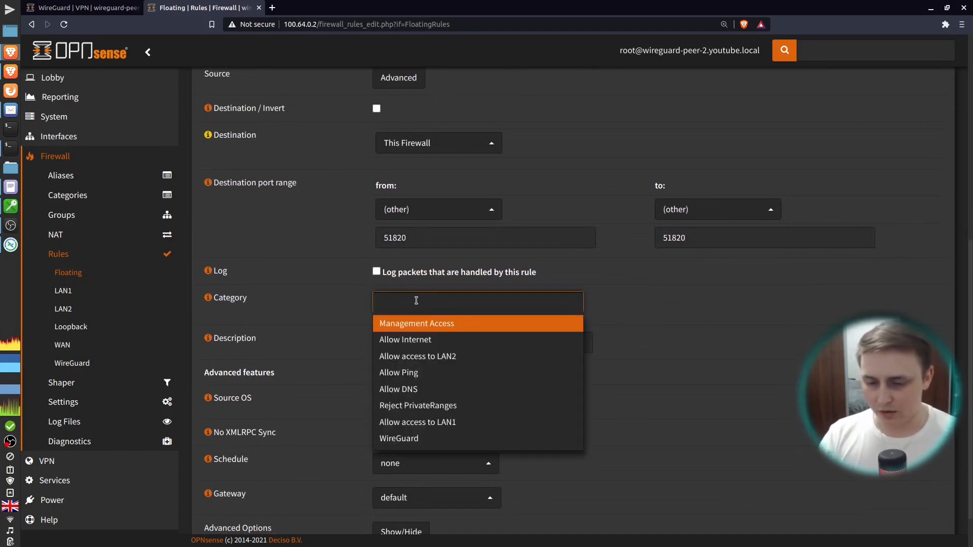
{"action": "left_click", "coordinate": [399, 438]}
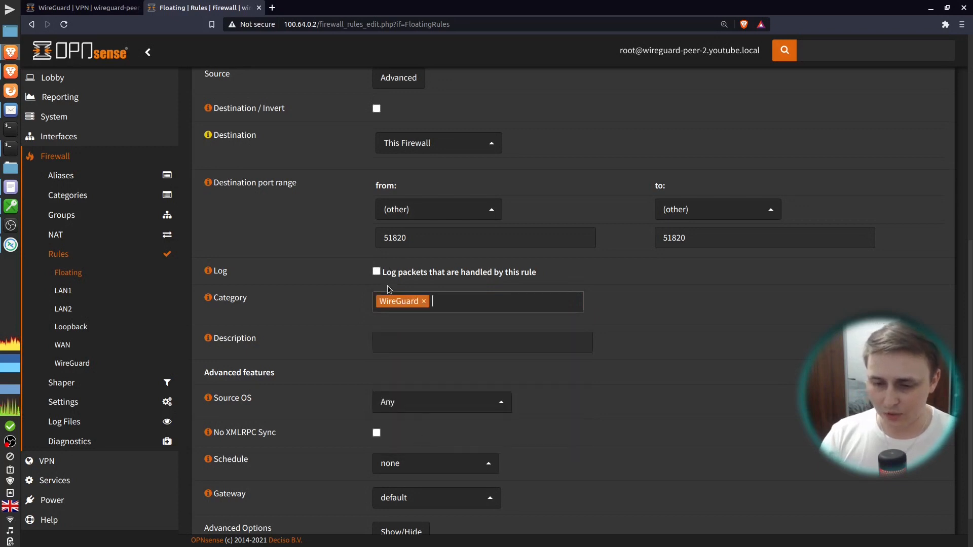
Describe the rule 'WireGuard from SiteA', save it, and apply the changes
{"action": "left_click", "coordinate": [496, 301]}
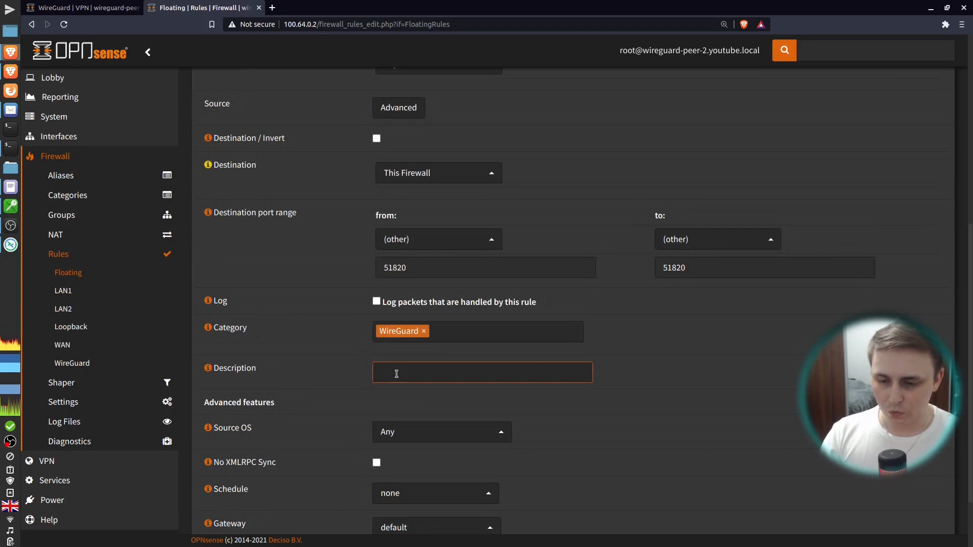
{"action": "type", "text": "vp"}
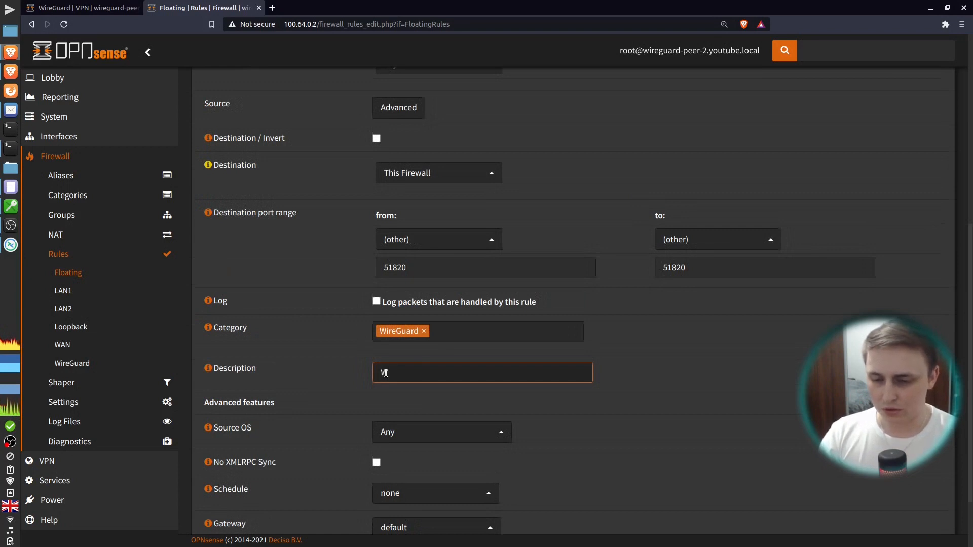
{"action": "type", "text": "ireGuard"}
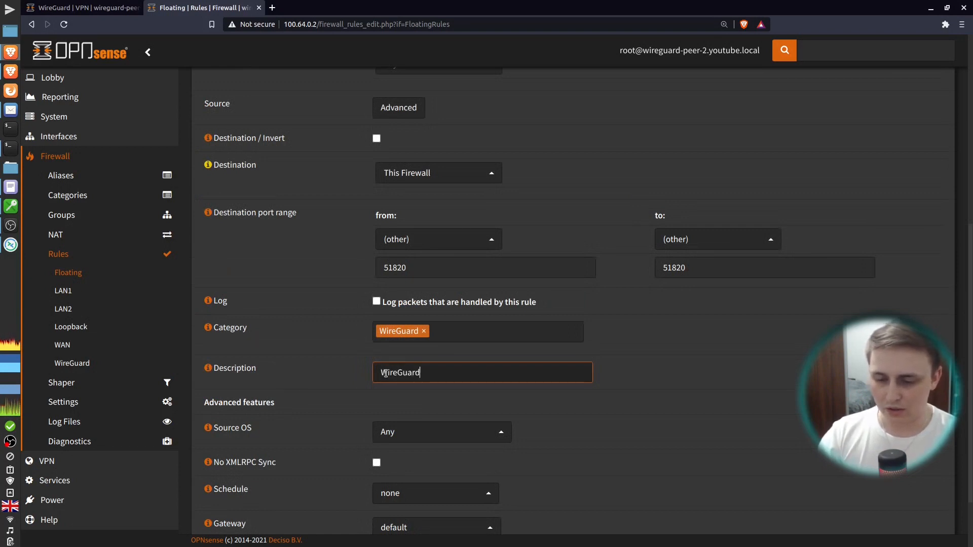
{"action": "type", "text": "from Site"}
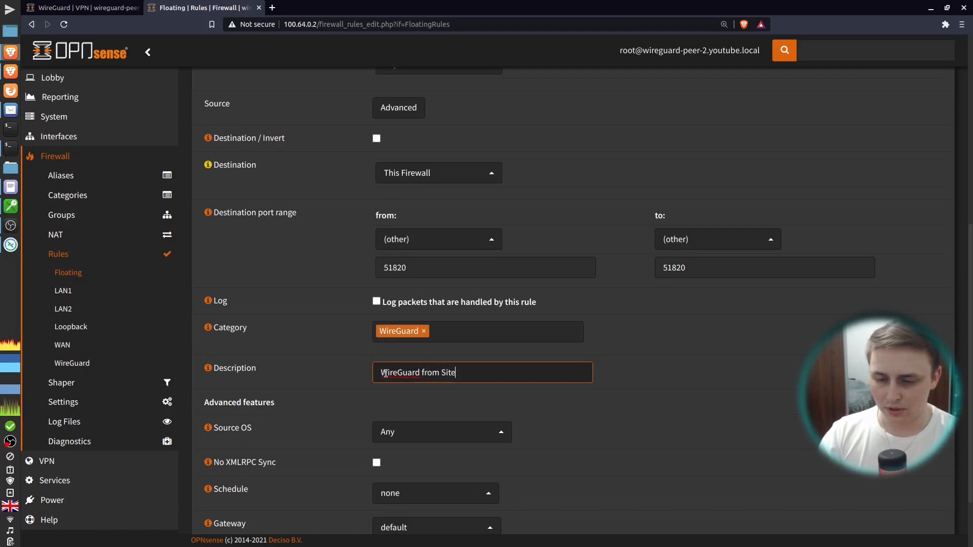
{"action": "type", "text": "A"}
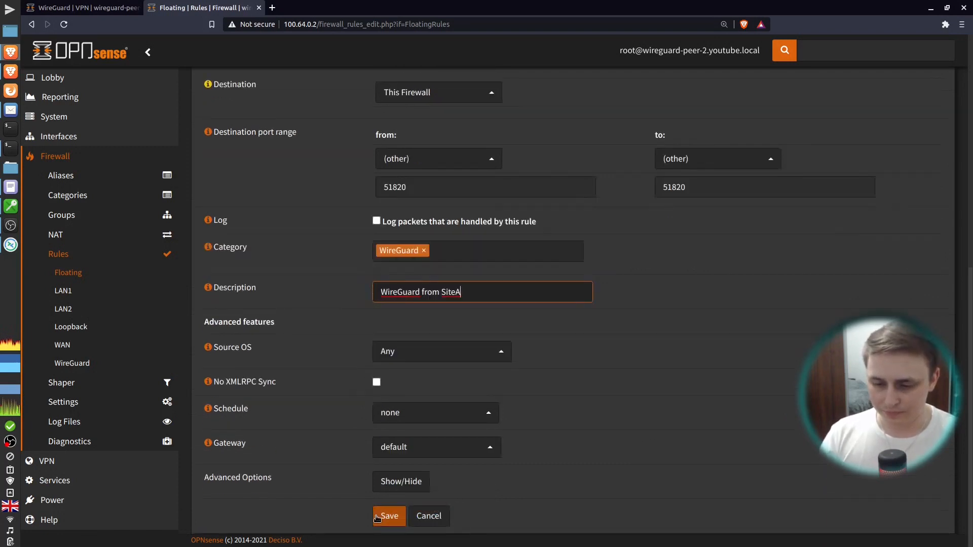
{"action": "left_click", "coordinate": [390, 516]}
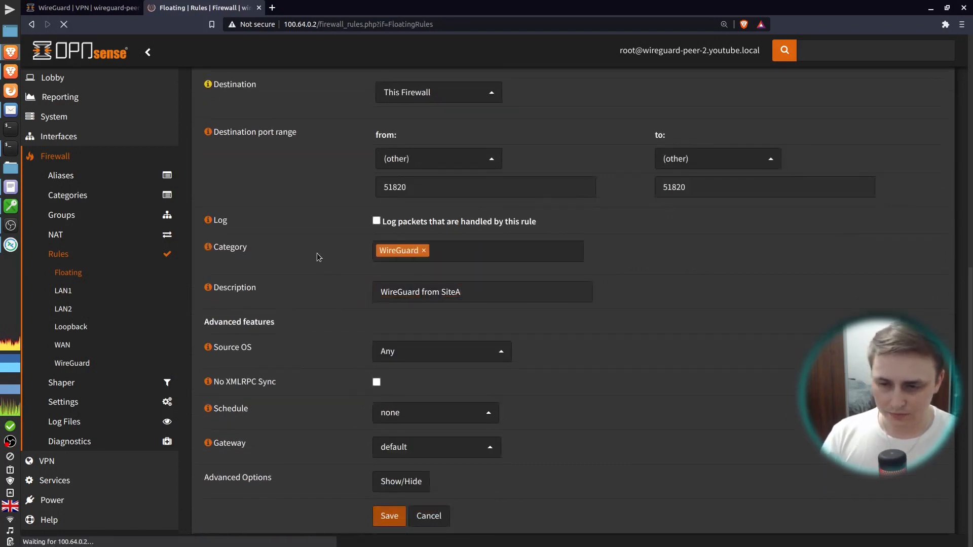
{"action": "left_click", "coordinate": [389, 516]}
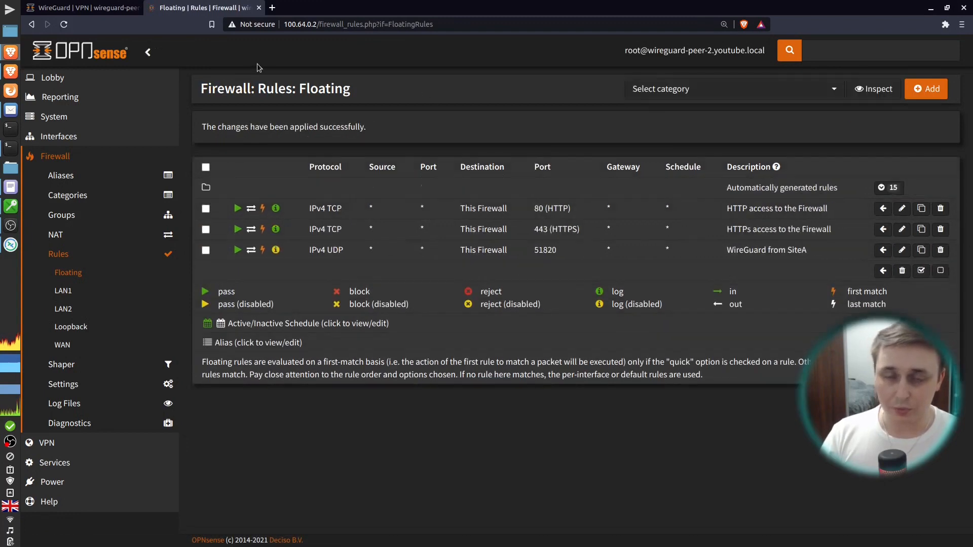
On the first firewall, describe the matching rule 'WireGuard from SiteB' and apply changes
{"action": "left_click", "coordinate": [74, 8]}
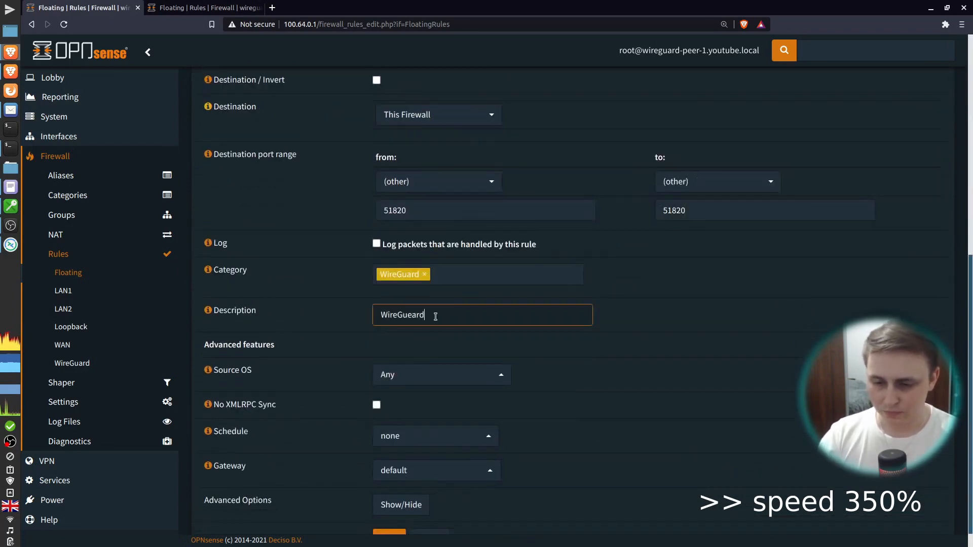
{"action": "type", "text": "WireGuard from SiteB"}
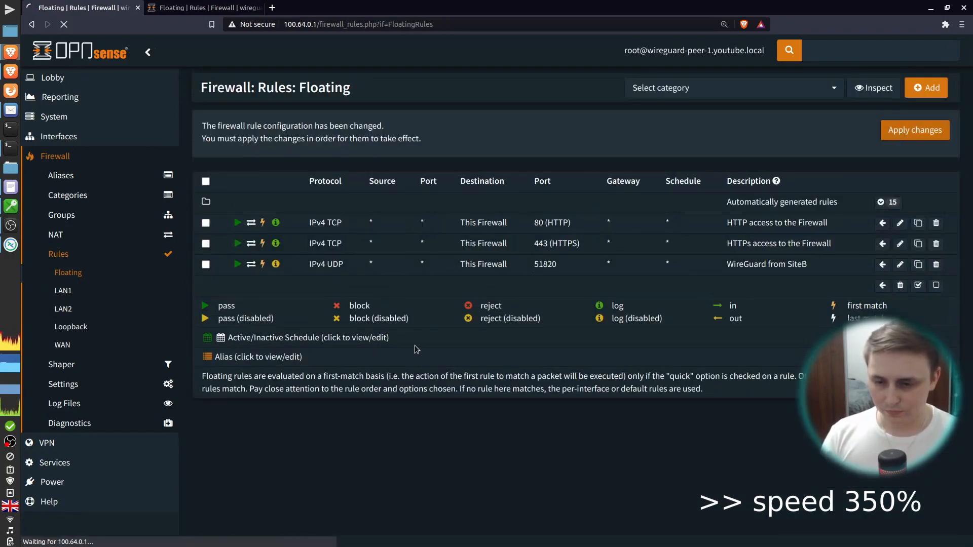
{"action": "left_click", "coordinate": [914, 130]}
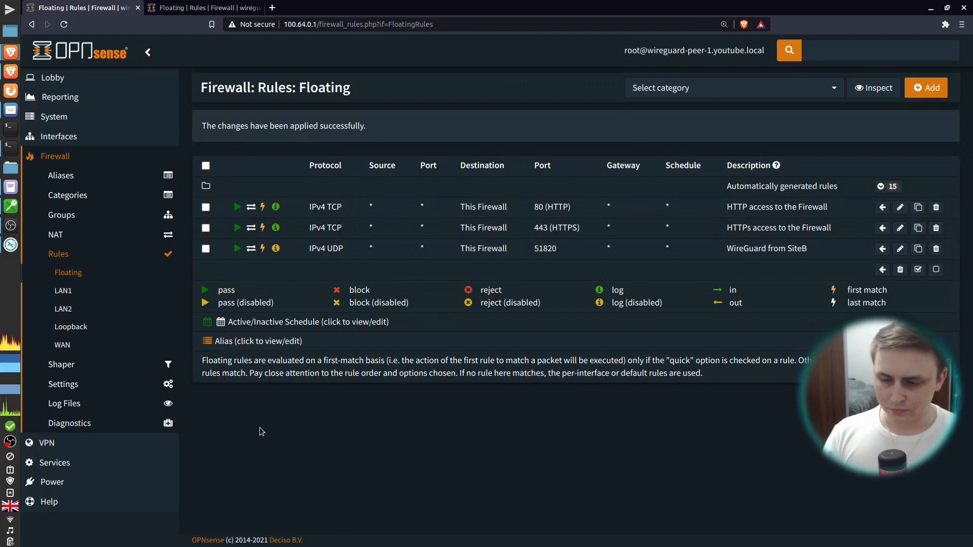
{"action": "left_click", "coordinate": [67, 235]}
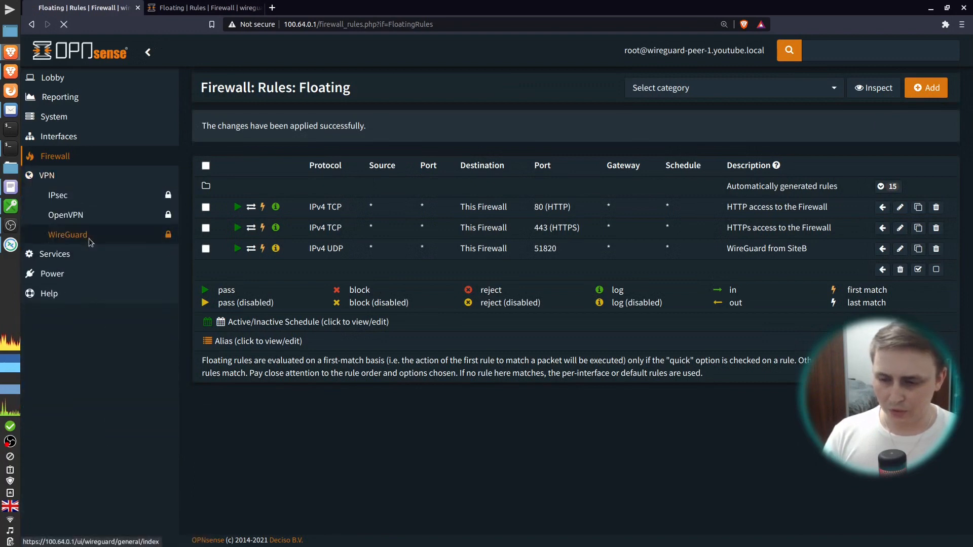
Start a new WireGuard endpoint named SiteB on the first firewall
{"action": "left_click", "coordinate": [67, 235]}
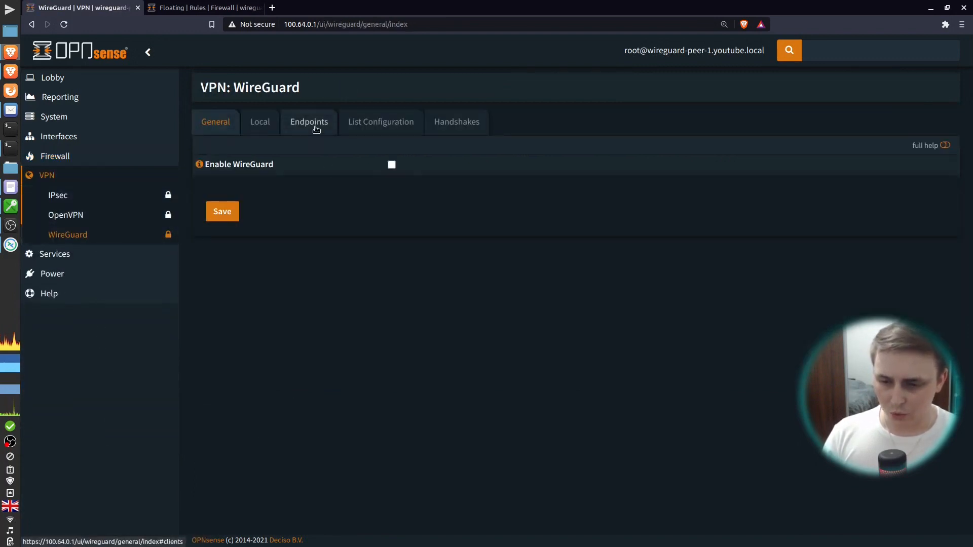
{"action": "left_click", "coordinate": [309, 121]}
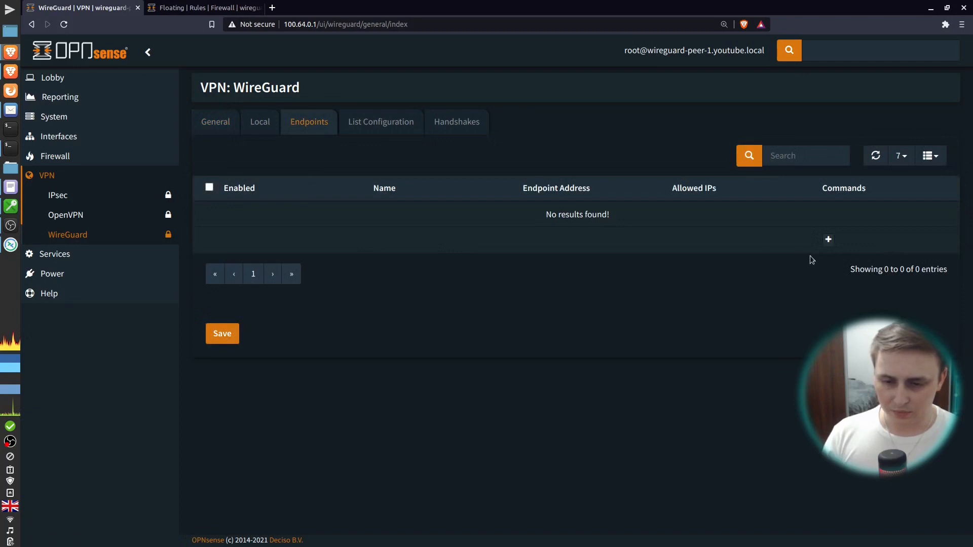
{"action": "left_click", "coordinate": [828, 239]}
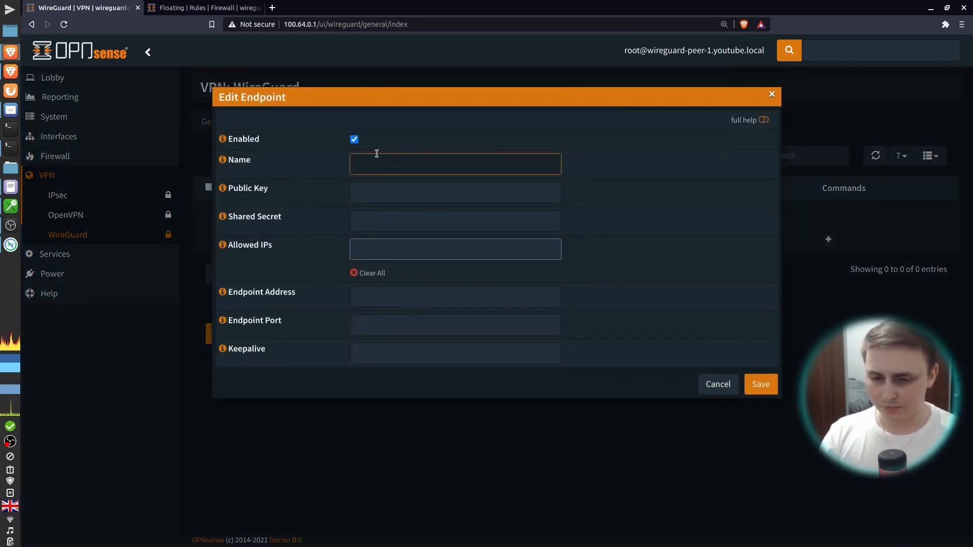
{"action": "type", "text": "SiteB"}
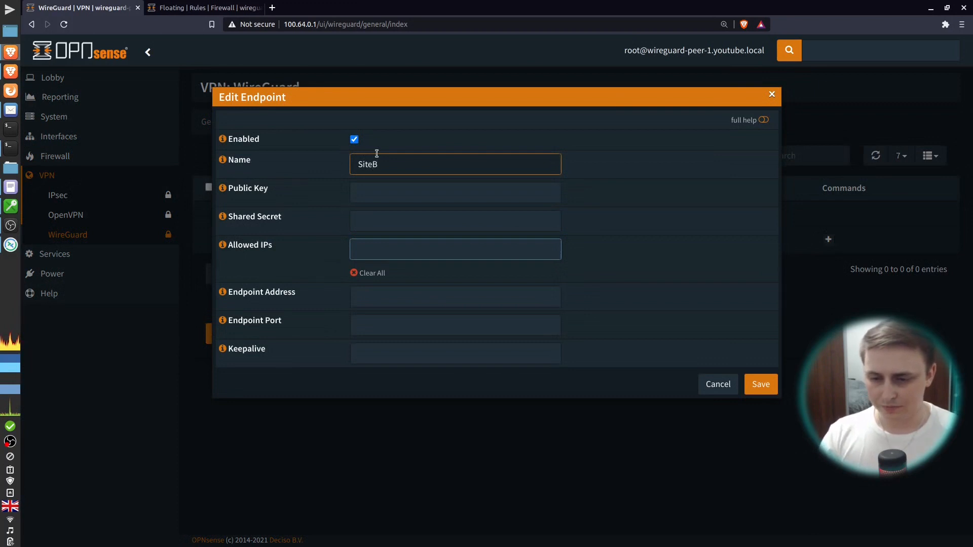
{"action": "left_click", "coordinate": [455, 164]}
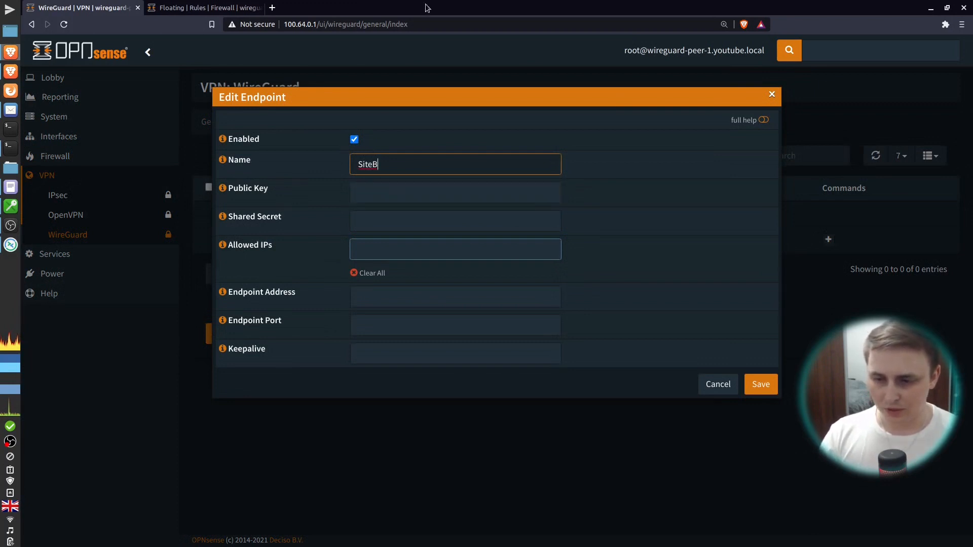
Copy SiteB's public key from its local configuration on the second firewall
{"action": "left_click", "coordinate": [204, 7]}
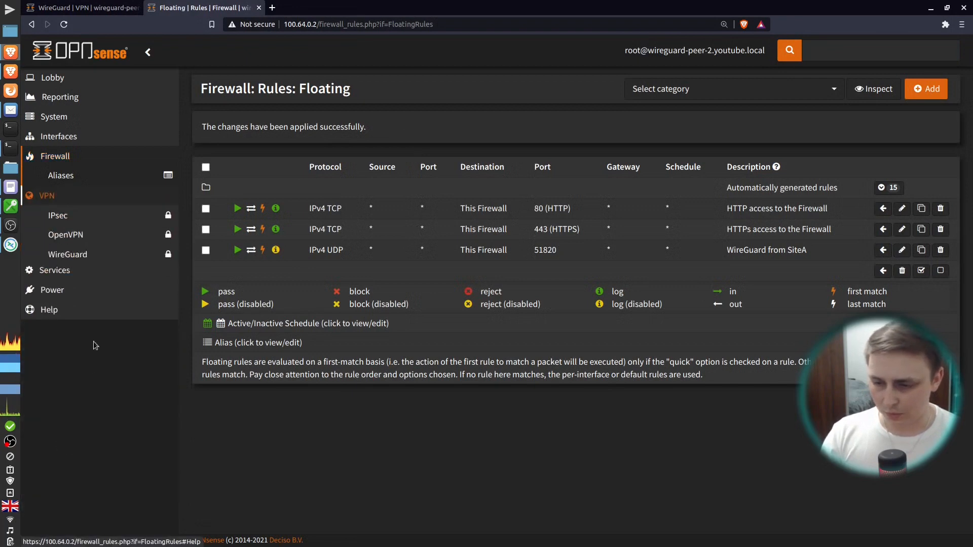
{"action": "left_click", "coordinate": [67, 253]}
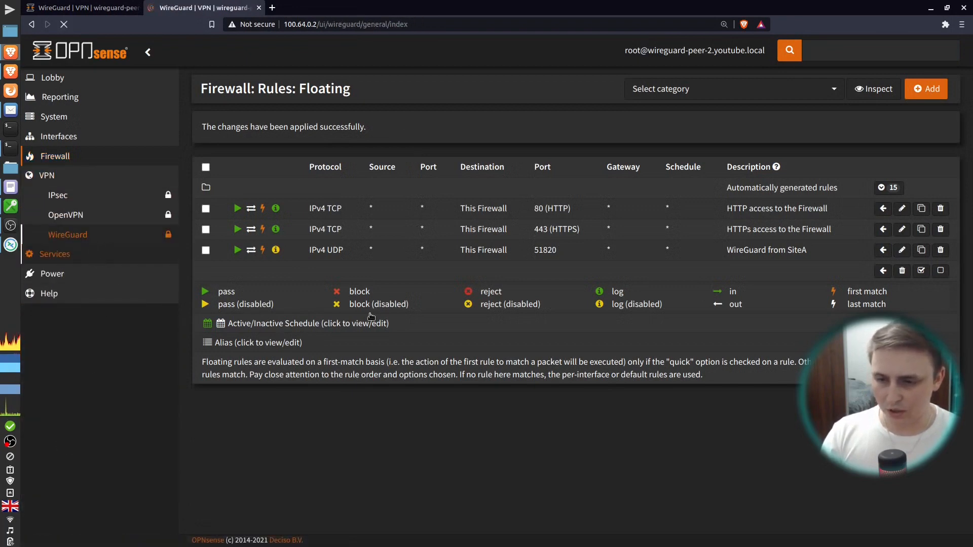
{"action": "left_click", "coordinate": [67, 235]}
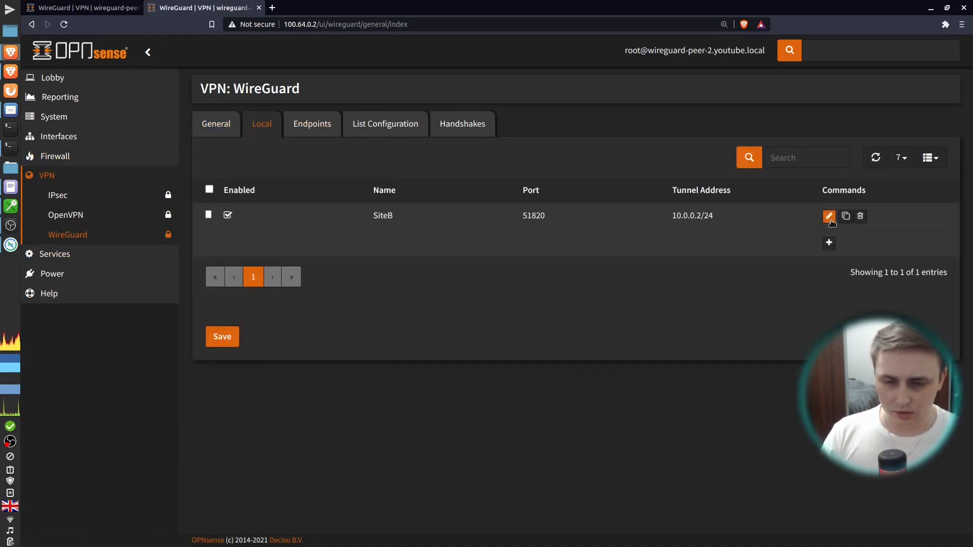
{"action": "left_click", "coordinate": [829, 215]}
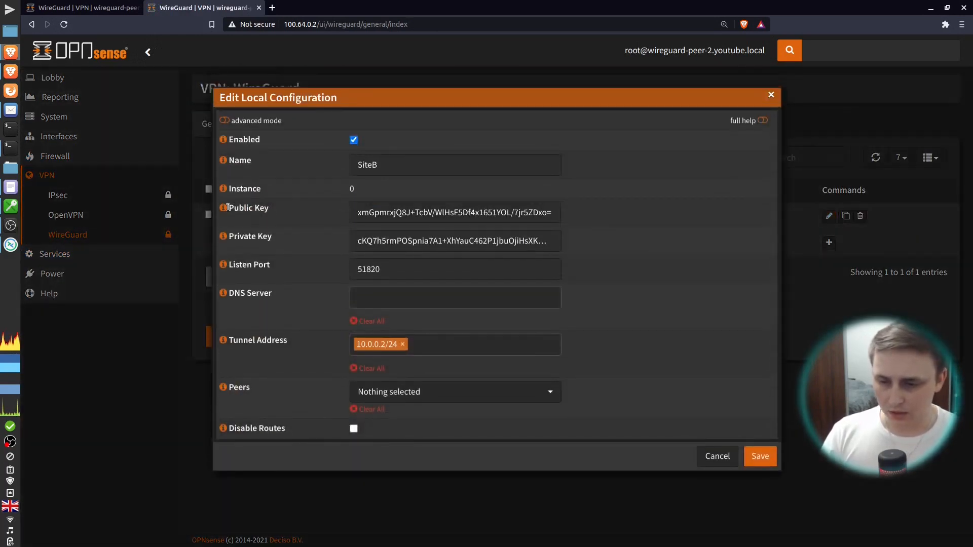
{"action": "triple_click", "coordinate": [454, 212]}
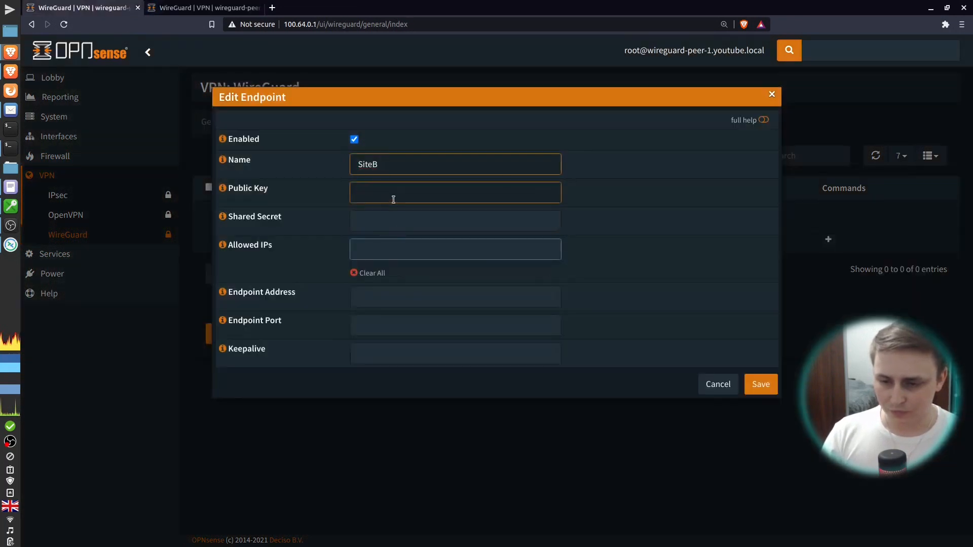
{"action": "type", "text": "xmGpmrxjQ8J+TcbV/WlHsF5Df4x1651YOL/7jr5ZDxo="}
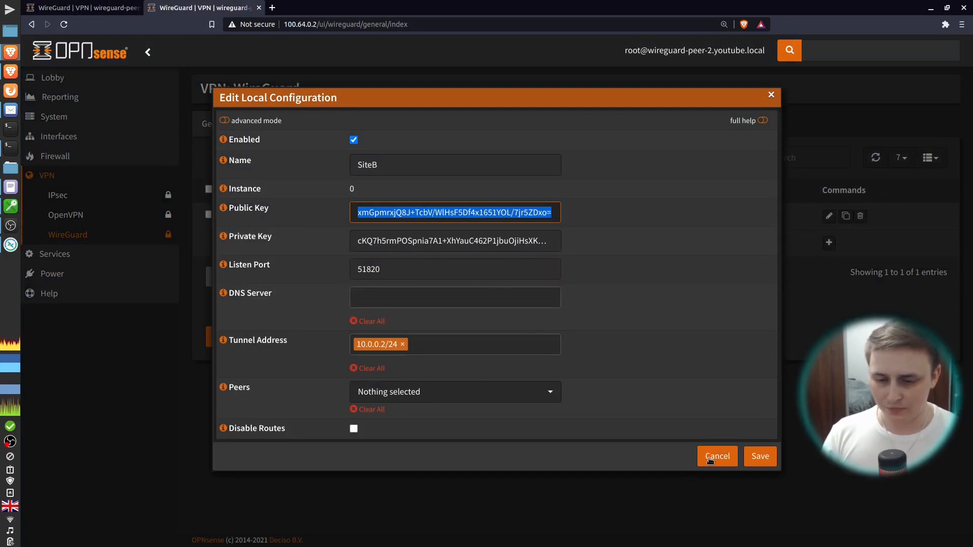
Close SiteB's local configuration, enter LAN1 address 192.168.11.234/24, and select LAN2's address
{"action": "left_click", "coordinate": [716, 456]}
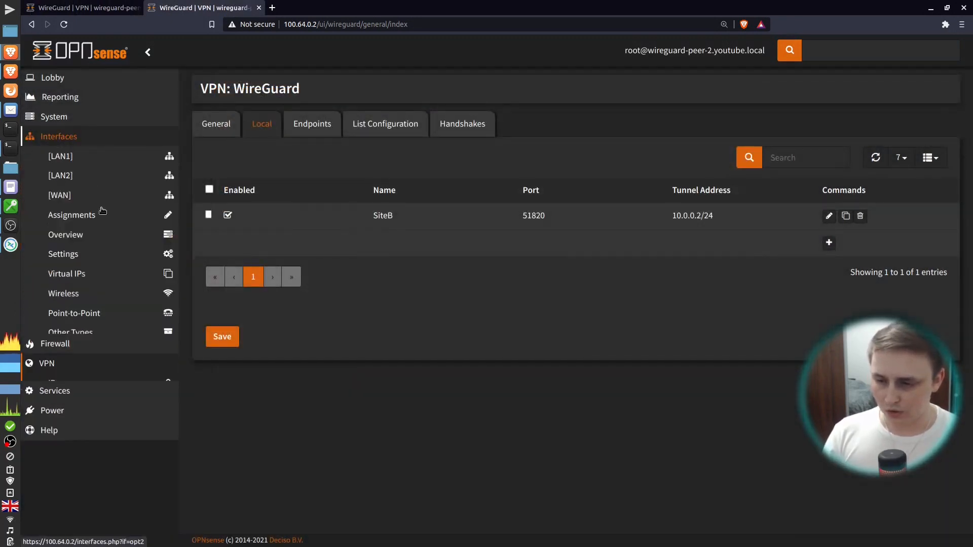
{"action": "left_click", "coordinate": [66, 235]}
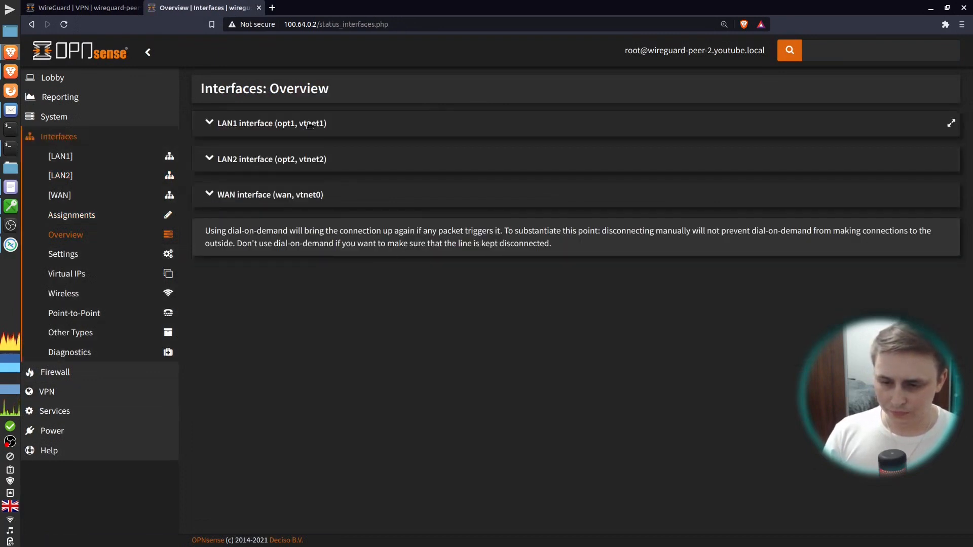
{"action": "left_click", "coordinate": [271, 123]}
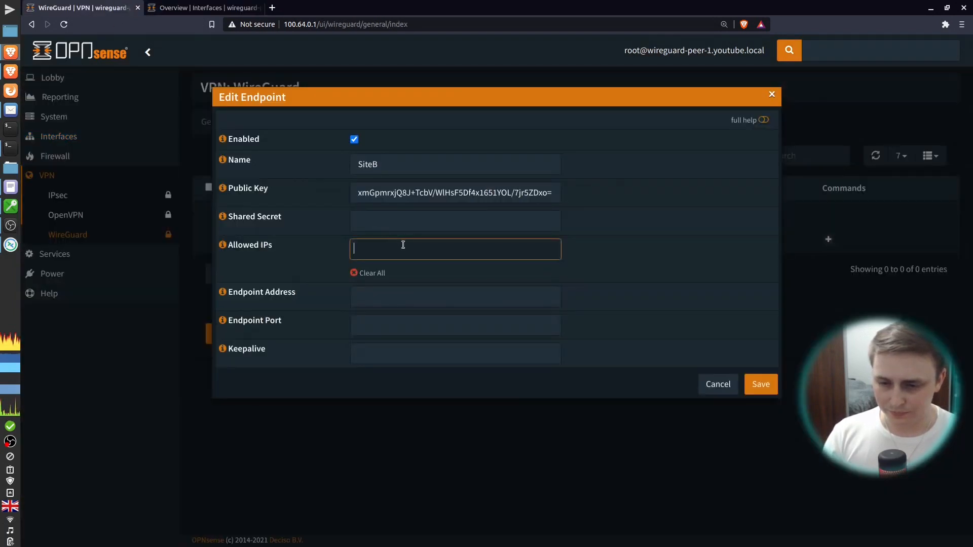
{"action": "type", "text": "192.168.11.234/24"}
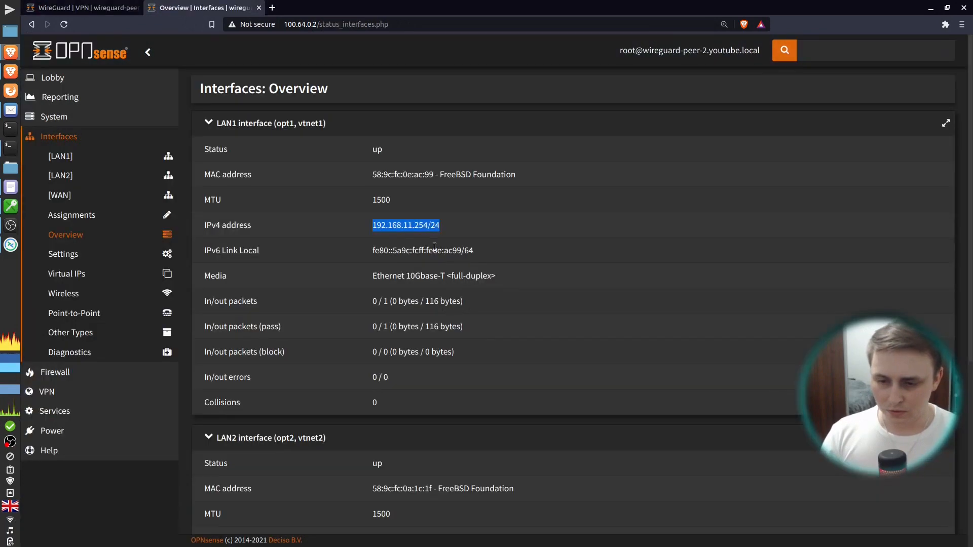
{"action": "scroll", "scroll_direction": "down", "scroll_amount": 3}
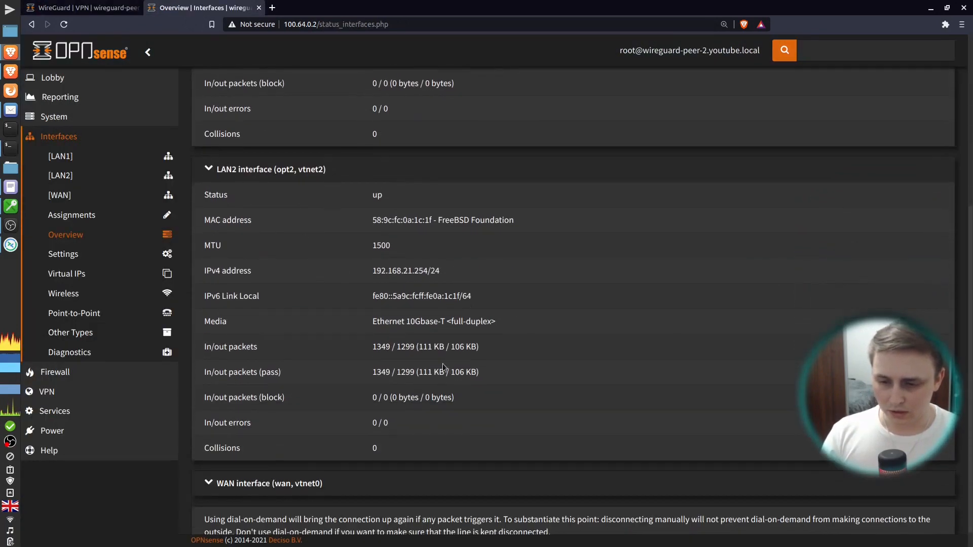
{"action": "double_click", "coordinate": [406, 271]}
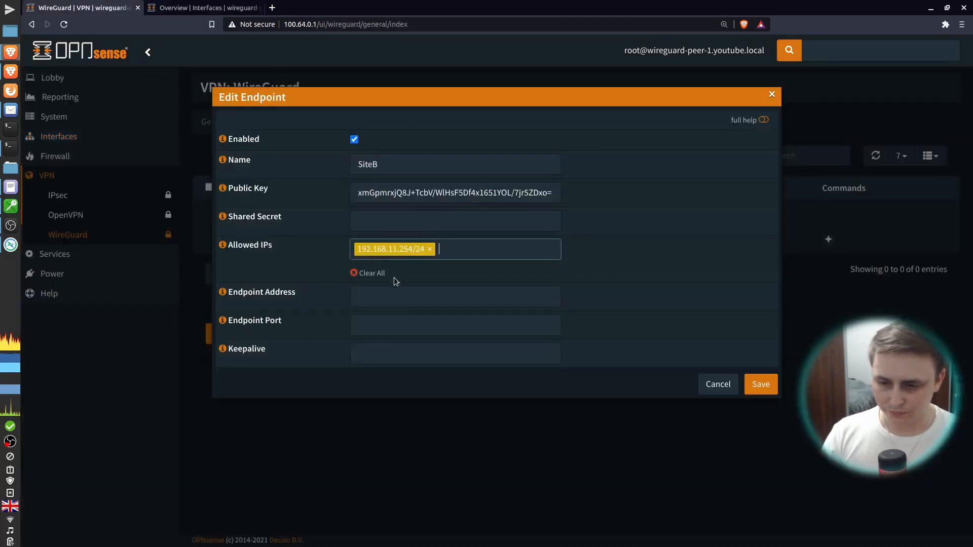
Add 192.168.21.254/24 and 10.0.0.0 to the endpoint's allowed IPs
{"action": "type", "text": "192.168.21.254/24"}
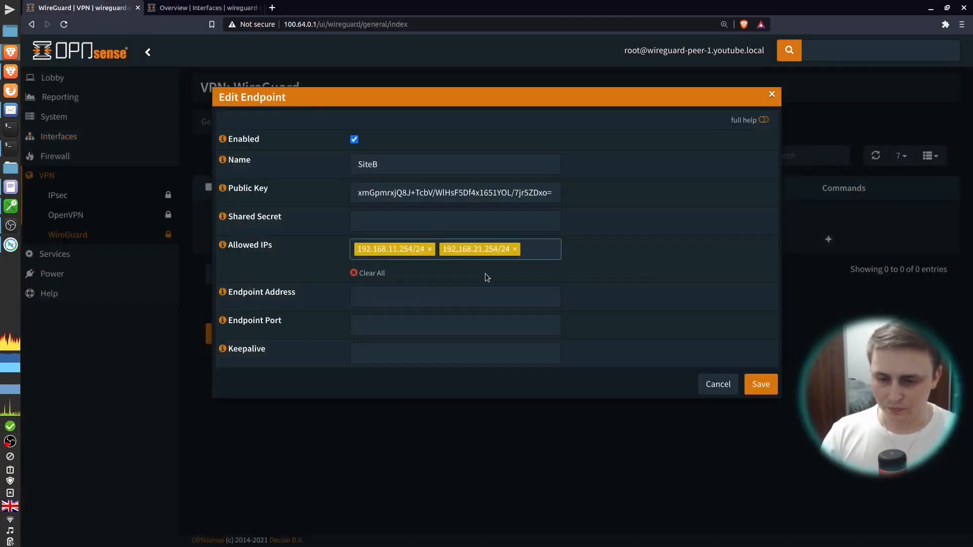
{"action": "left_click", "coordinate": [536, 249]}
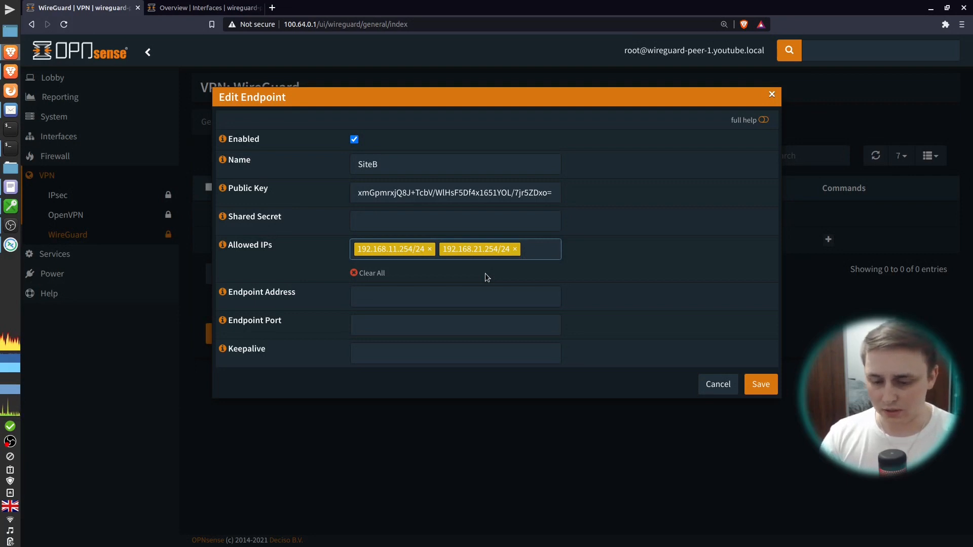
{"action": "type", "text": "10.0.0.0"}
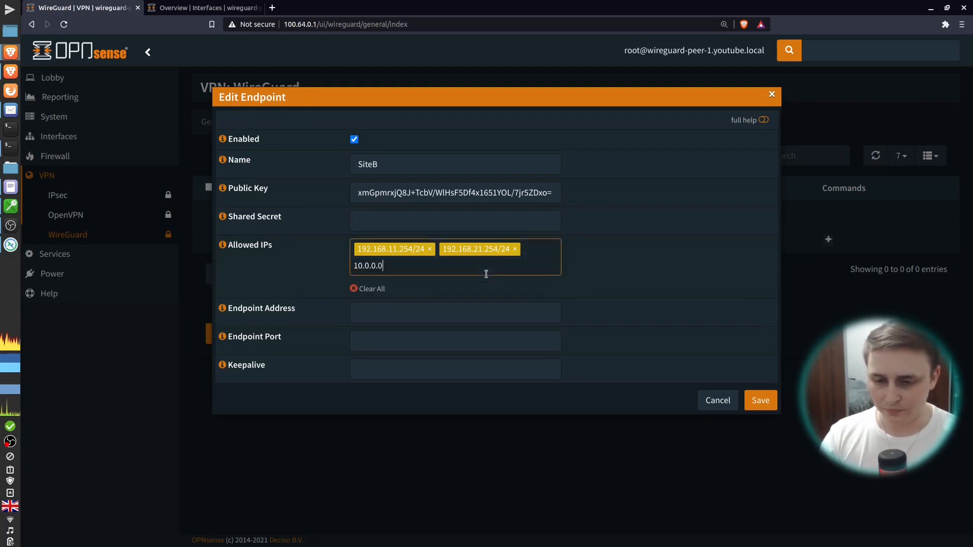
{"action": "key", "text": "Enter"}
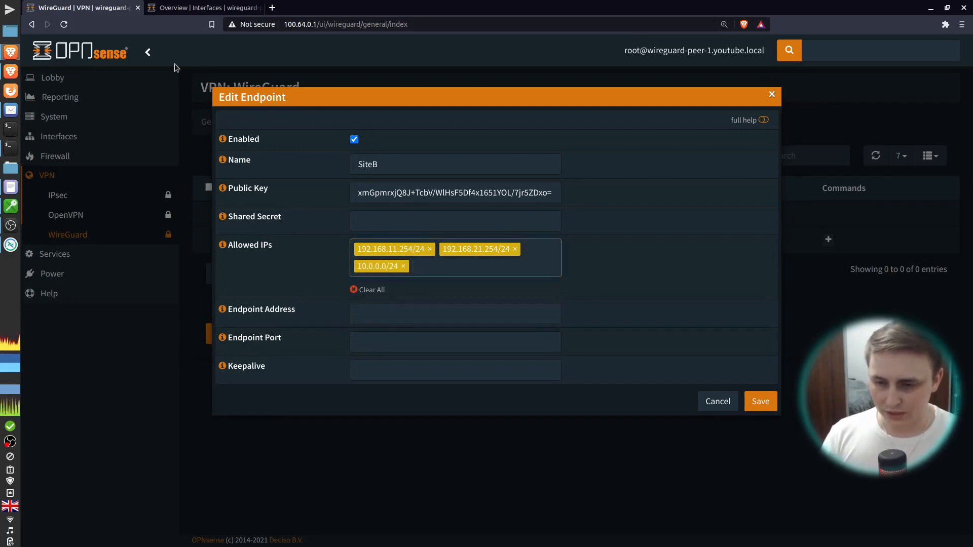
Set endpoint address 100.64.0.2 and keepalive 60, then save the SiteB endpoint
{"action": "left_click", "coordinate": [204, 8]}
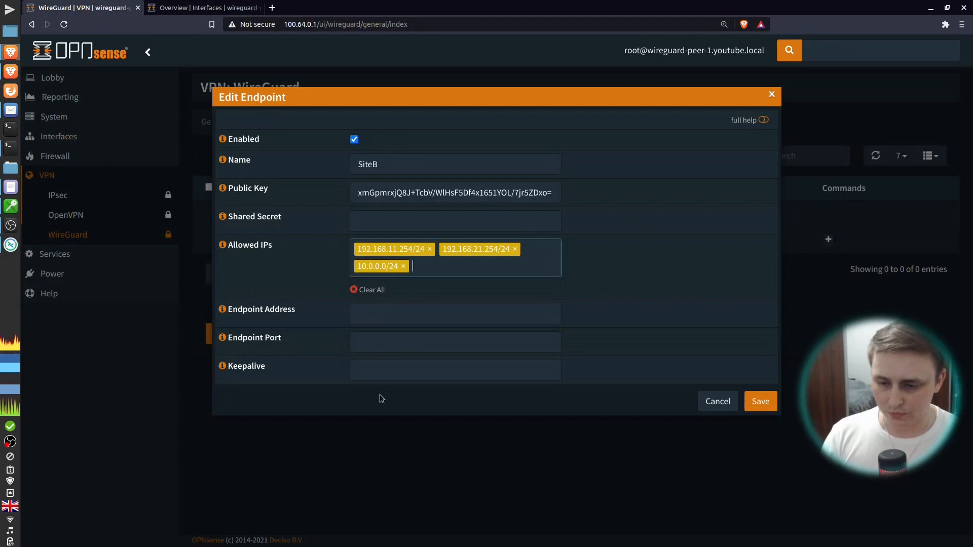
{"action": "type", "text": "100.64.0.2"}
{"action": "left_click", "coordinate": [455, 342]}
{"action": "type", "text": "51820"}
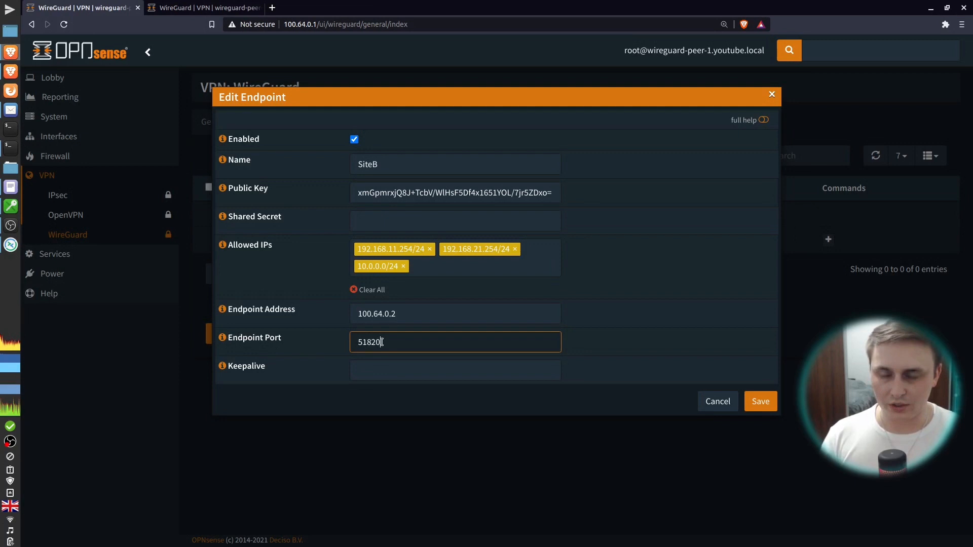
{"action": "left_click", "coordinate": [455, 369]}
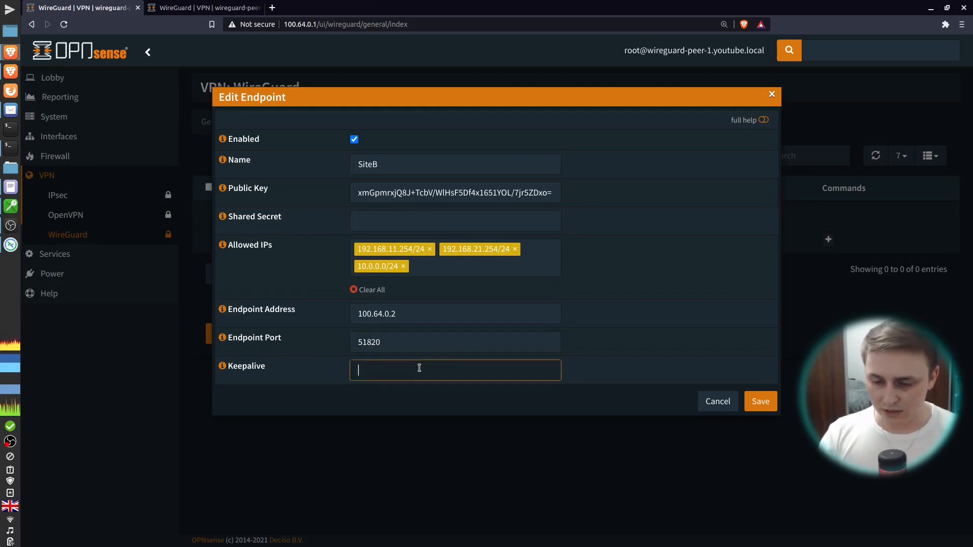
{"action": "type", "text": "60"}
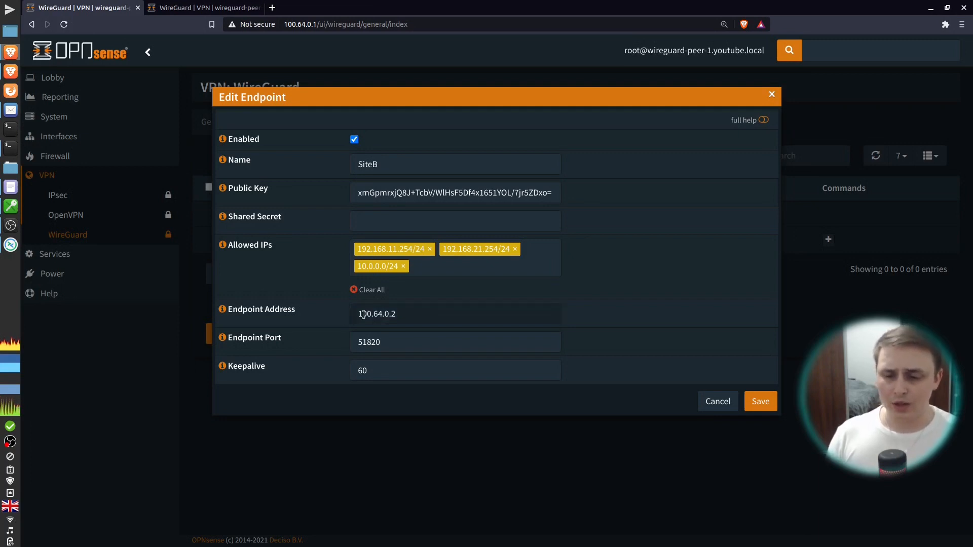
{"action": "left_click", "coordinate": [455, 313]}
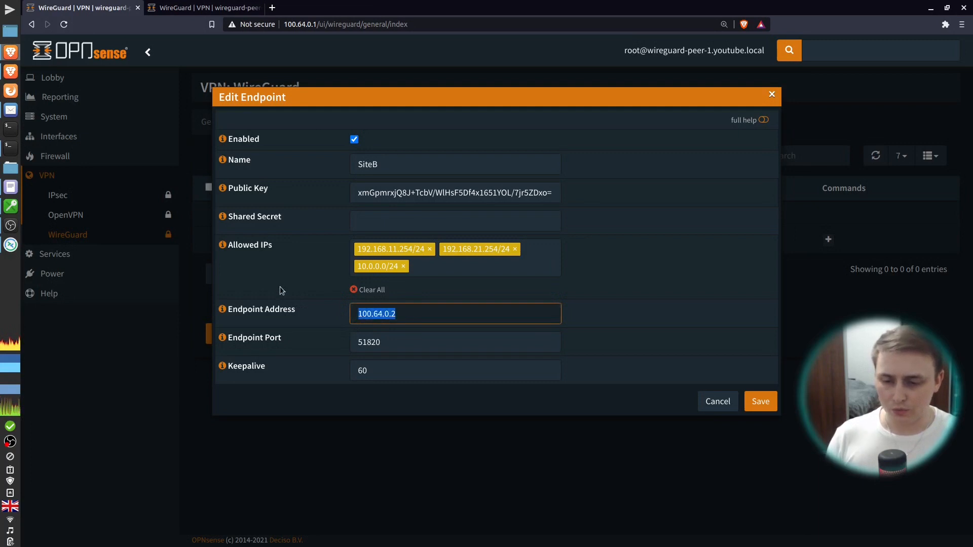
{"action": "type", "text": "10.0.0."}
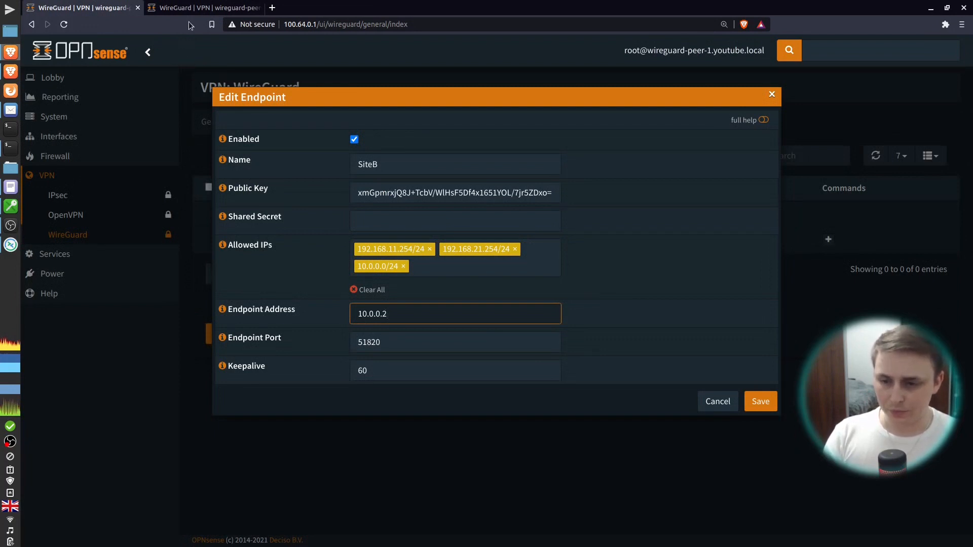
{"action": "left_click", "coordinate": [204, 8]}
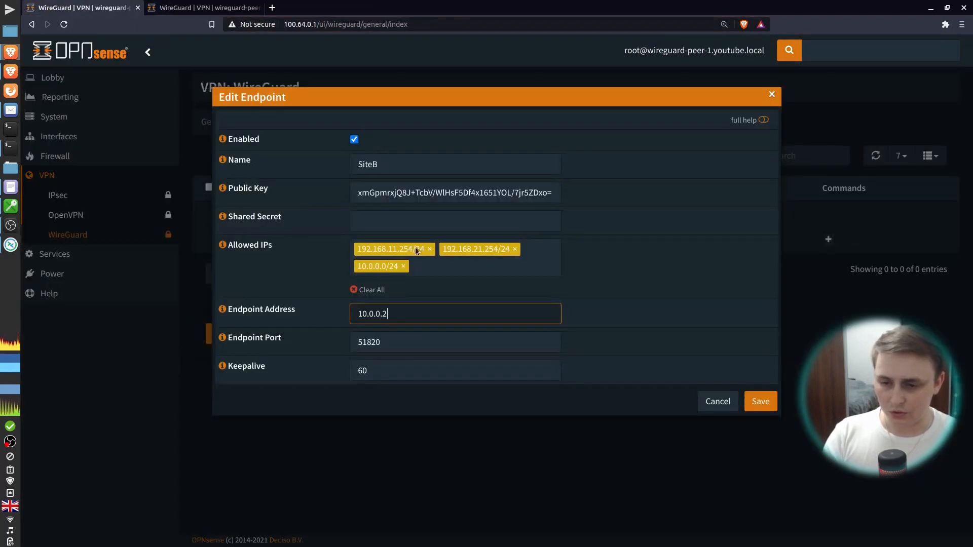
{"action": "type", "text": "100.64.0.2"}
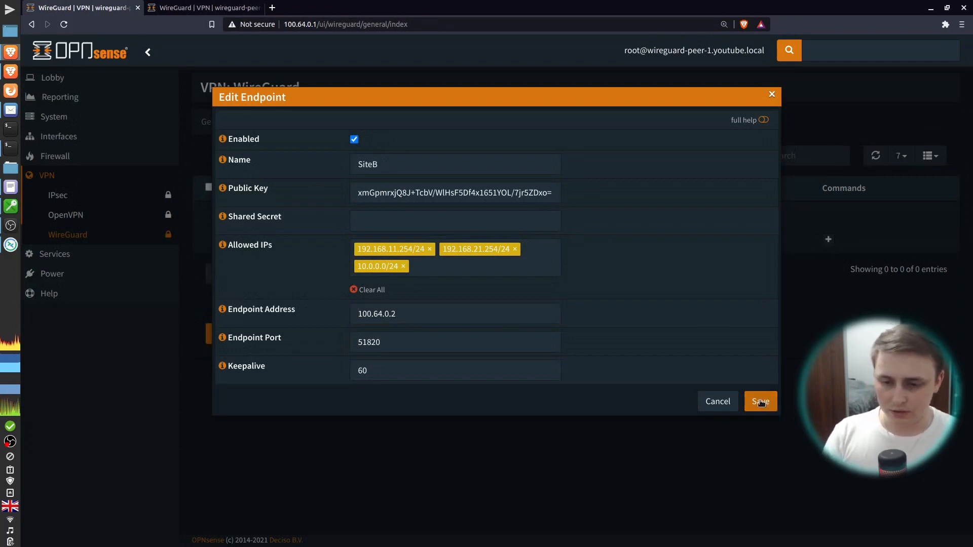
{"action": "left_click", "coordinate": [760, 402]}
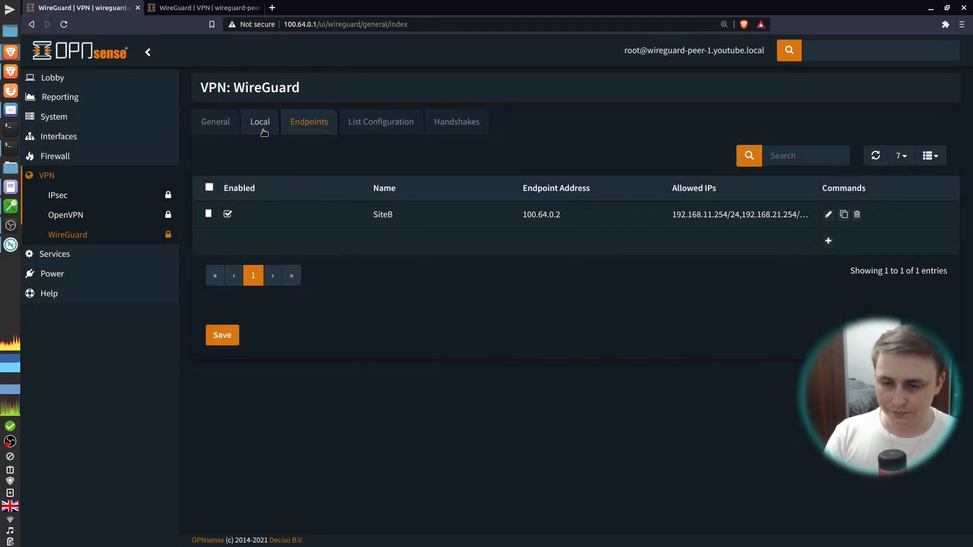
Edit the first firewall's SiteA local configuration, choose SiteB as its peer, and save
{"action": "left_click", "coordinate": [259, 121]}
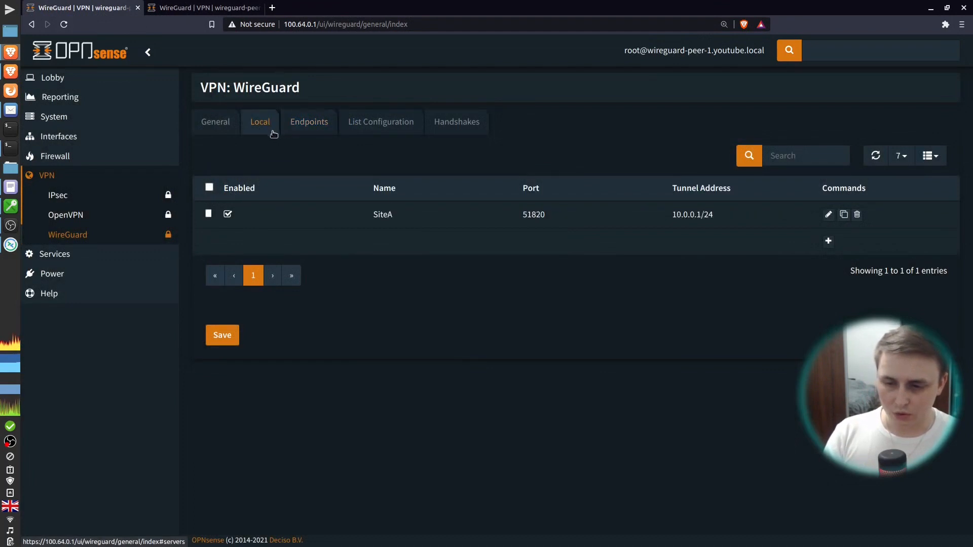
{"action": "left_click", "coordinate": [828, 214]}
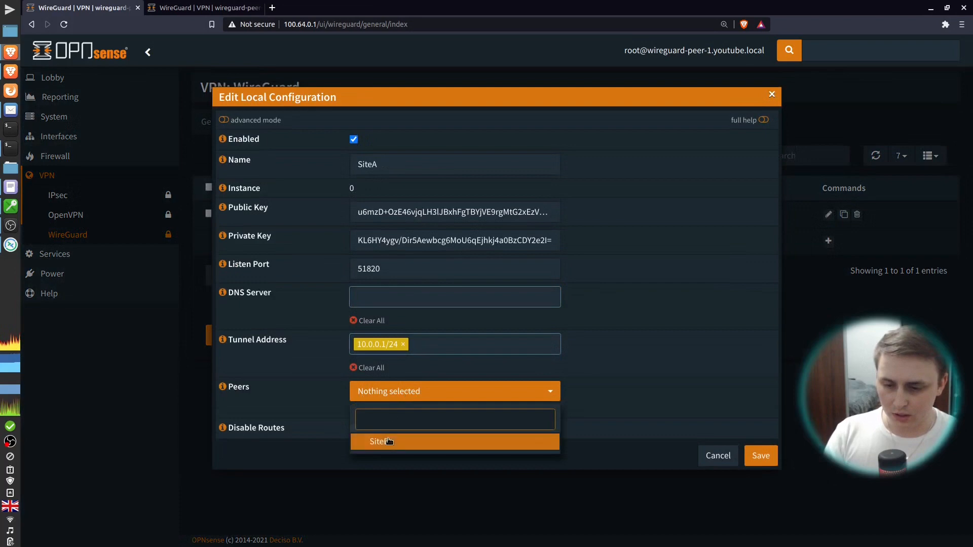
{"action": "left_click", "coordinate": [379, 441]}
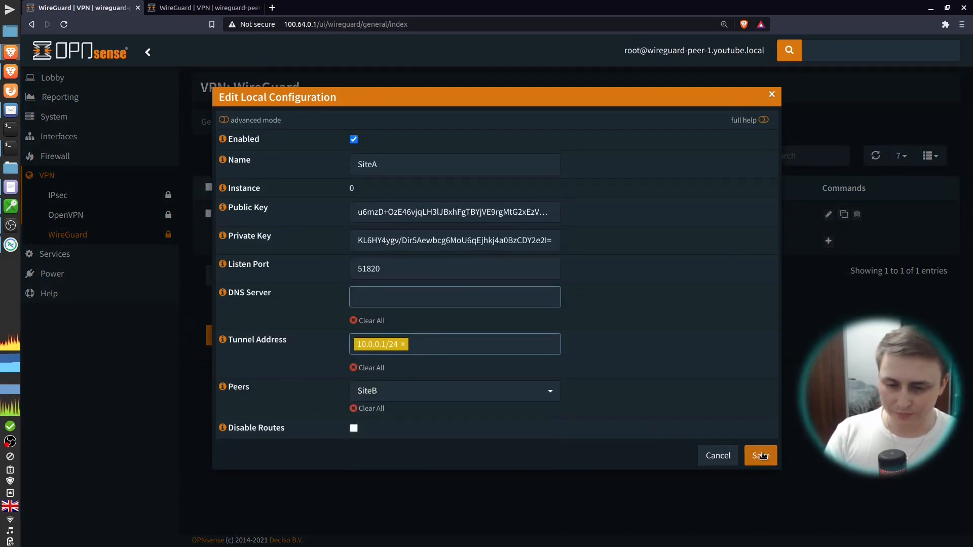
{"action": "left_click", "coordinate": [760, 455]}
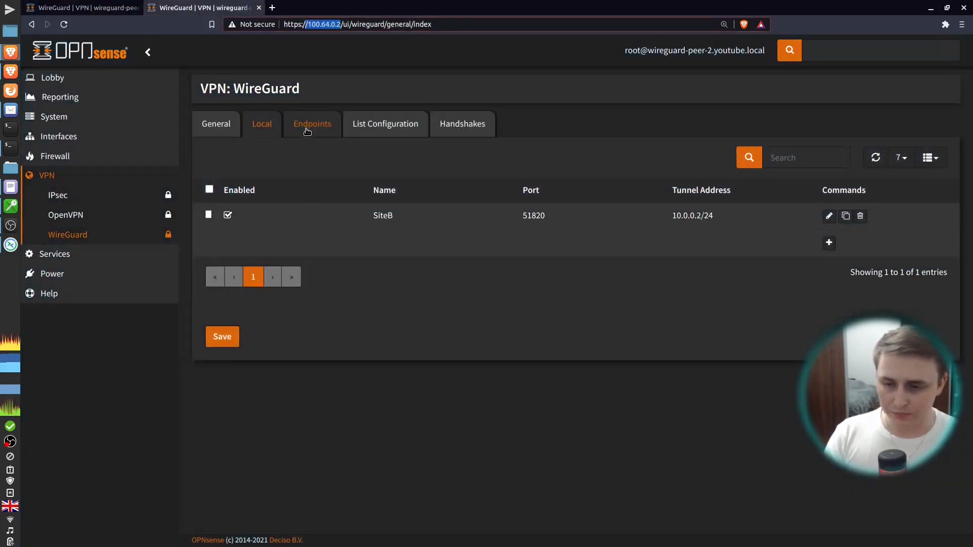
On the second firewall, start a new WireGuard endpoint named SiteA
{"action": "left_click", "coordinate": [312, 123]}
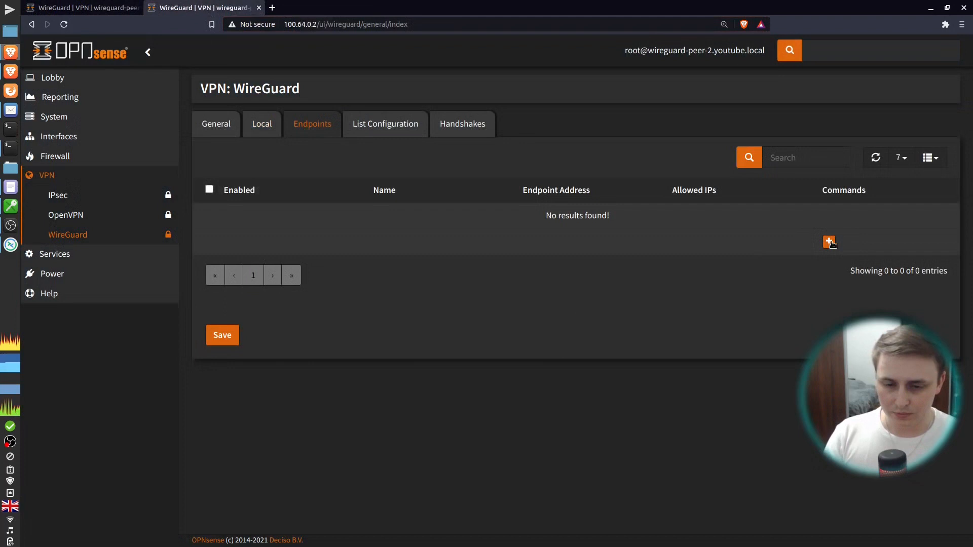
{"action": "left_click", "coordinate": [830, 242]}
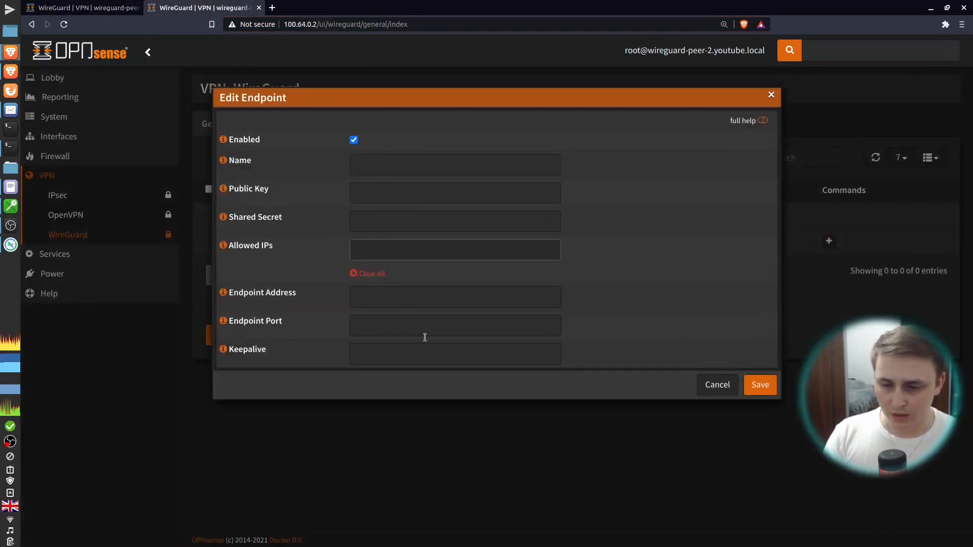
{"action": "mouse_move", "coordinate": [329, 194]}
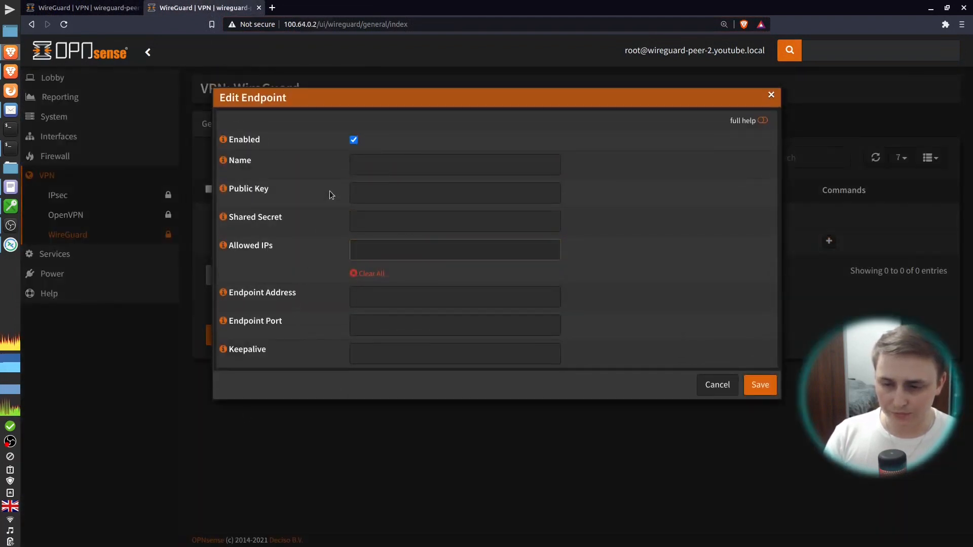
{"action": "left_click", "coordinate": [454, 164]}
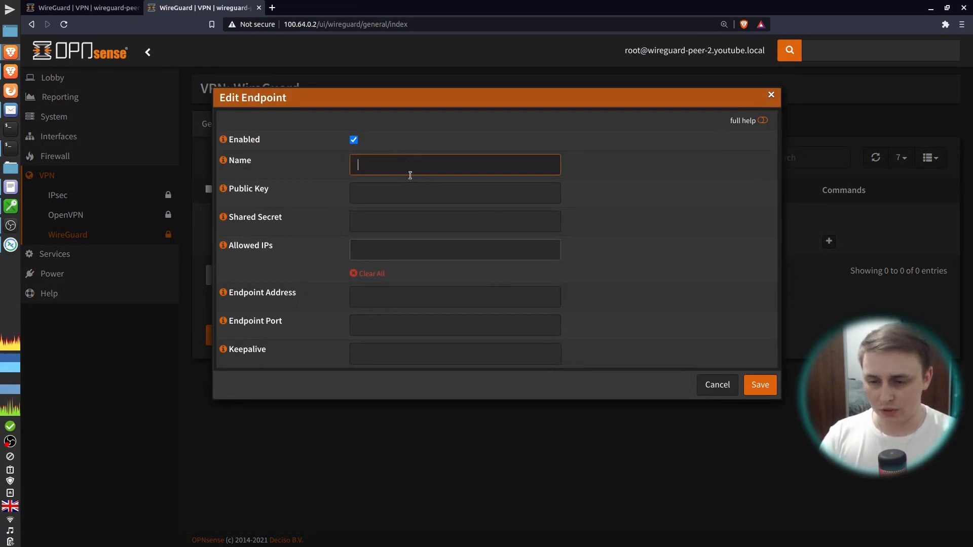
{"action": "type", "text": "Site"}
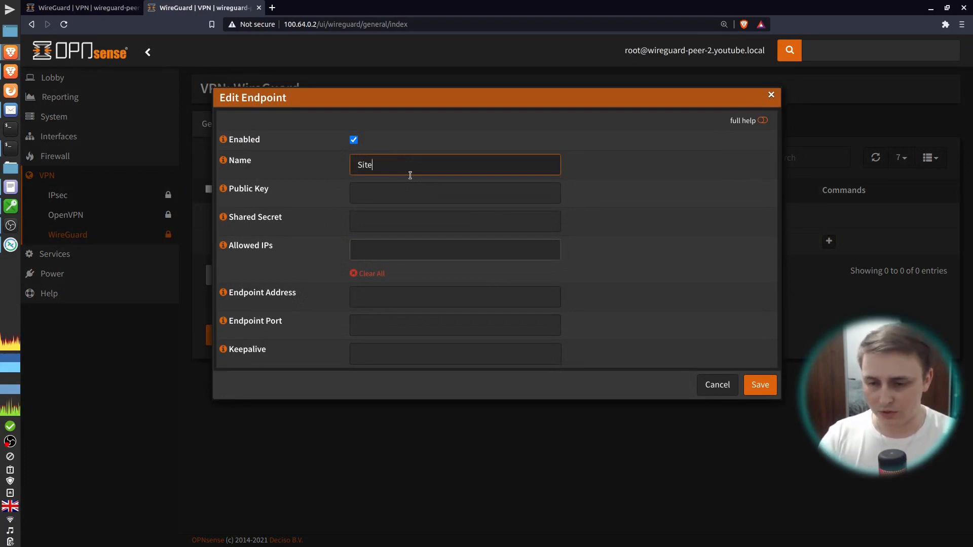
{"action": "type", "text": "A"}
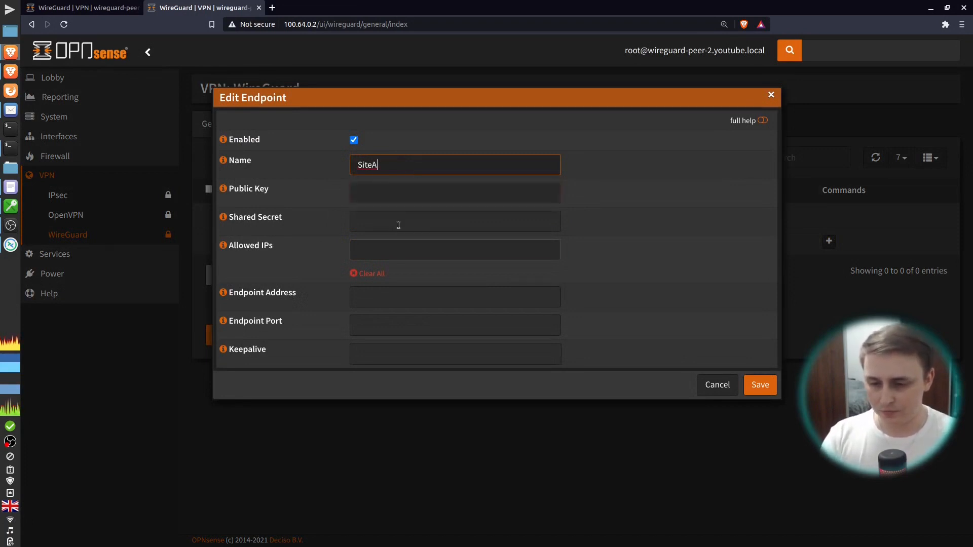
Copy SiteA's public key from the first firewall's SiteA local configuration
{"action": "left_click", "coordinate": [84, 7]}
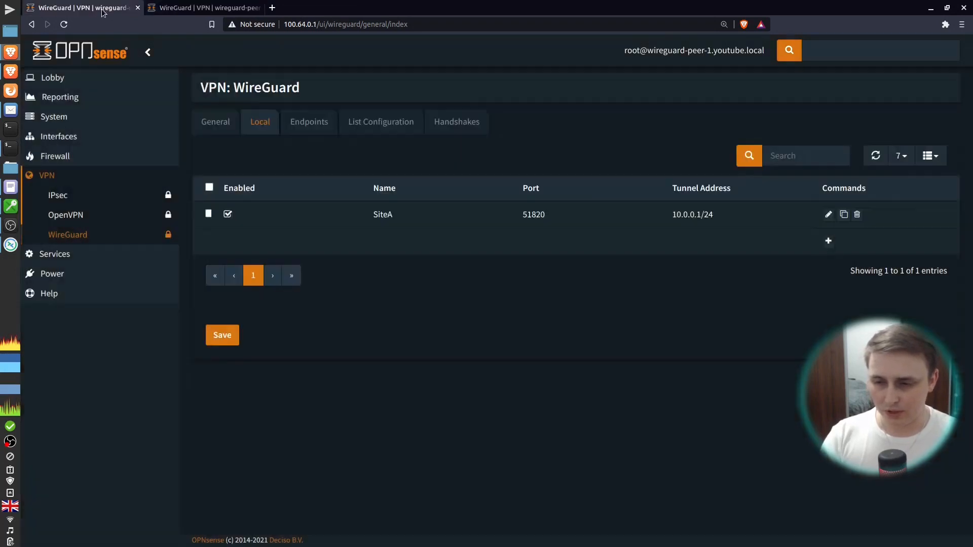
{"action": "mouse_move", "coordinate": [828, 213]}
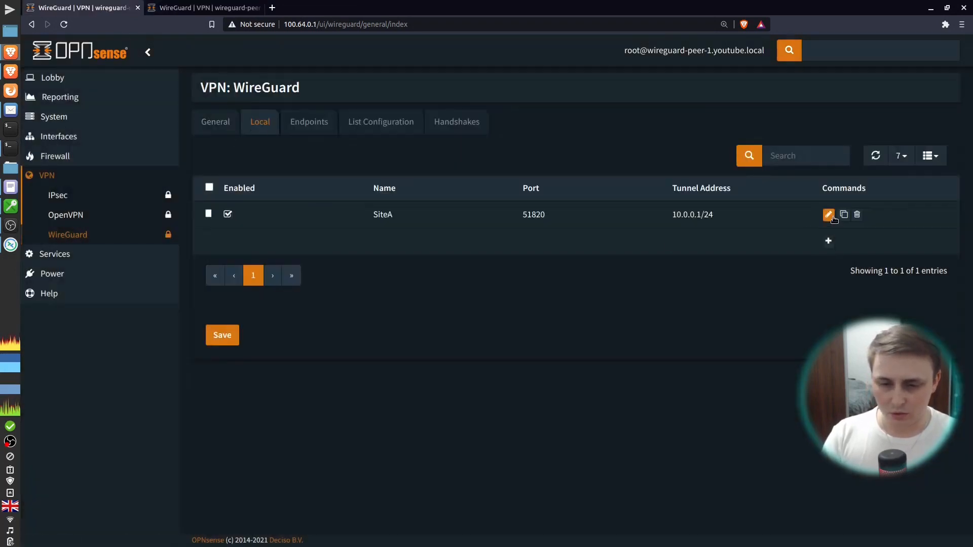
{"action": "left_click", "coordinate": [829, 214]}
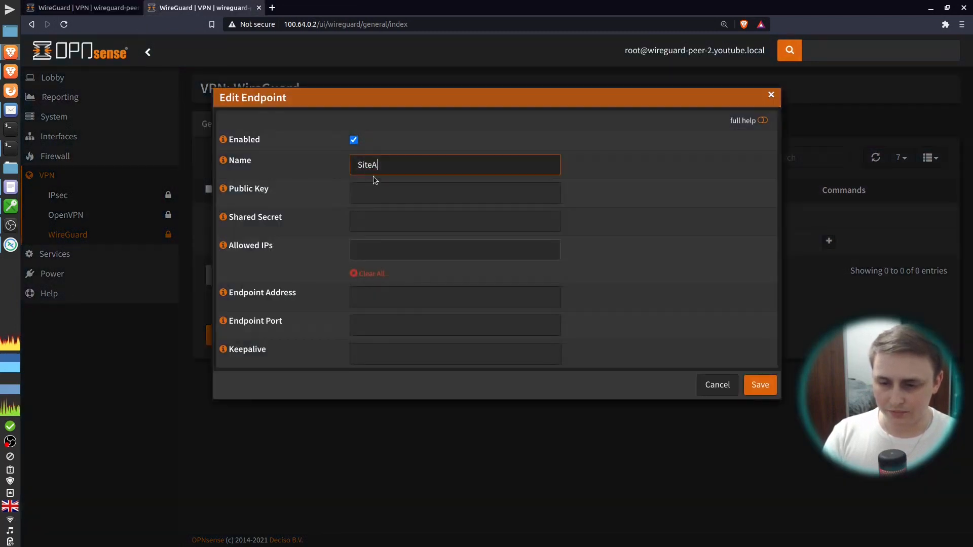
{"action": "type", "text": "6mzD+OzE46vjqLH3lJBxhFgTBYjVE9rgMtG2xEzVm8="}
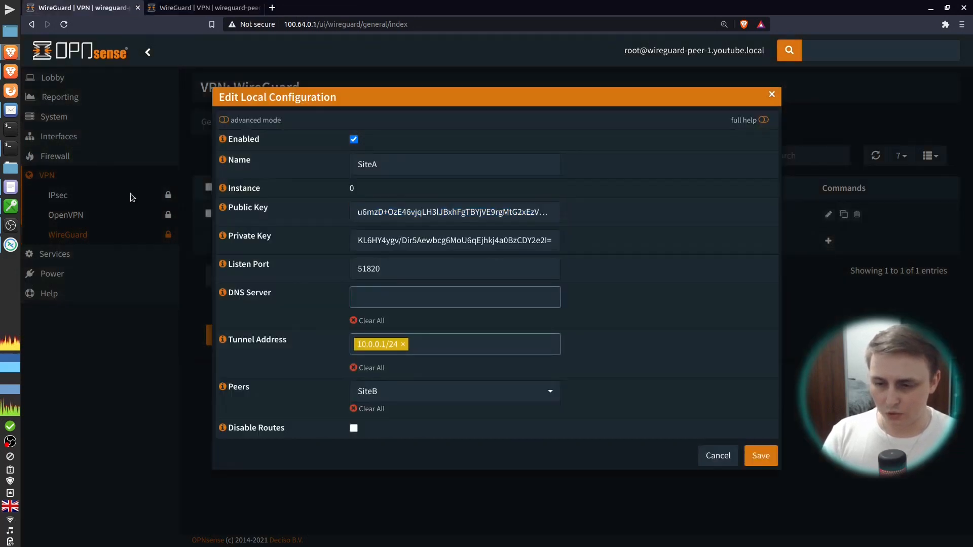
{"action": "left_click", "coordinate": [760, 456]}
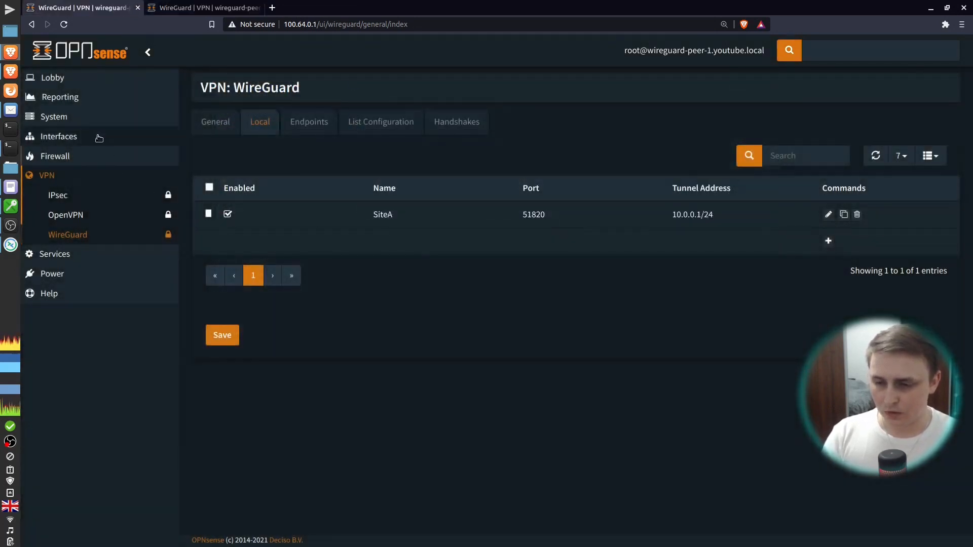
{"action": "left_click", "coordinate": [58, 135]}
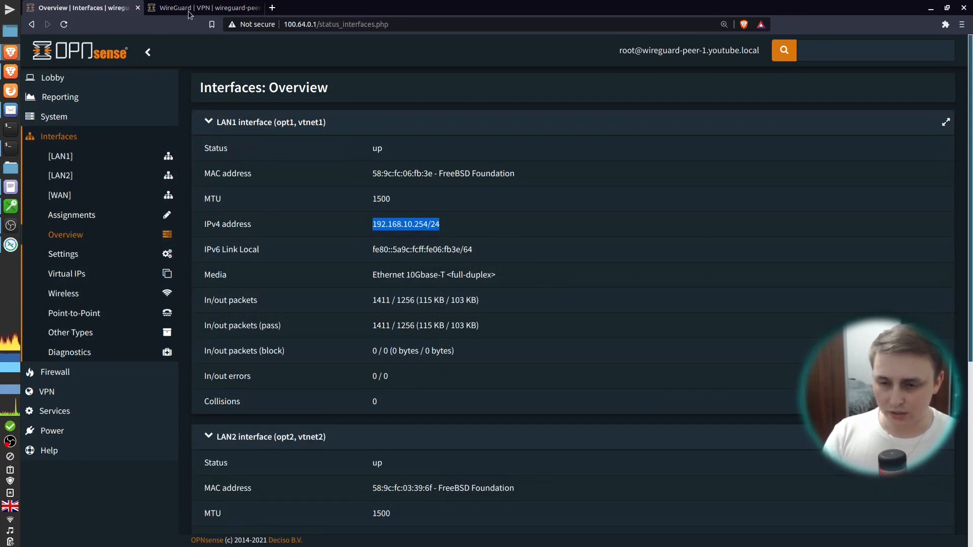
Enter allowed IPs 192.168.10.254/24, 192.168.20.254/24, 10.0.0.0/24 and endpoint address 100.64.0.1
{"action": "left_click", "coordinate": [204, 7]}
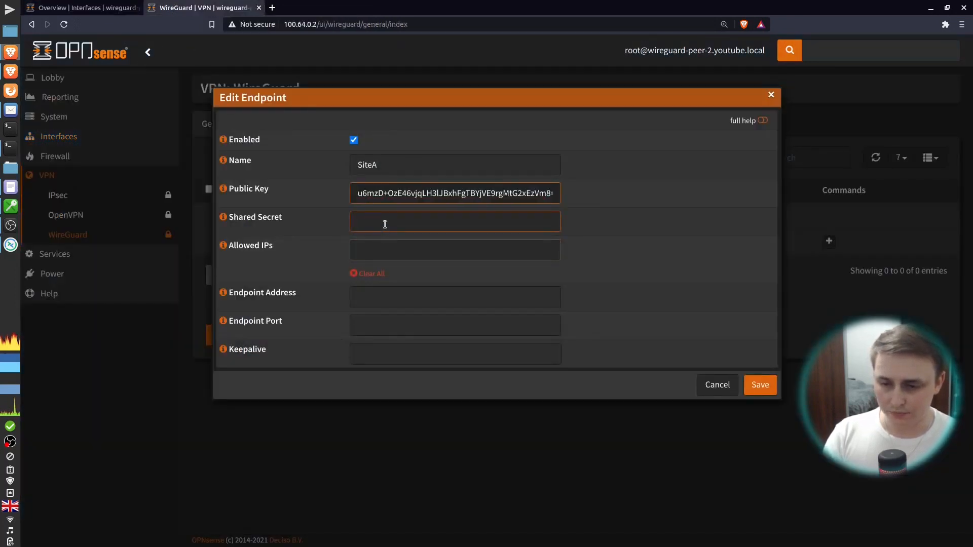
{"action": "type", "text": "192.168.10.254/24"}
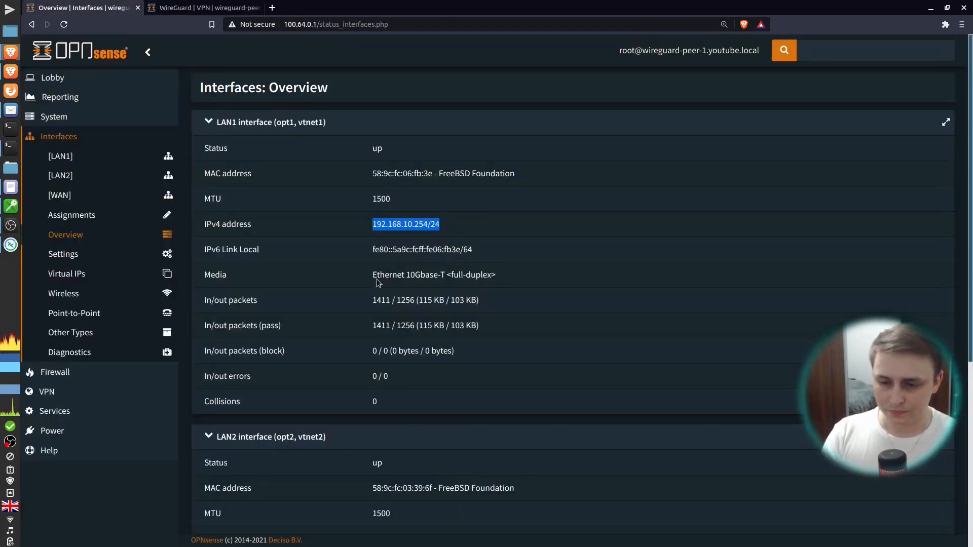
{"action": "scroll", "scroll_direction": "down", "scroll_amount": 3}
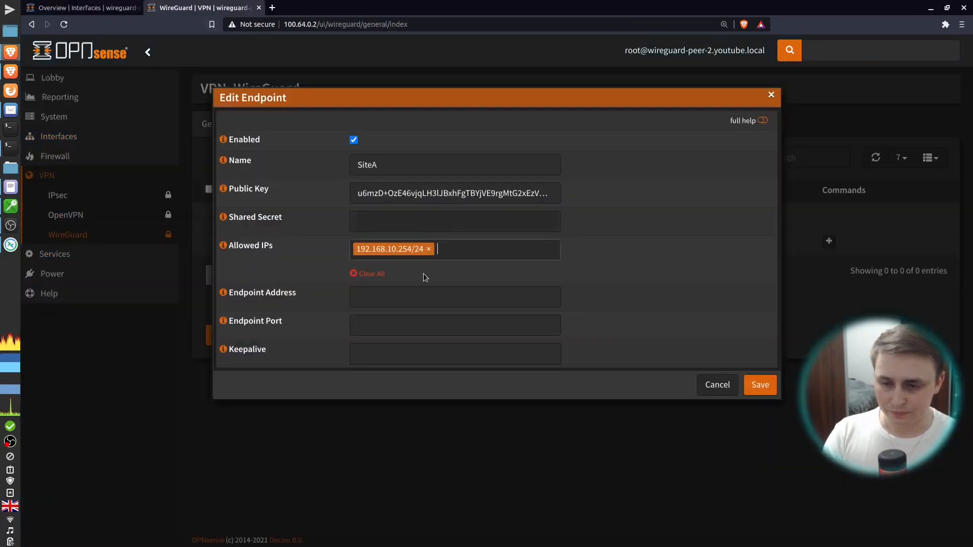
{"action": "type", "text": "192.168.20.254/24"}
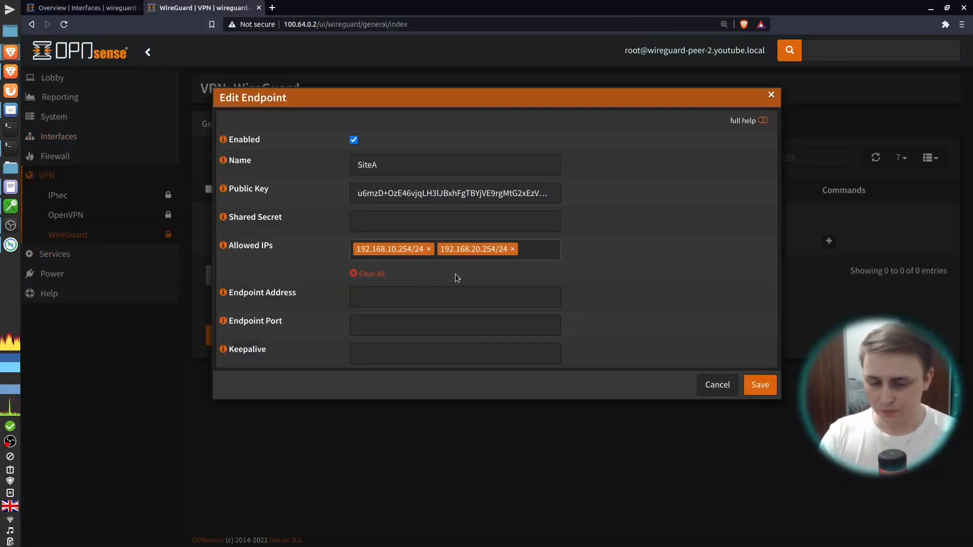
{"action": "type", "text": "10.0.0.0"}
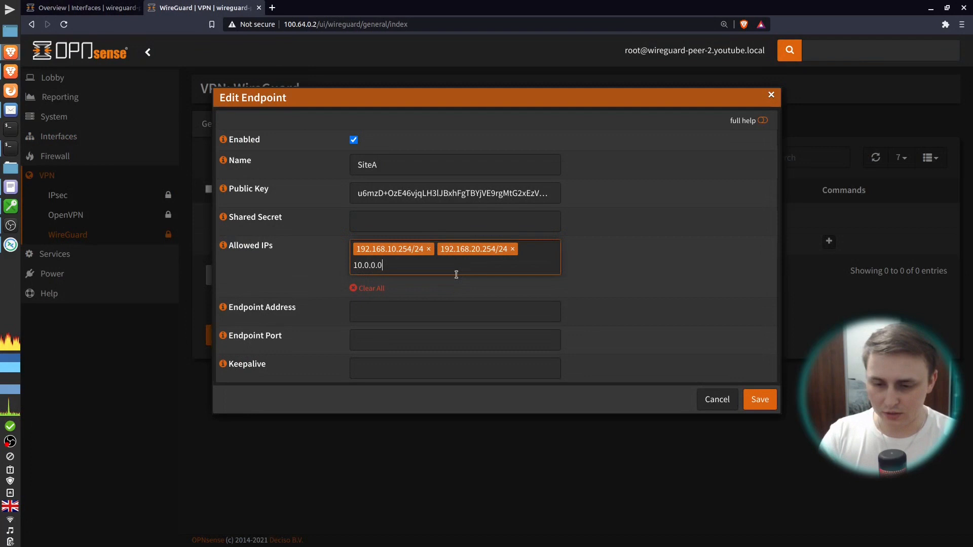
{"action": "key", "text": "Enter"}
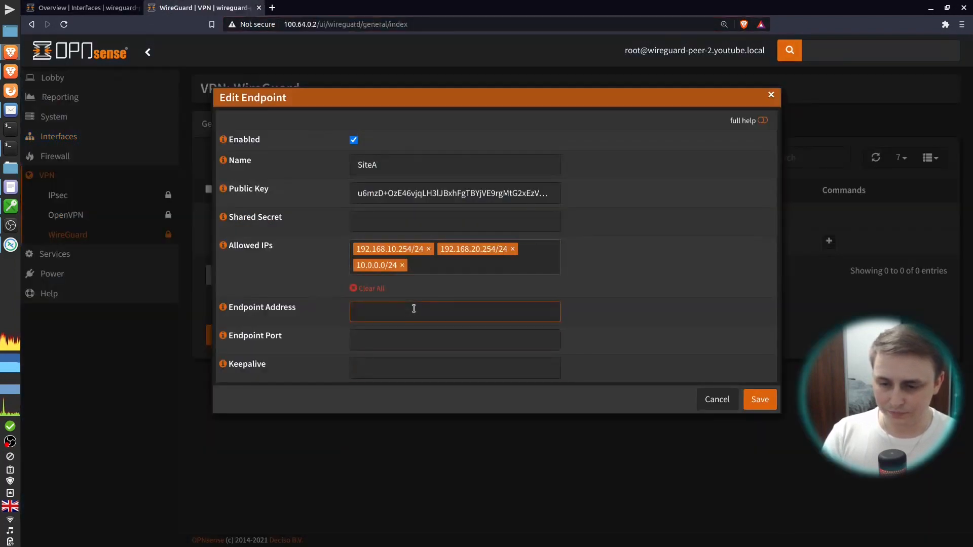
{"action": "type", "text": "100.64.0.1"}
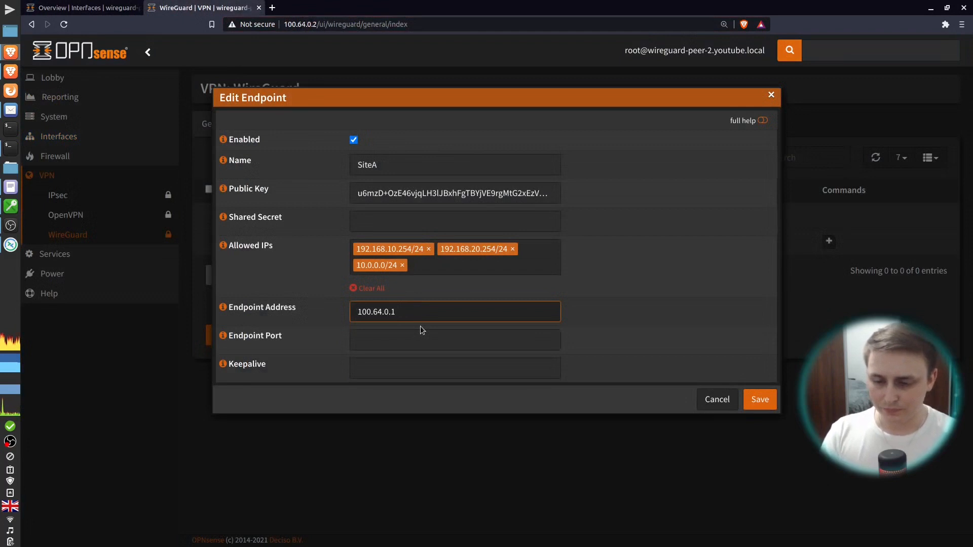
Copy SiteA's listen port 51820 from the first firewall and save the SiteA endpoint
{"action": "left_click", "coordinate": [81, 8]}
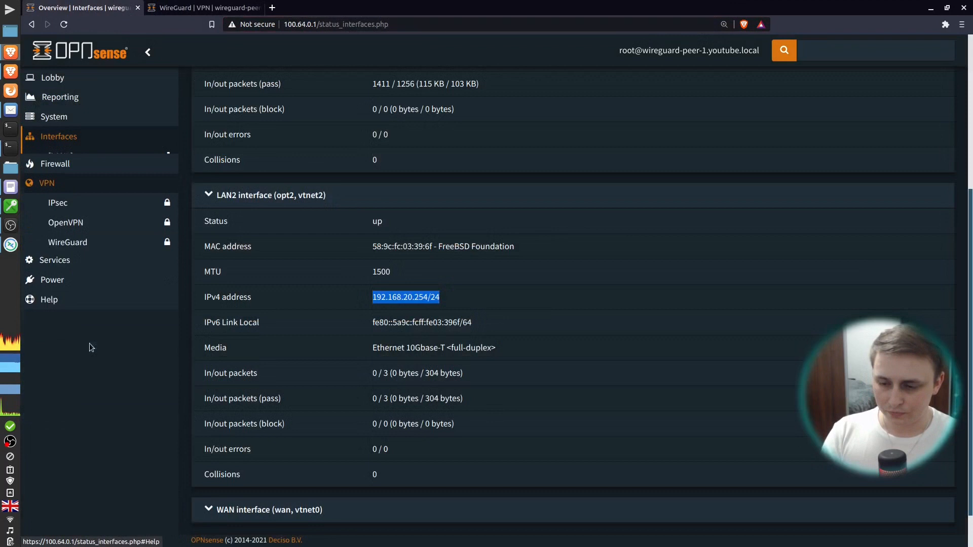
{"action": "left_click", "coordinate": [67, 243]}
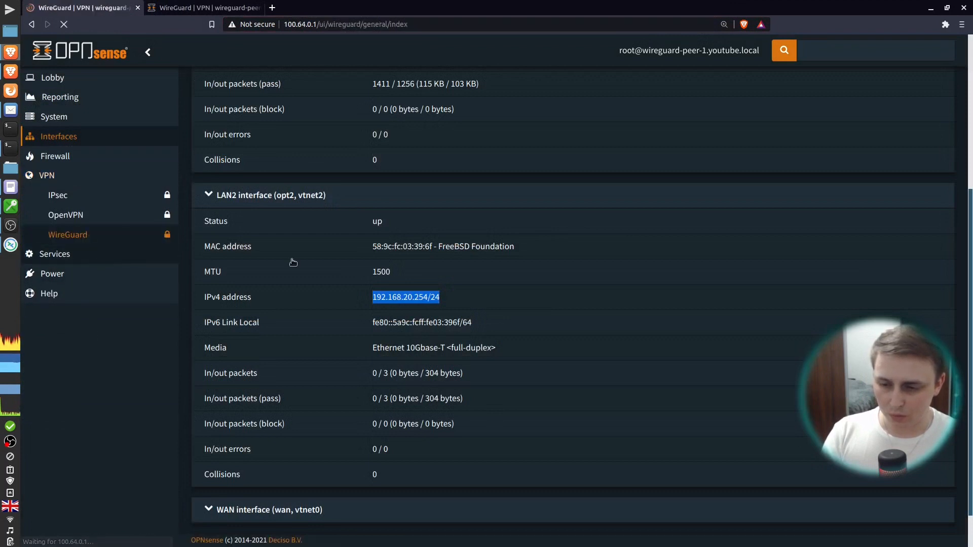
{"action": "left_click", "coordinate": [69, 234]}
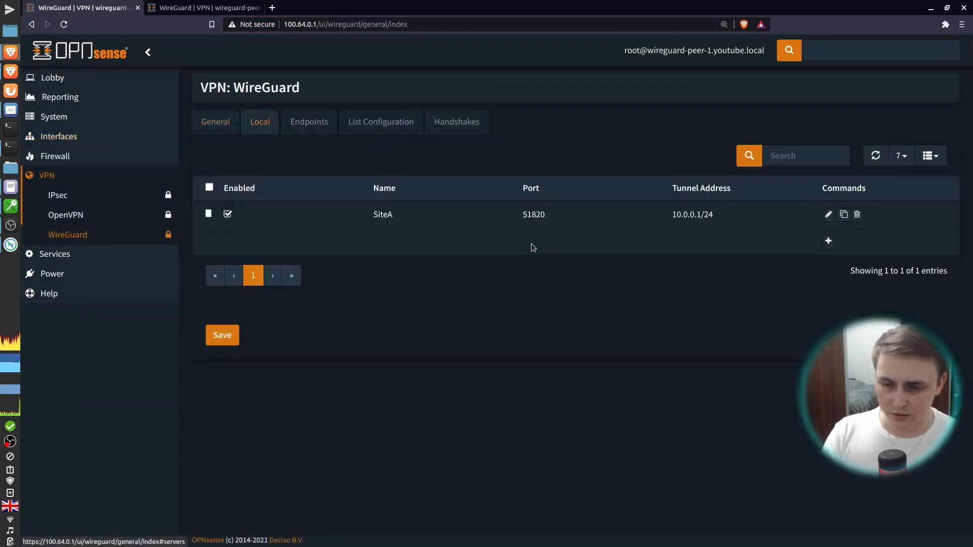
{"action": "double_click", "coordinate": [533, 214]}
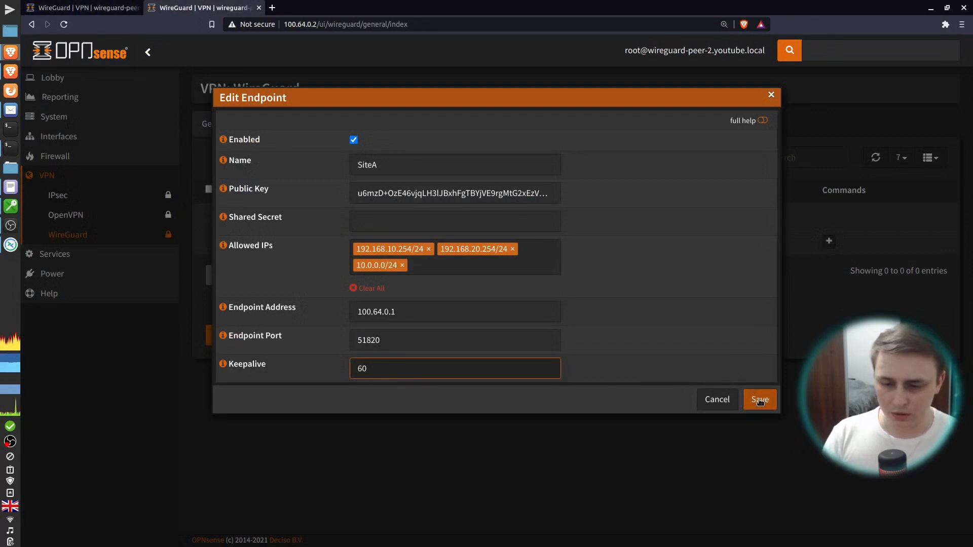
{"action": "left_click", "coordinate": [759, 399]}
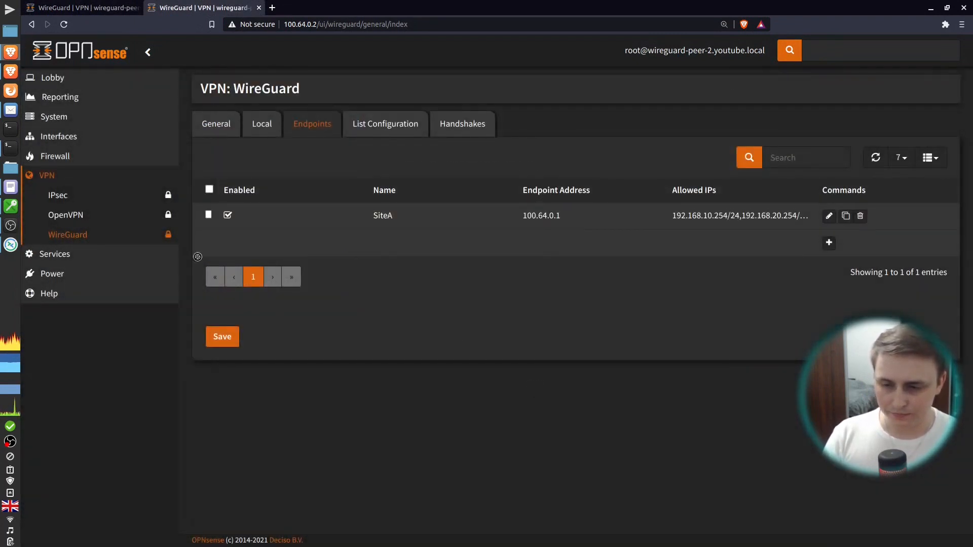
Peer SiteB's local configuration on the second firewall with SiteA and save it
{"action": "left_click", "coordinate": [261, 123]}
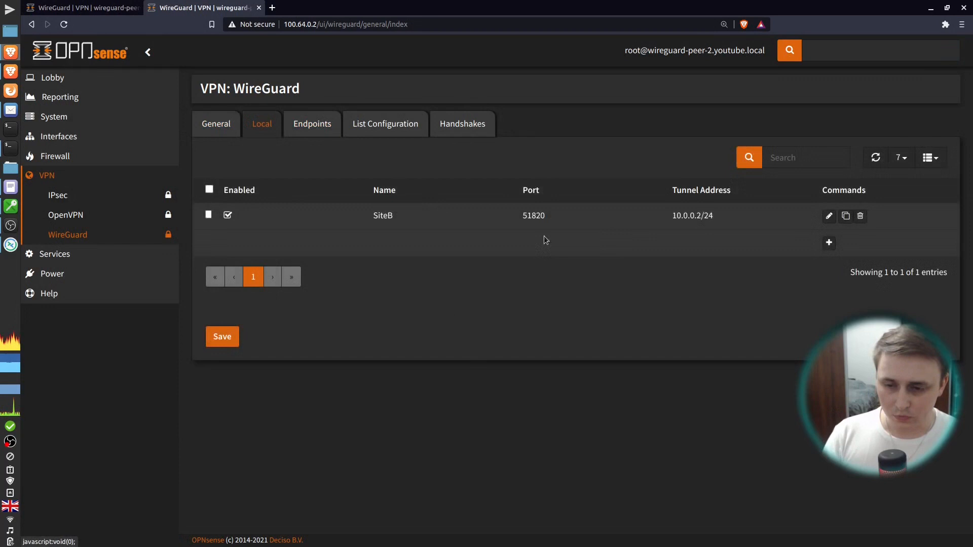
{"action": "left_click", "coordinate": [829, 215]}
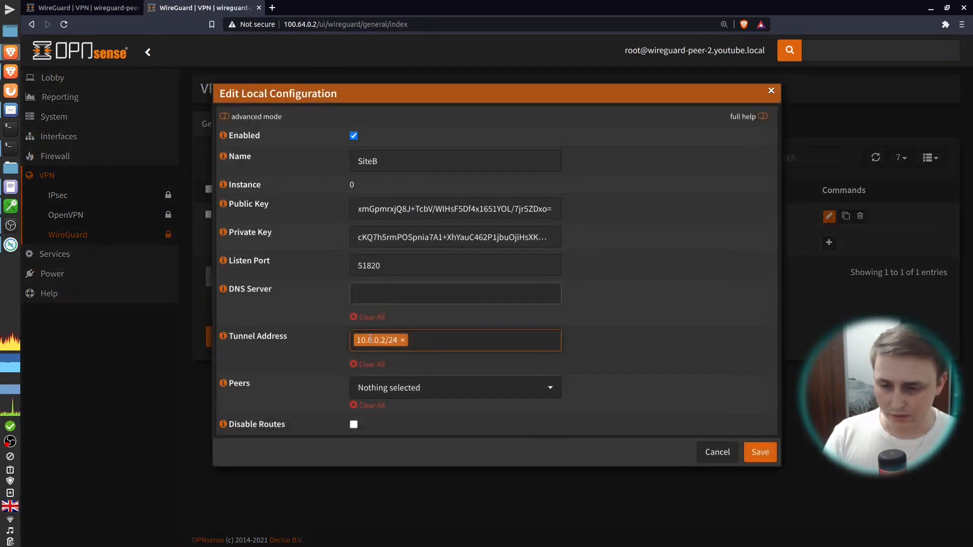
{"action": "left_click", "coordinate": [454, 387]}
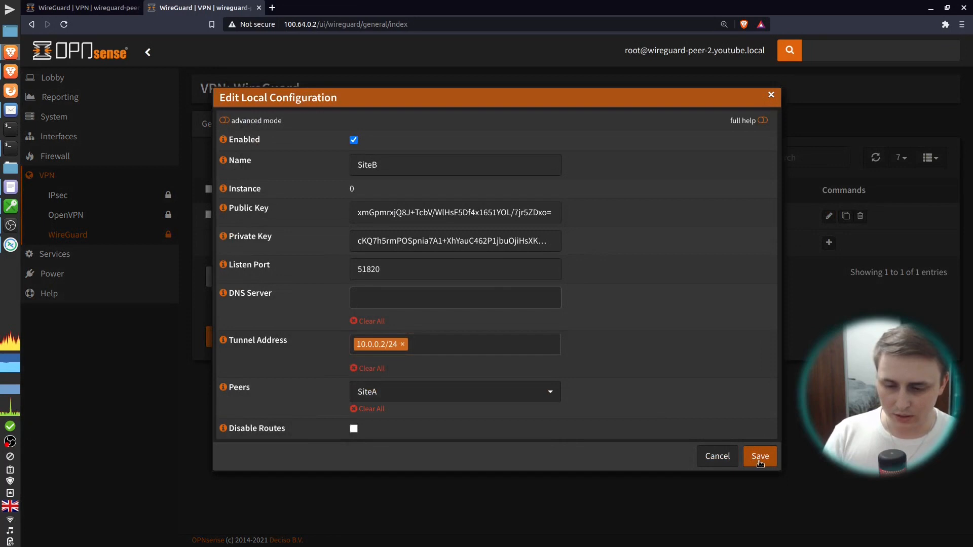
{"action": "left_click", "coordinate": [760, 456]}
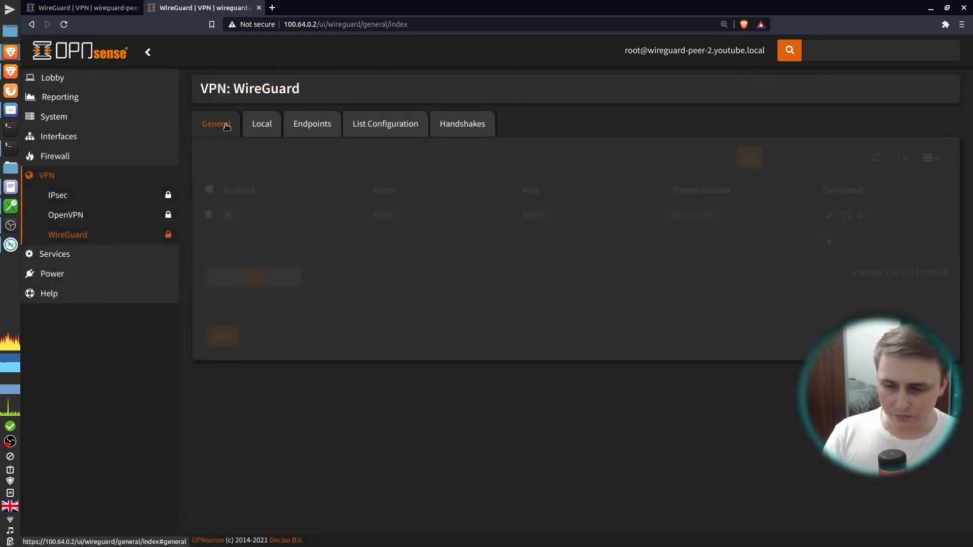
Tick Enable WireGuard in General settings on both firewalls and save
{"action": "left_click", "coordinate": [216, 124]}
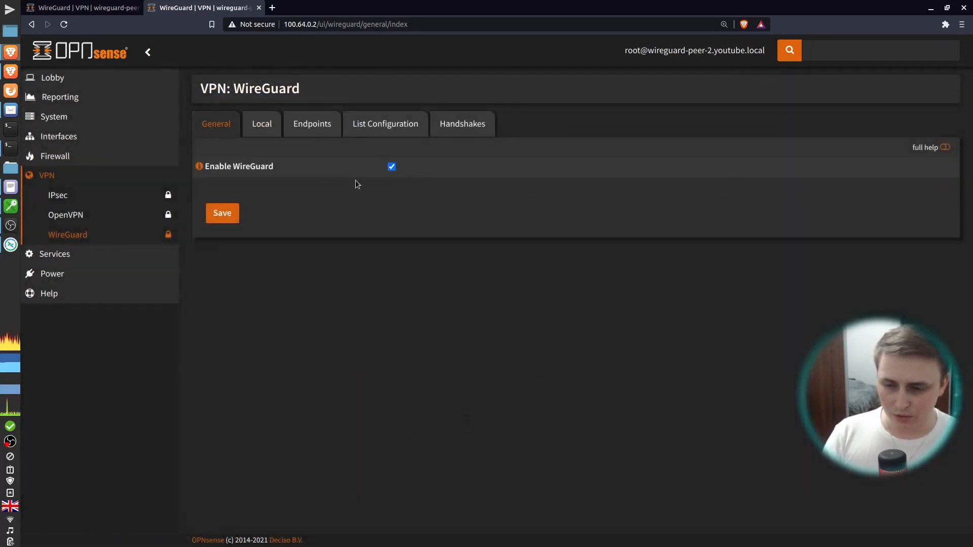
{"action": "left_click", "coordinate": [221, 213]}
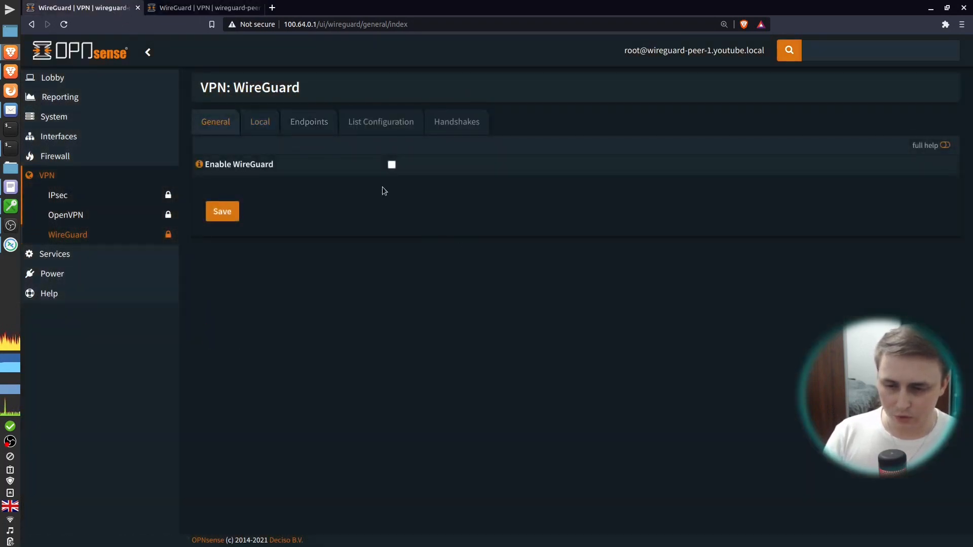
{"action": "left_click", "coordinate": [392, 164]}
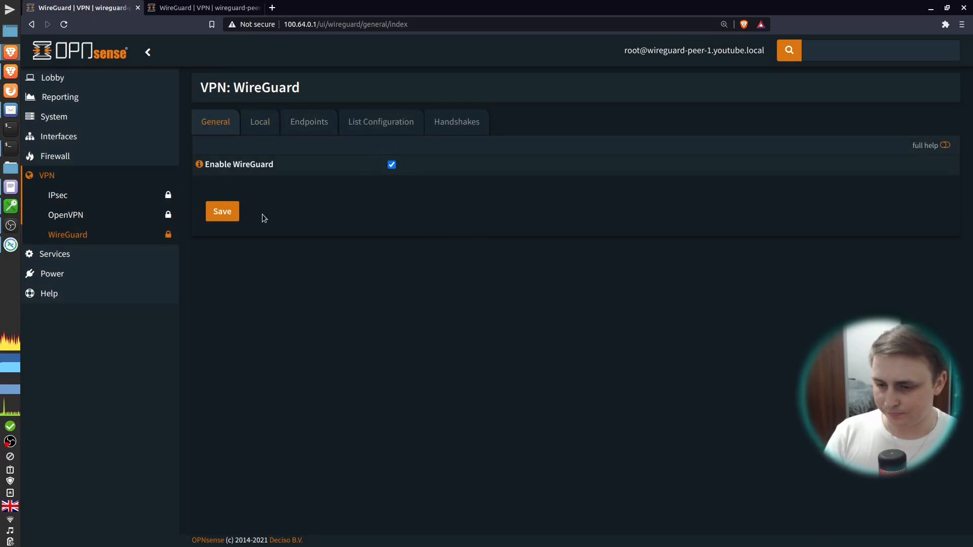
{"action": "left_click", "coordinate": [52, 77]}
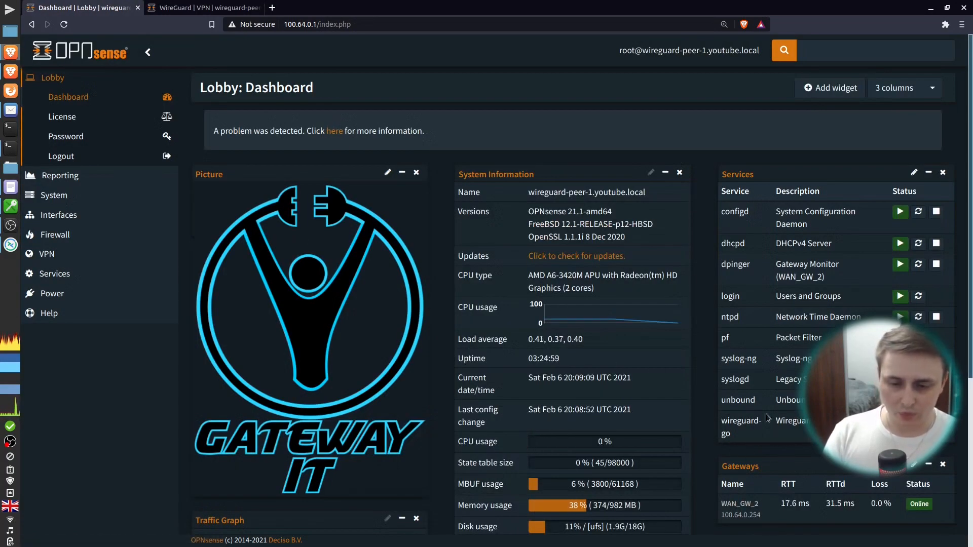
{"action": "mouse_move", "coordinate": [209, 23]}
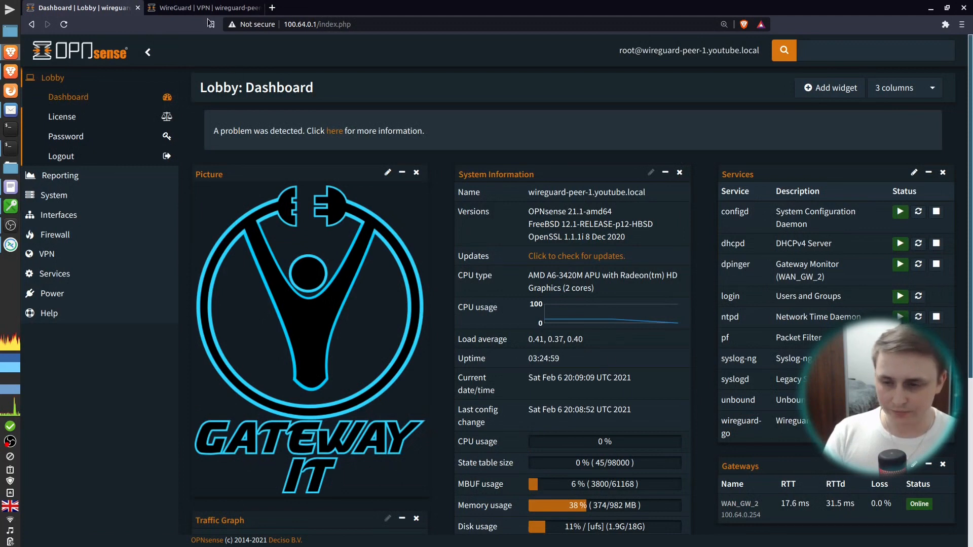
Confirm the wg0 handshake in peer-1's dashboard WireGuard widget, then go to VPN > WireGuard
{"action": "scroll", "scroll_direction": "down", "scroll_amount": 3}
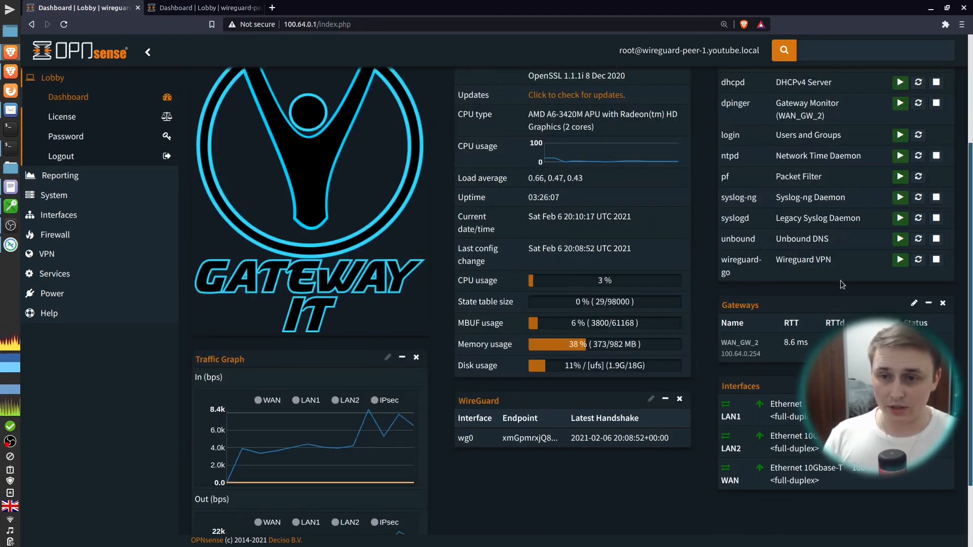
{"action": "mouse_move", "coordinate": [720, 284]}
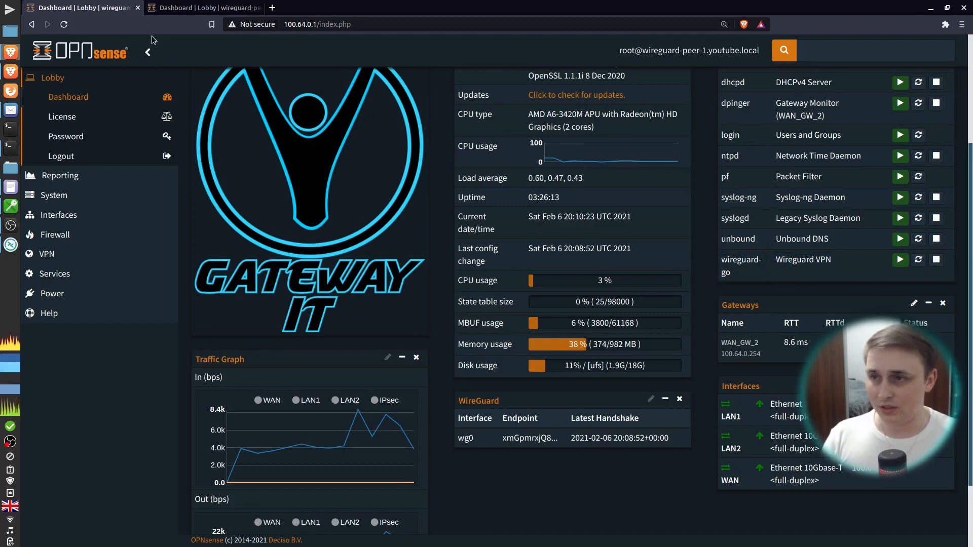
{"action": "left_click", "coordinate": [205, 8]}
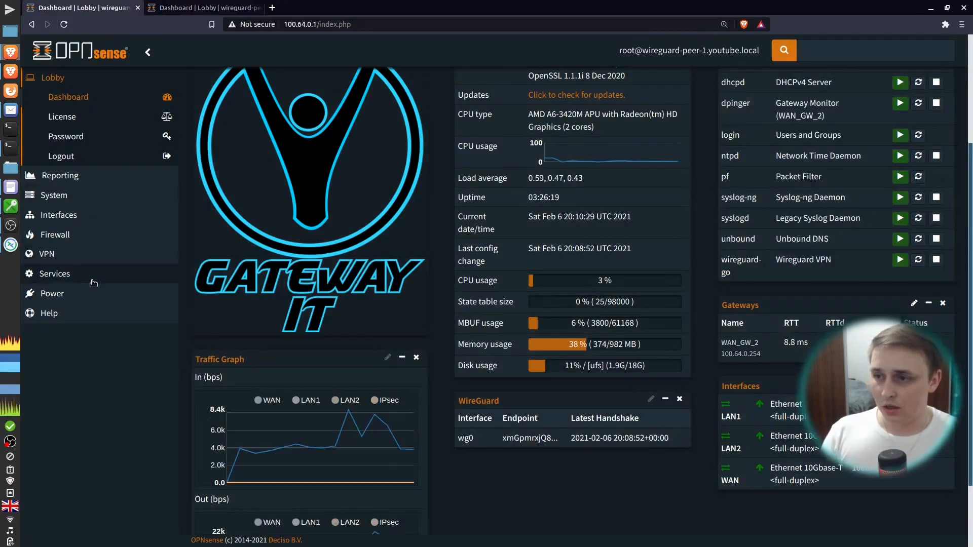
{"action": "left_click", "coordinate": [47, 253]}
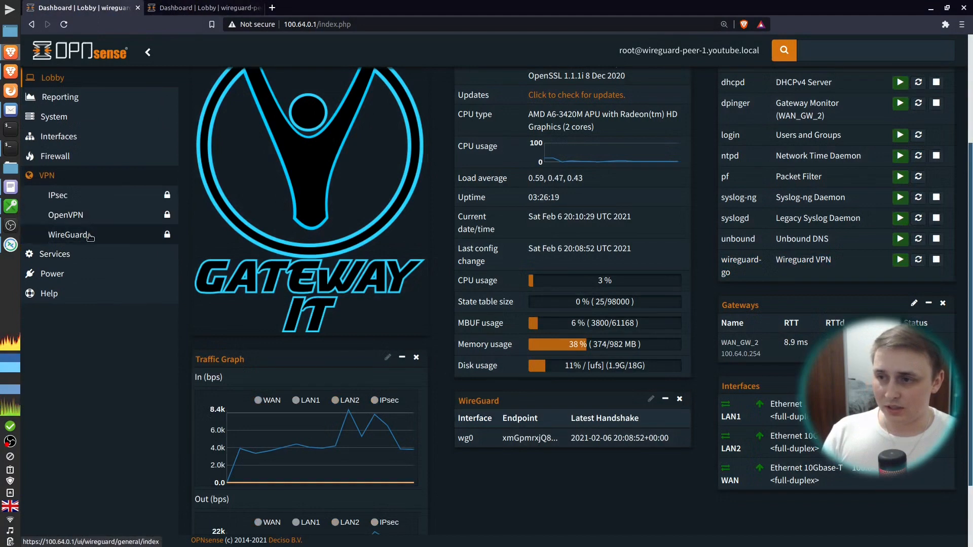
{"action": "left_click", "coordinate": [68, 235]}
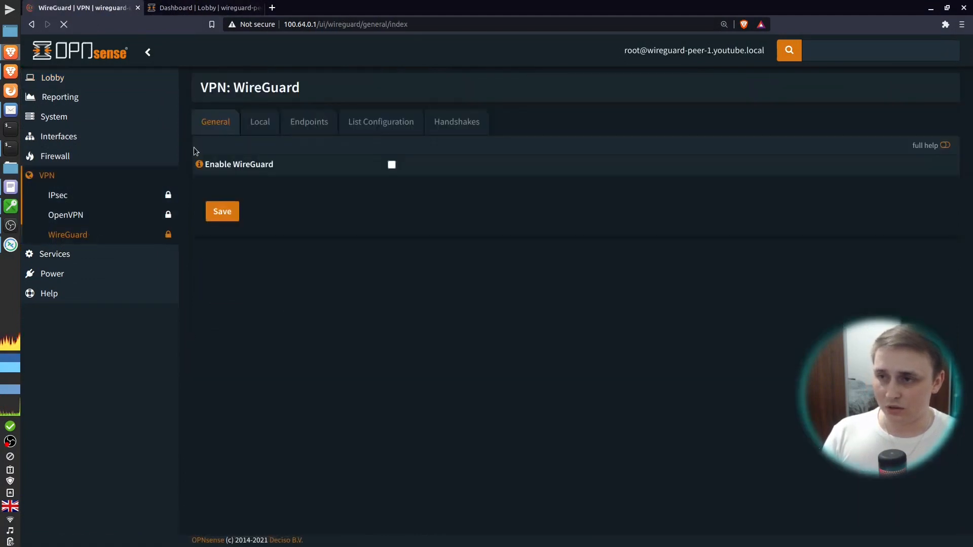
Compare wg0 handshakes and bytes received/sent in List Configuration on both firewalls
{"action": "left_click", "coordinate": [381, 121]}
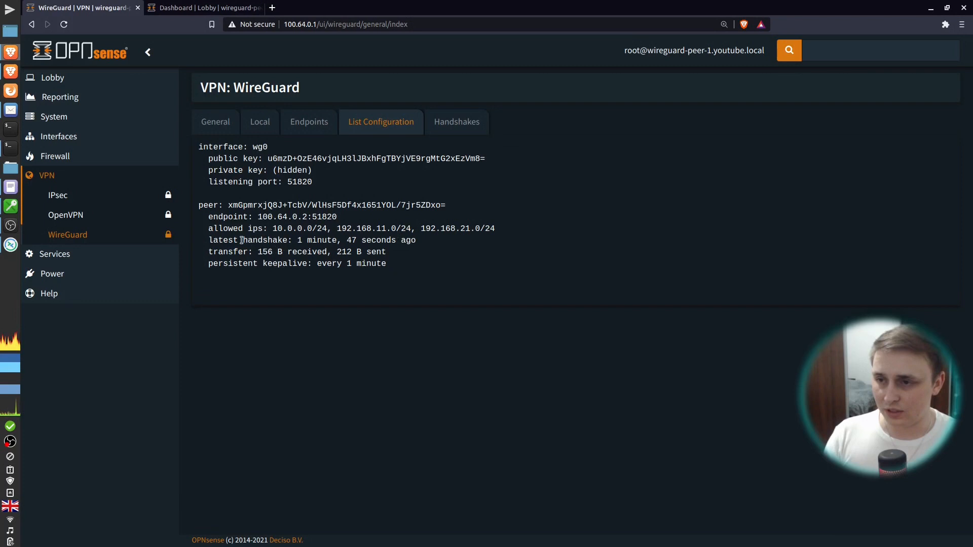
{"action": "left_click_drag", "start_coordinate": [243, 240], "coordinate": [403, 240]}
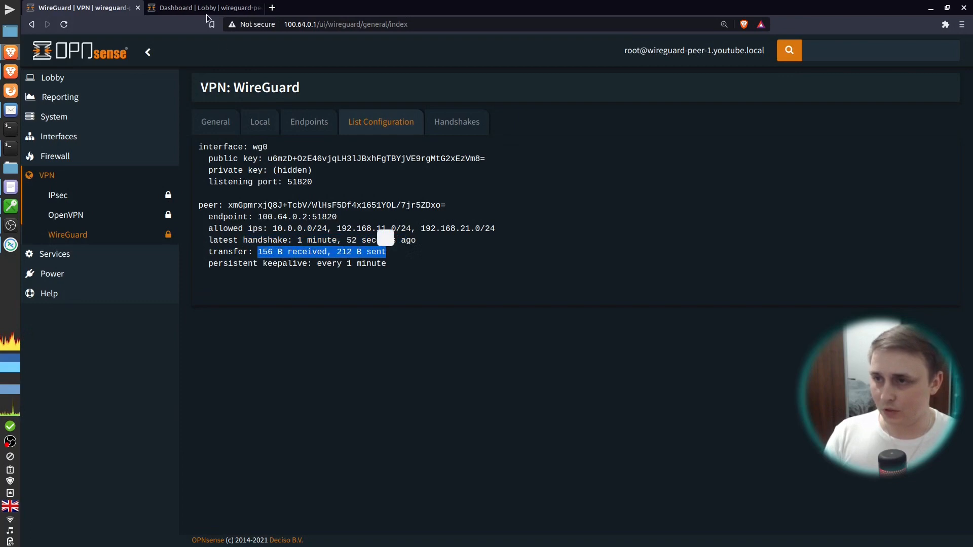
{"action": "left_click", "coordinate": [205, 8]}
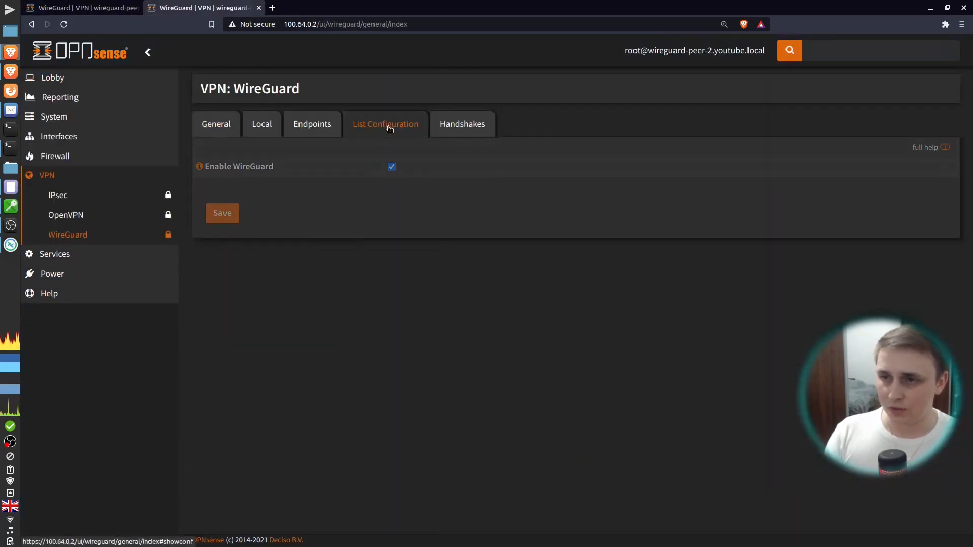
{"action": "left_click", "coordinate": [385, 123]}
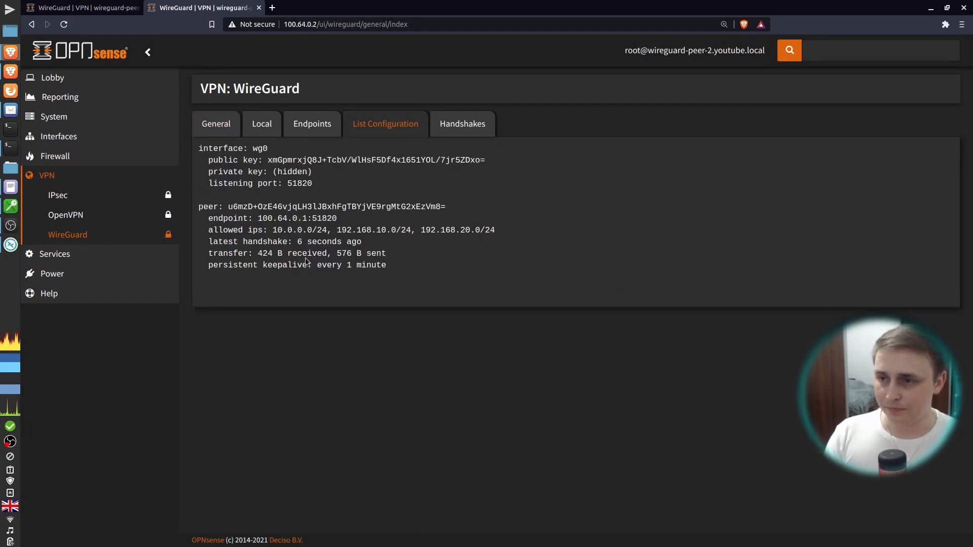
{"action": "left_click", "coordinate": [81, 8]}
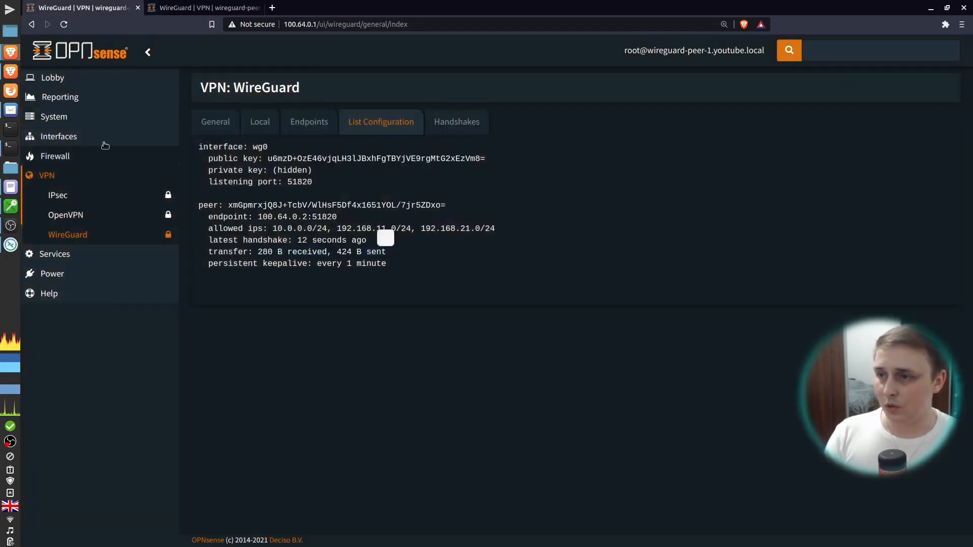
{"action": "left_click", "coordinate": [57, 136]}
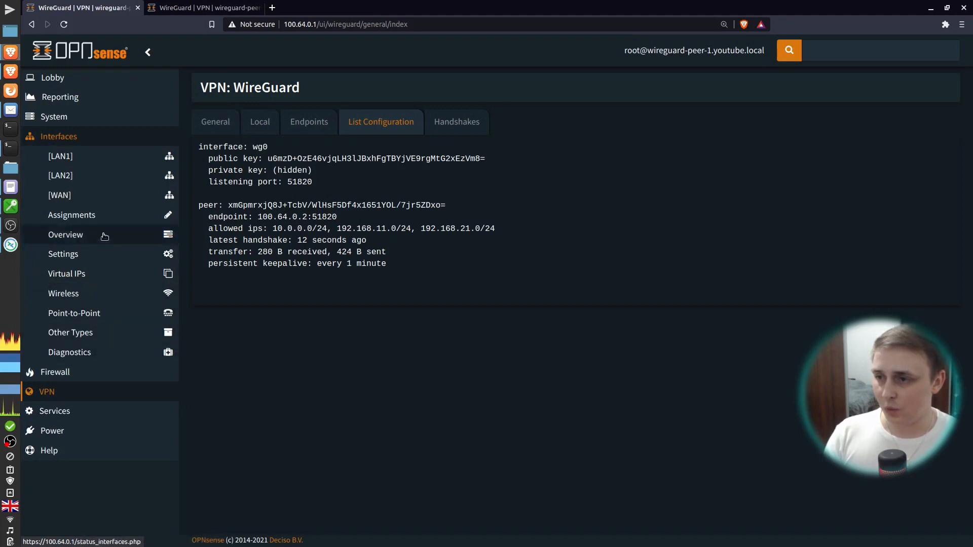
On peer-1, add wg0 as a new interface described WG_S2S_SITEB
{"action": "left_click", "coordinate": [72, 214]}
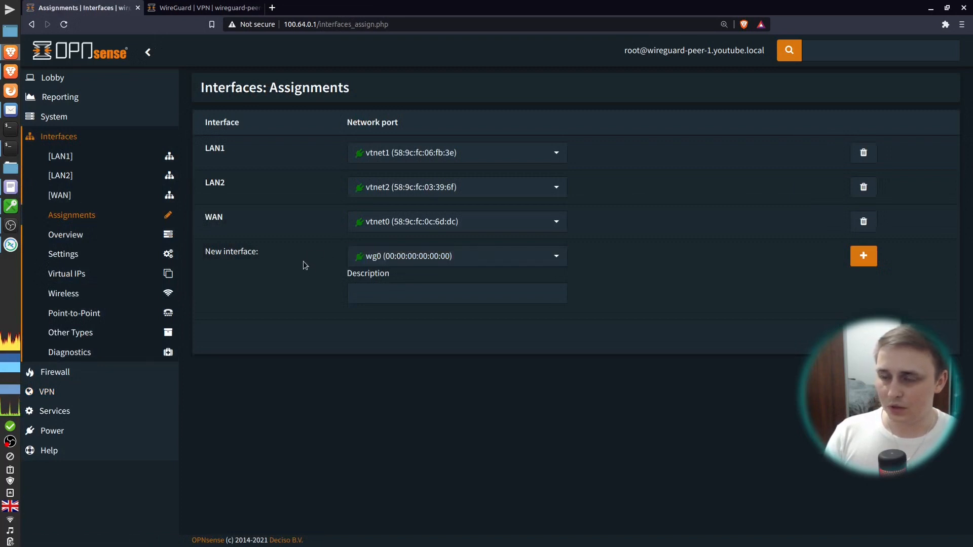
{"action": "left_click", "coordinate": [456, 256]}
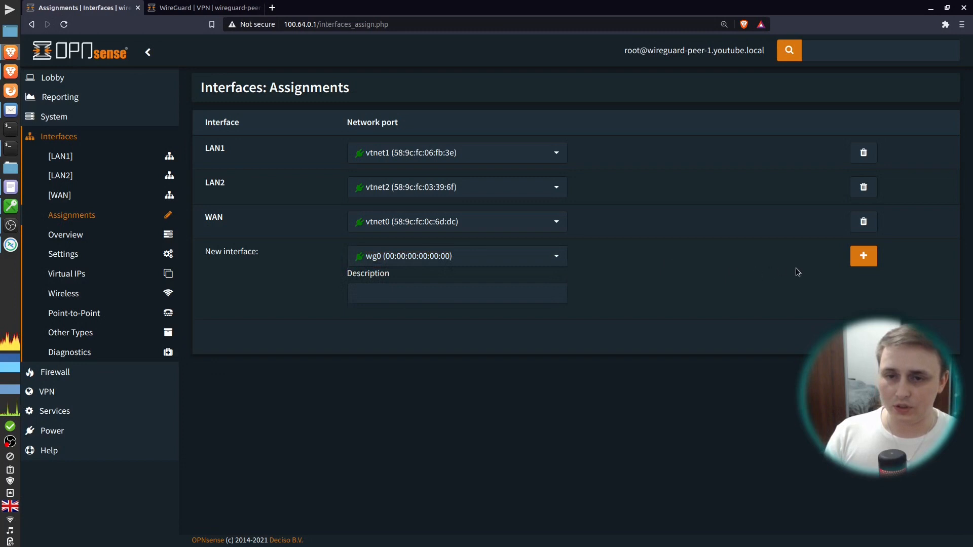
{"action": "mouse_move", "coordinate": [724, 278]}
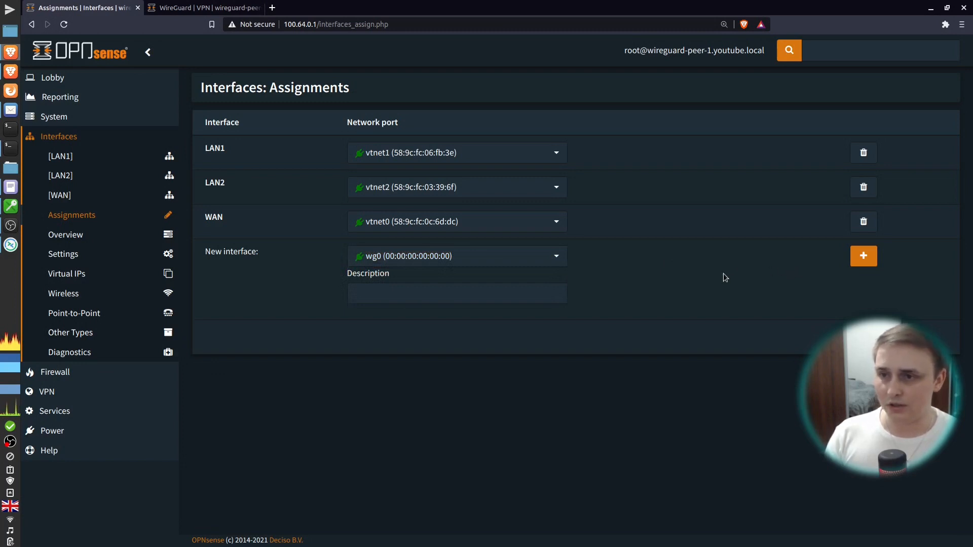
{"action": "mouse_move", "coordinate": [401, 273]}
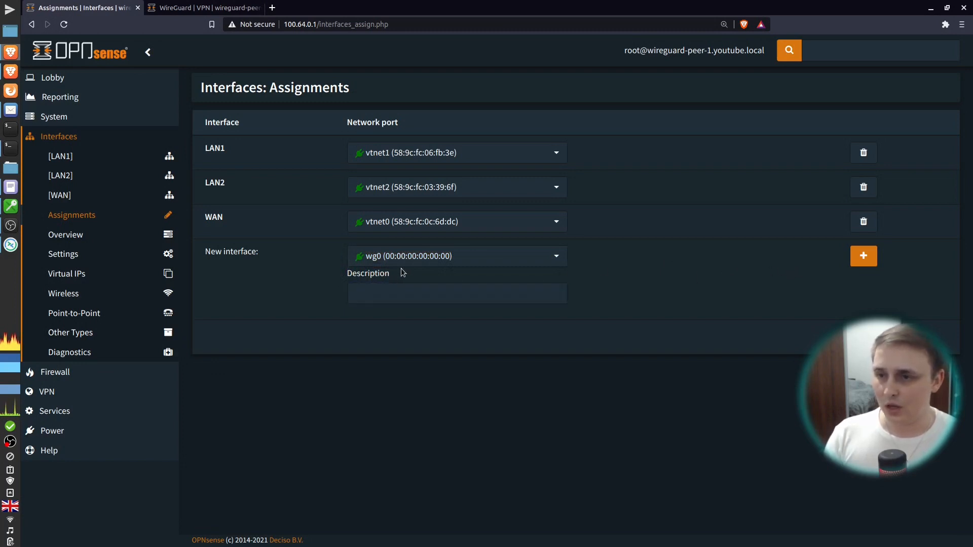
{"action": "left_click", "coordinate": [456, 293]}
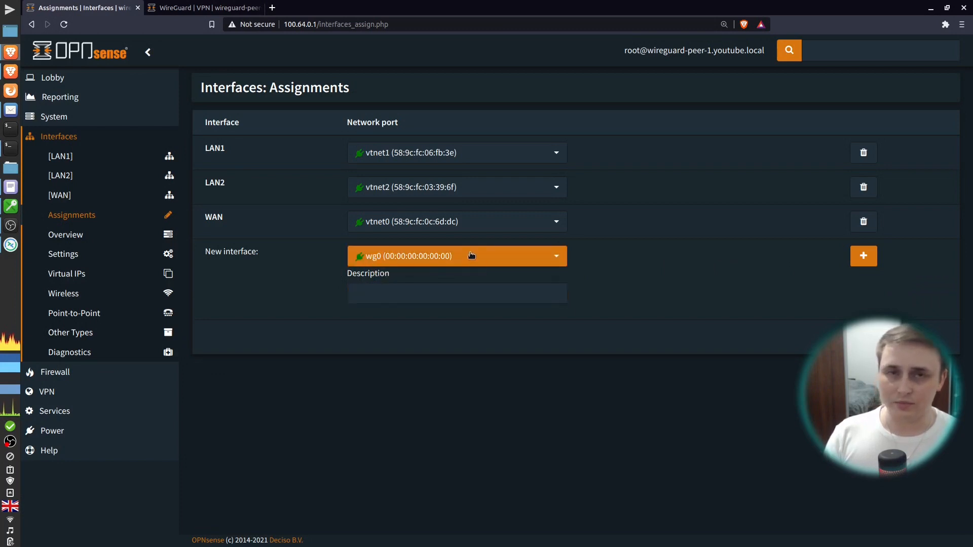
{"action": "left_click", "coordinate": [456, 293]}
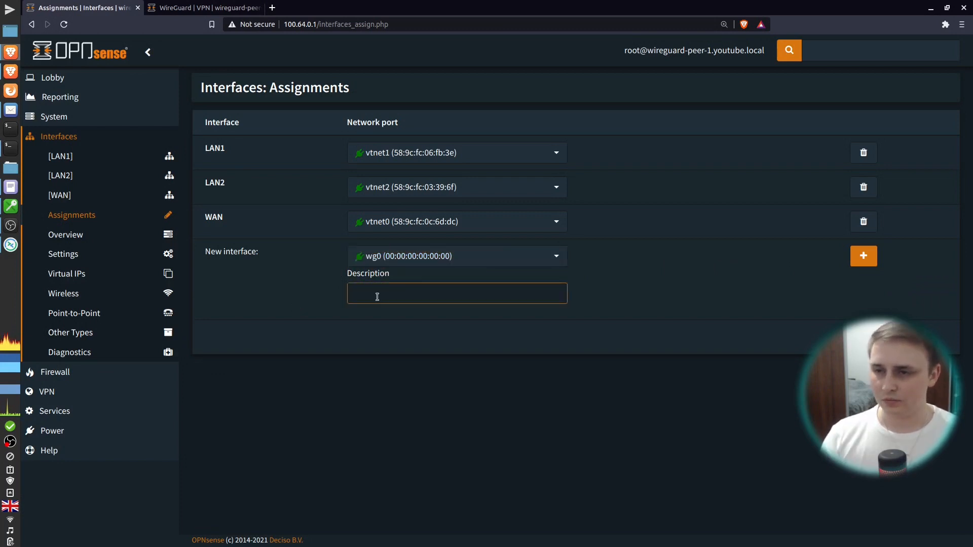
{"action": "type", "text": "W"}
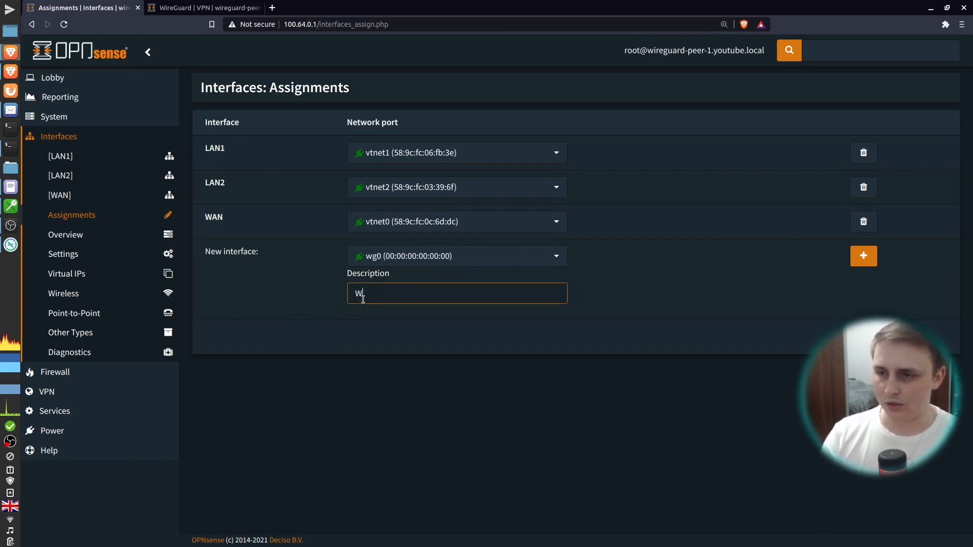
{"action": "type", "text": "G_S2S_SITEB"}
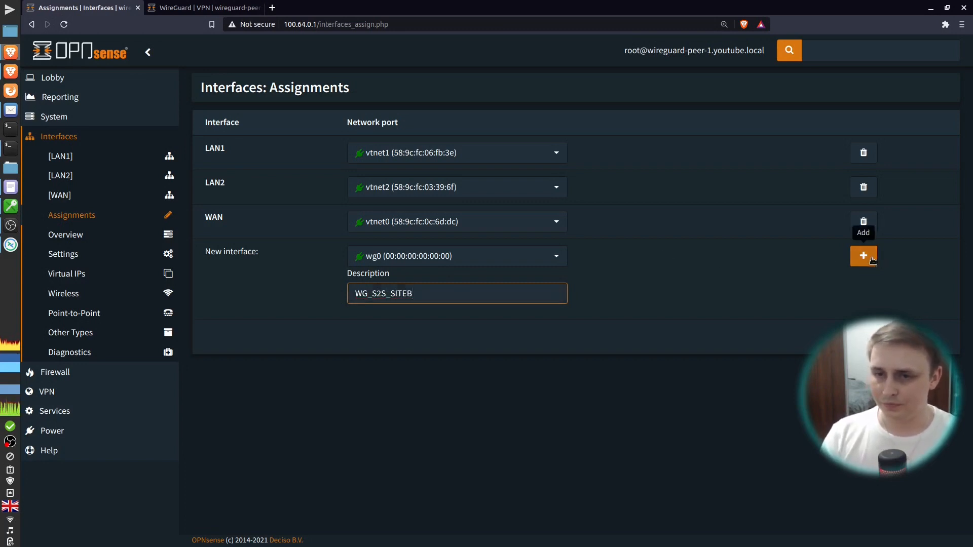
{"action": "left_click", "coordinate": [863, 255]}
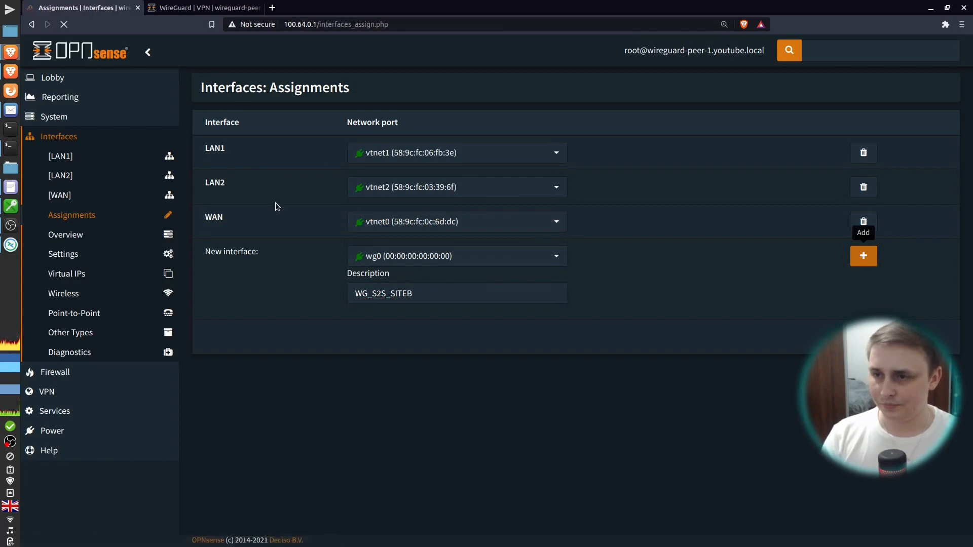
{"action": "left_click", "coordinate": [862, 255]}
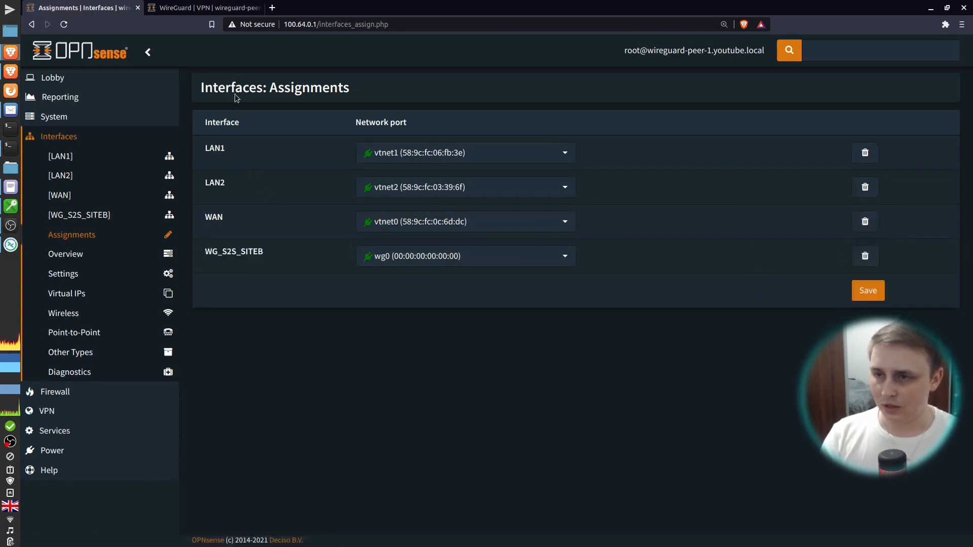
On peer-2, add wg0 as a new interface described WG_S2S_SITEA
{"action": "left_click", "coordinate": [203, 7]}
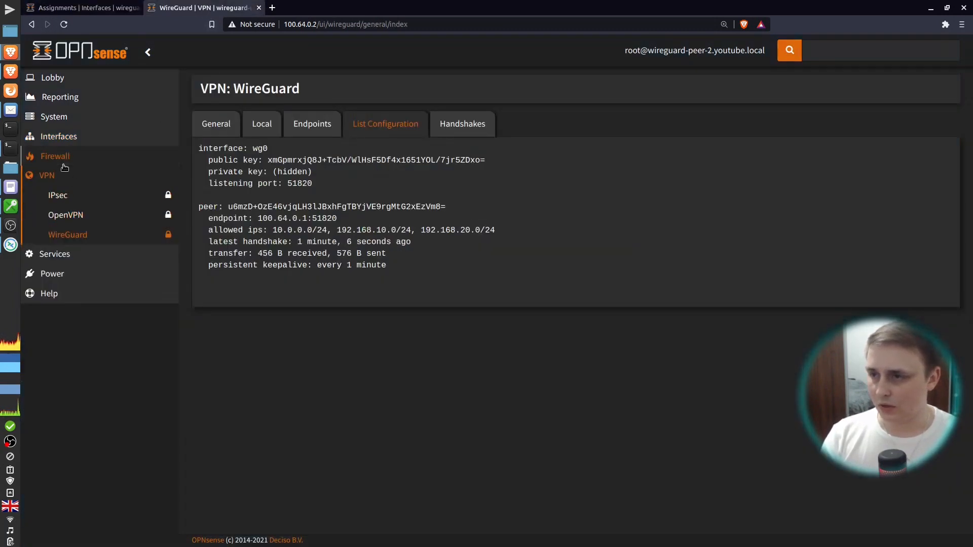
{"action": "left_click", "coordinate": [59, 136]}
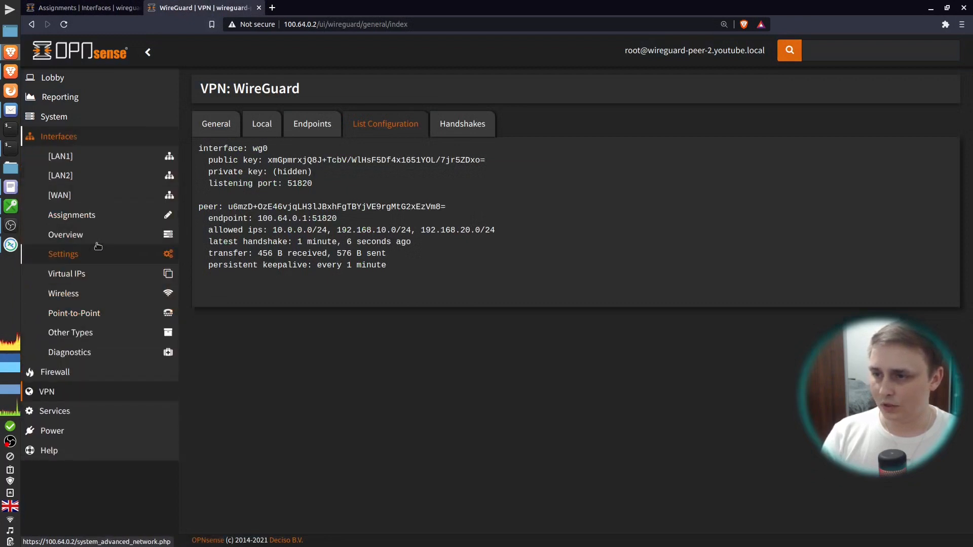
{"action": "left_click", "coordinate": [72, 215]}
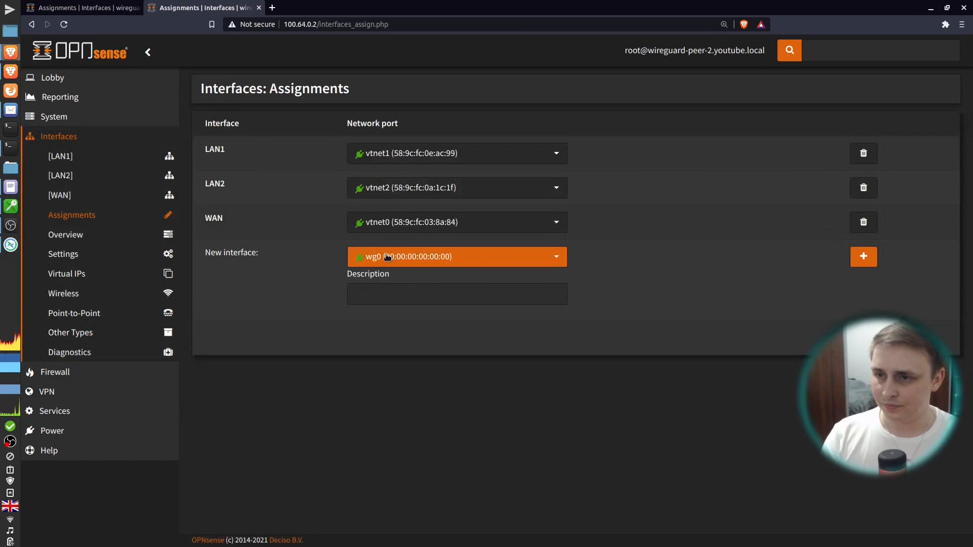
{"action": "left_click", "coordinate": [457, 294]}
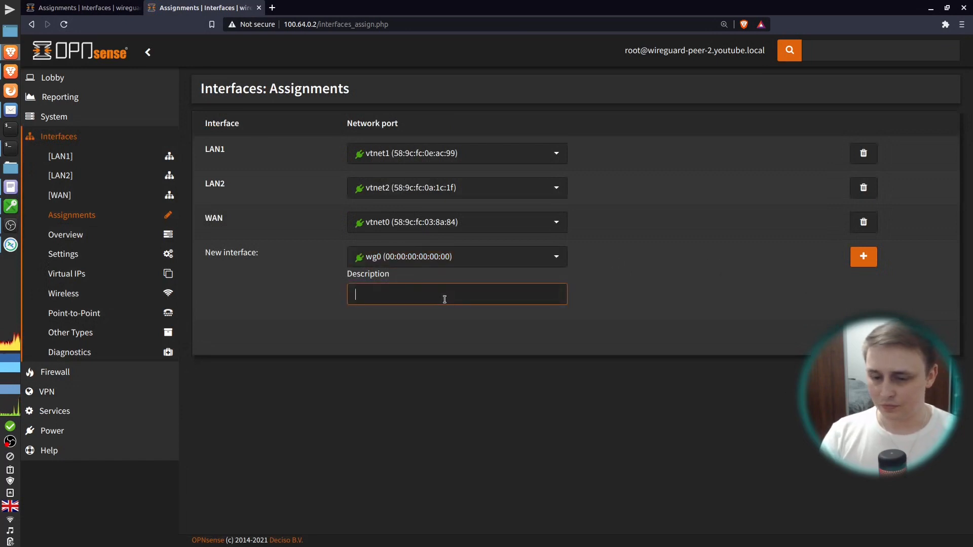
{"action": "type", "text": "WG_S2S_"}
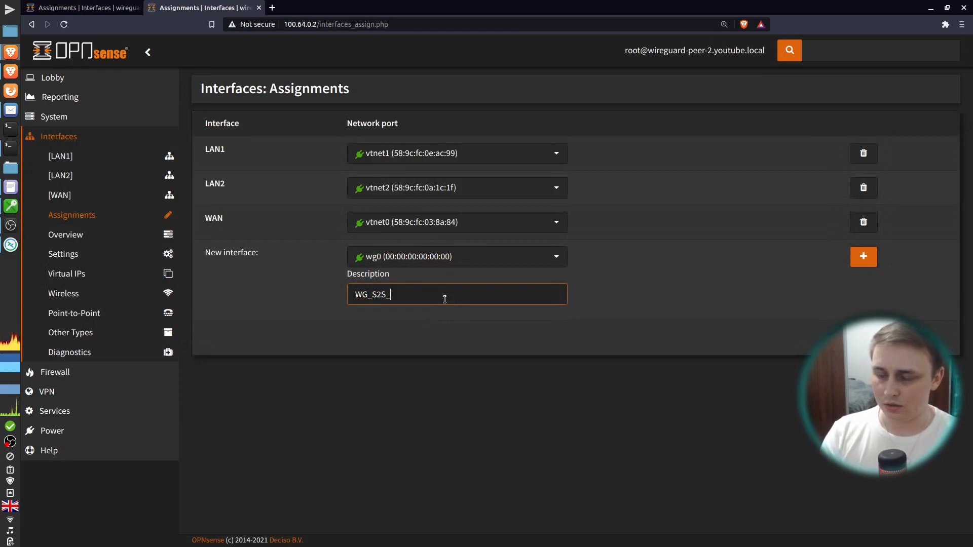
{"action": "type", "text": "SITEA"}
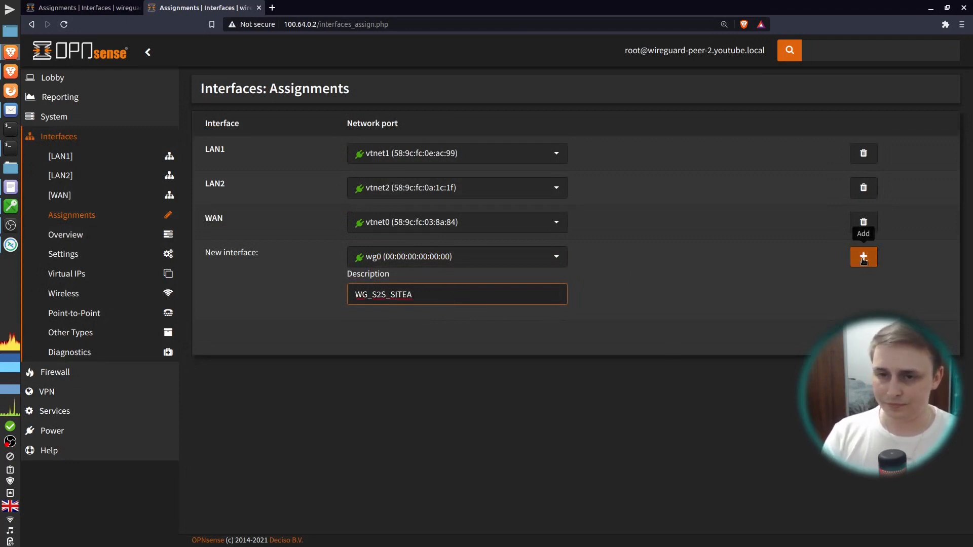
{"action": "left_click", "coordinate": [862, 256]}
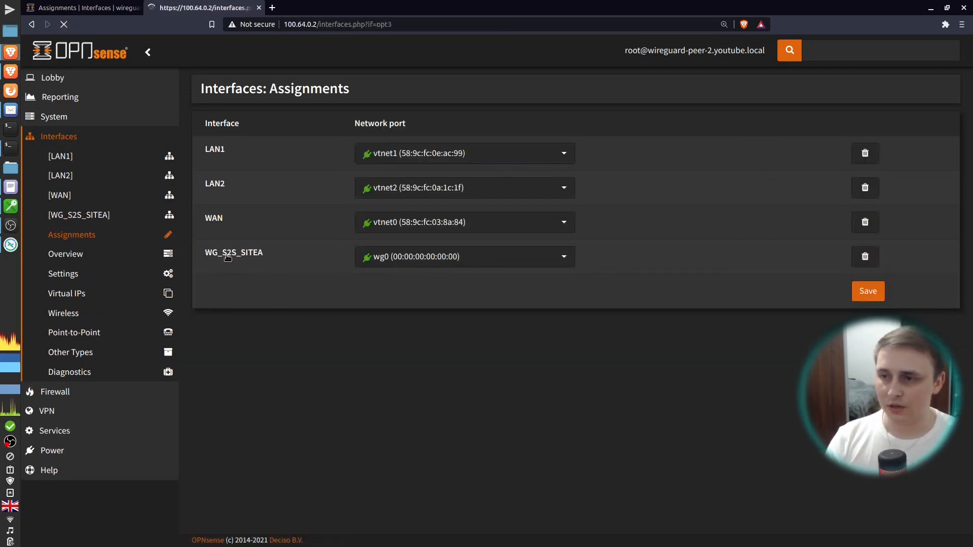
Enable WG_S2S_SITEA with Prevent interface removal ticked and save
{"action": "left_click", "coordinate": [79, 215]}
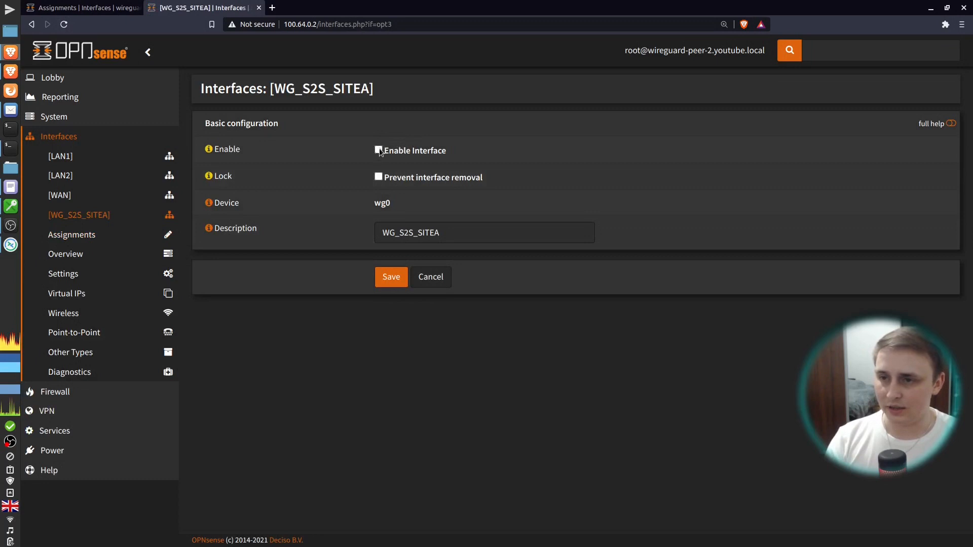
{"action": "left_click", "coordinate": [376, 150]}
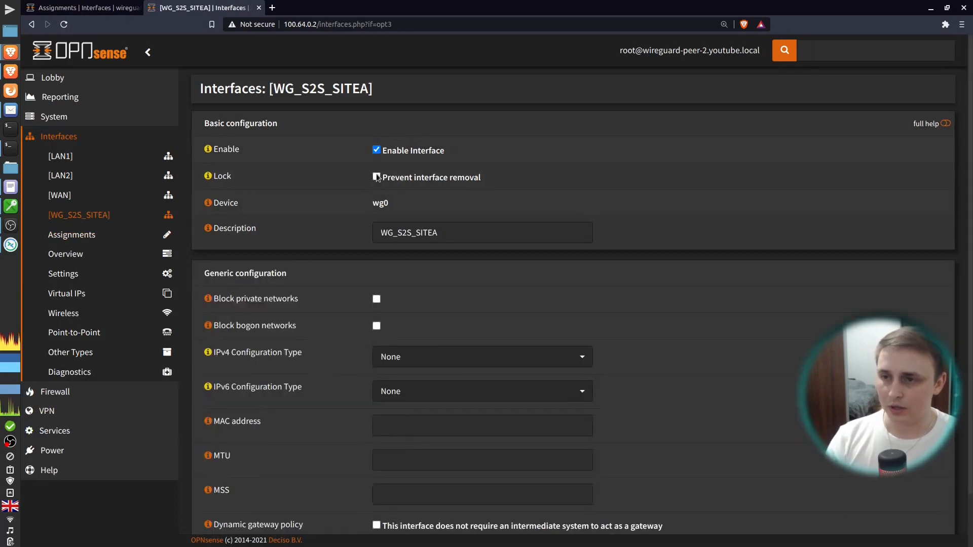
{"action": "left_click", "coordinate": [376, 177]}
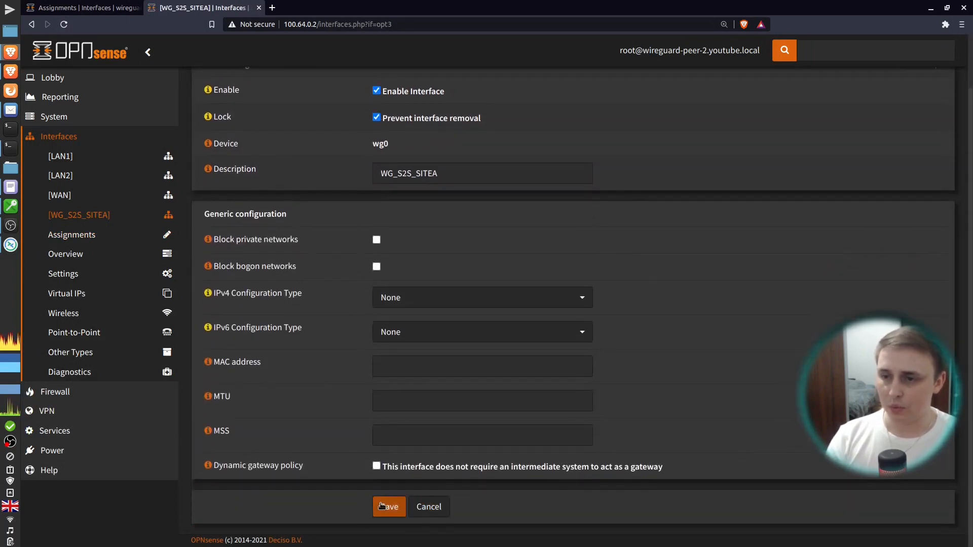
{"action": "left_click", "coordinate": [388, 506]}
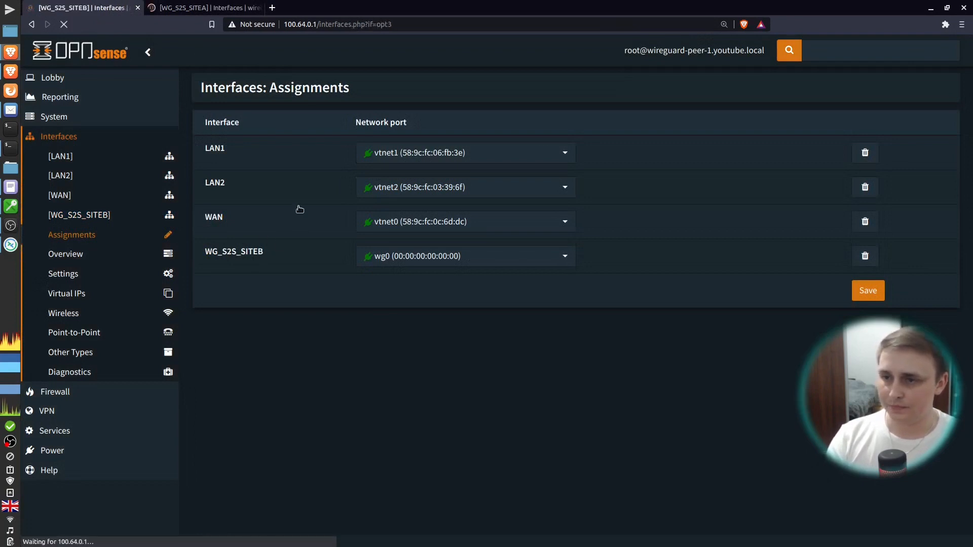
Enable peer-1's WG_S2S_SITEB interface, protect it from removal, and save
{"action": "left_click", "coordinate": [79, 215]}
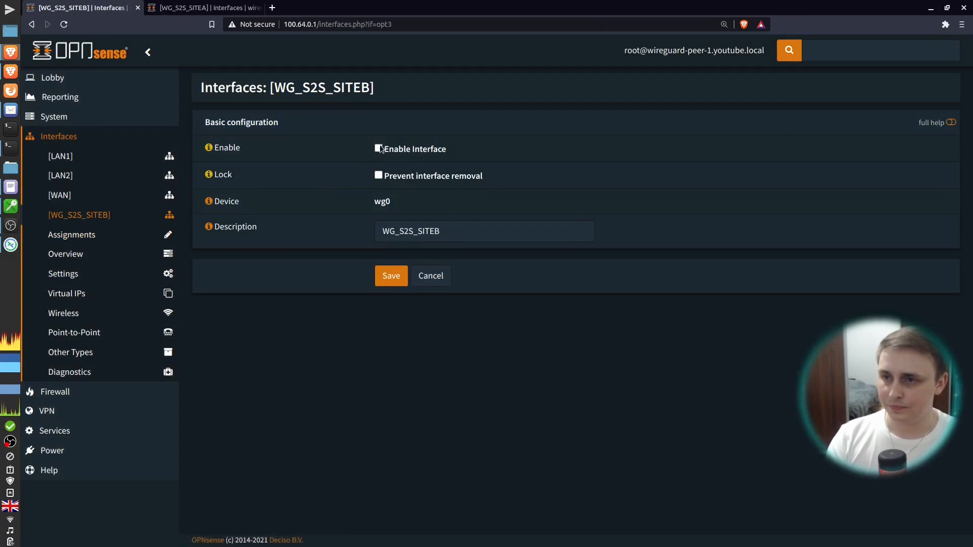
{"action": "left_click", "coordinate": [375, 149]}
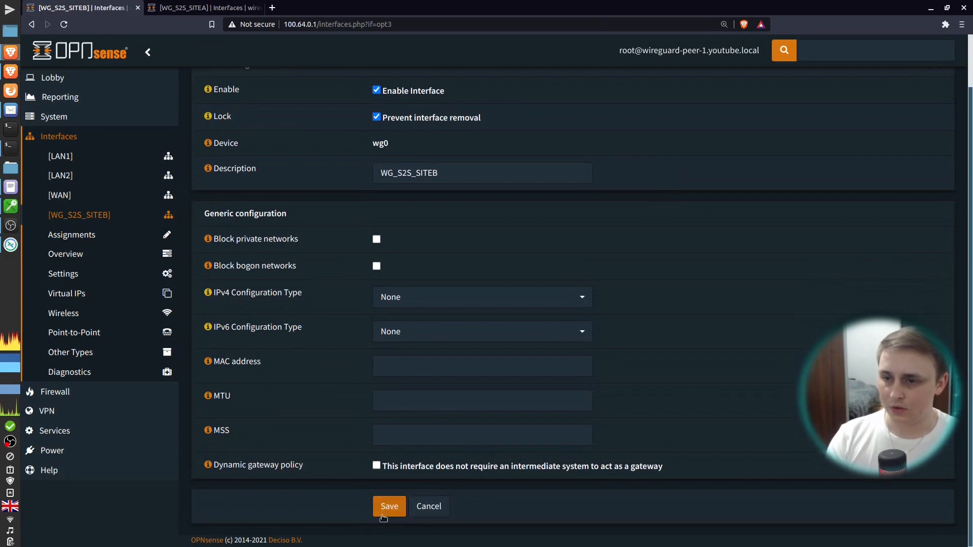
{"action": "left_click", "coordinate": [389, 506]}
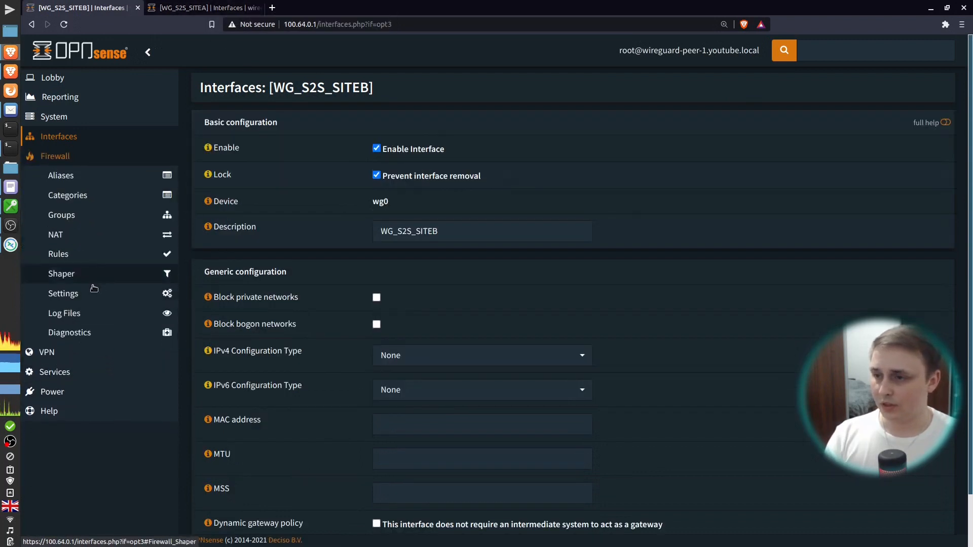
Add and apply a default Pass any IPv4 rule on peer-1's WG_S2S_SITEB rules
{"action": "left_click", "coordinate": [57, 254]}
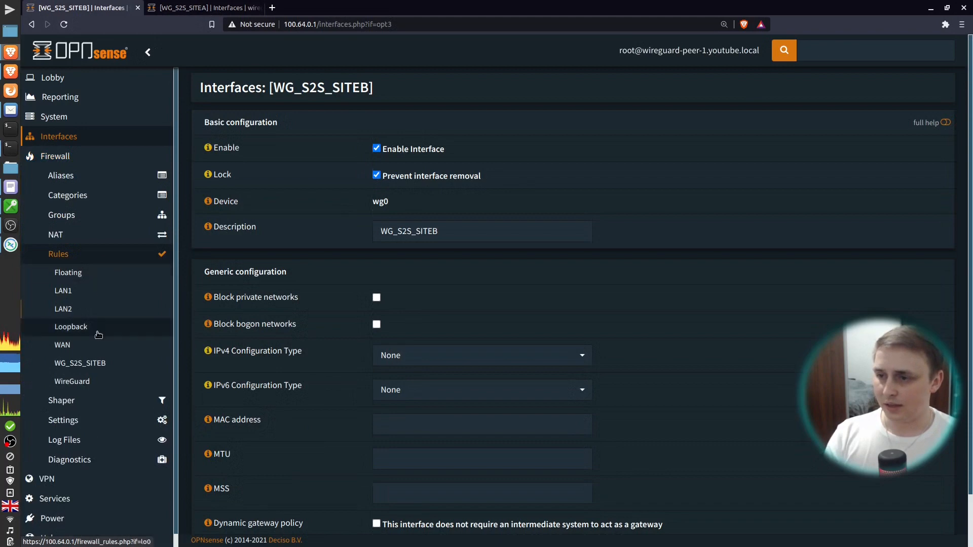
{"action": "left_click", "coordinate": [80, 362]}
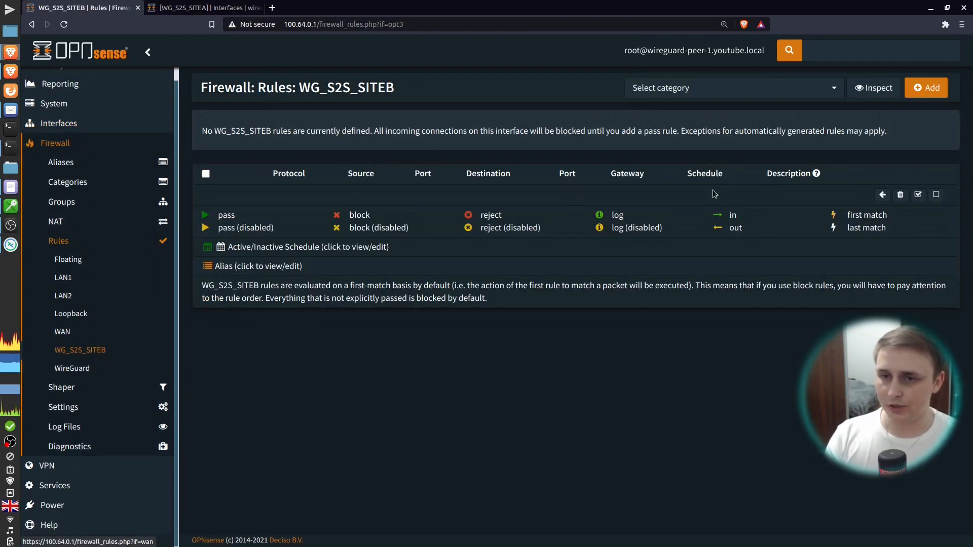
{"action": "left_click", "coordinate": [925, 87]}
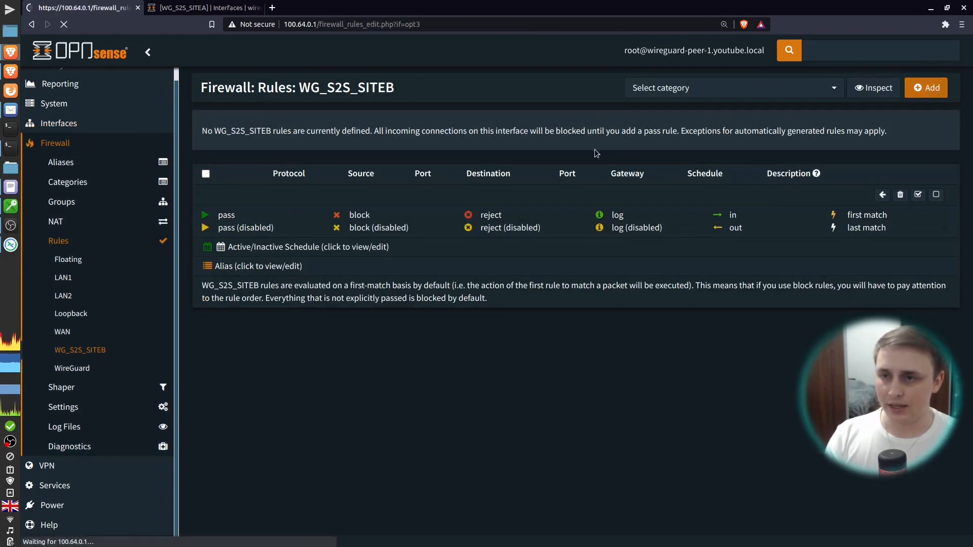
{"action": "left_click", "coordinate": [926, 88]}
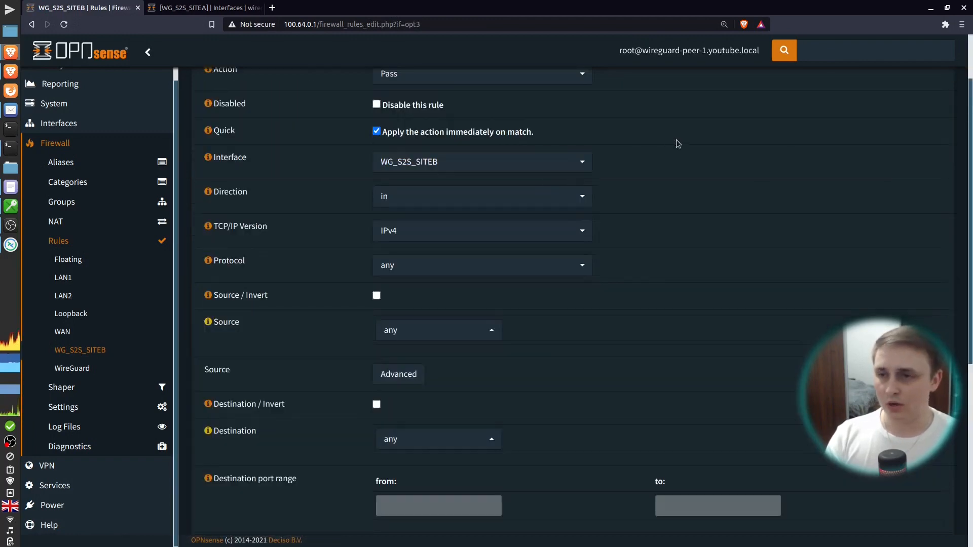
{"action": "scroll", "scroll_direction": "down", "scroll_amount": 3}
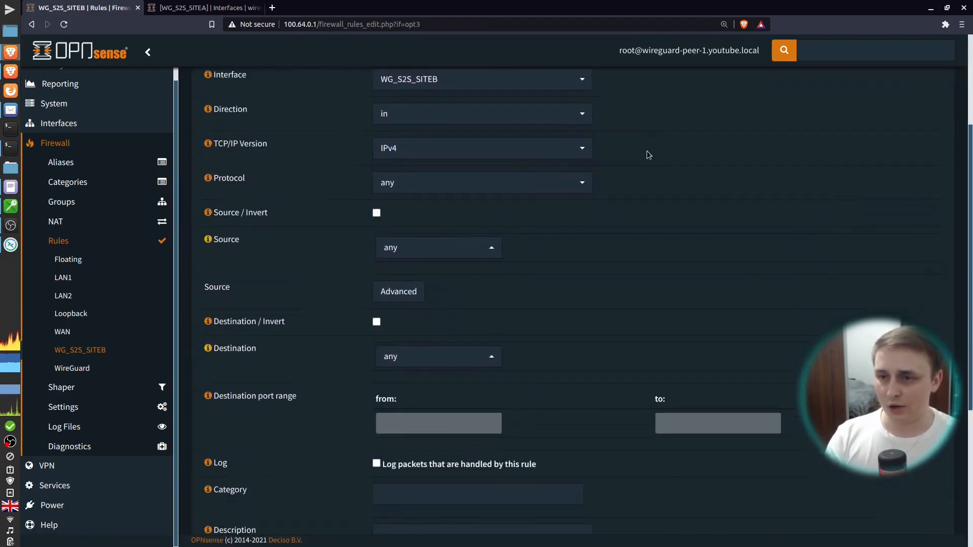
{"action": "scroll", "scroll_direction": "down", "scroll_amount": 3}
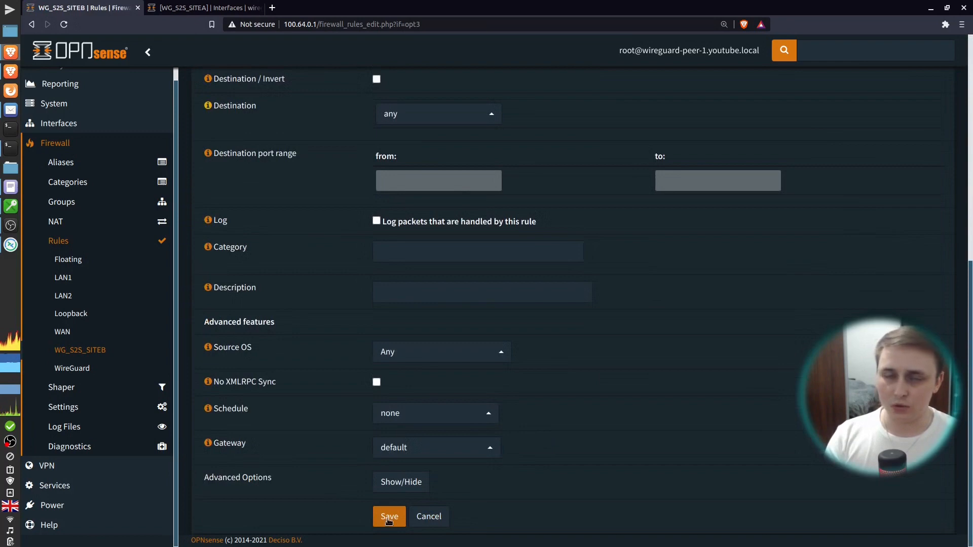
{"action": "left_click", "coordinate": [389, 517]}
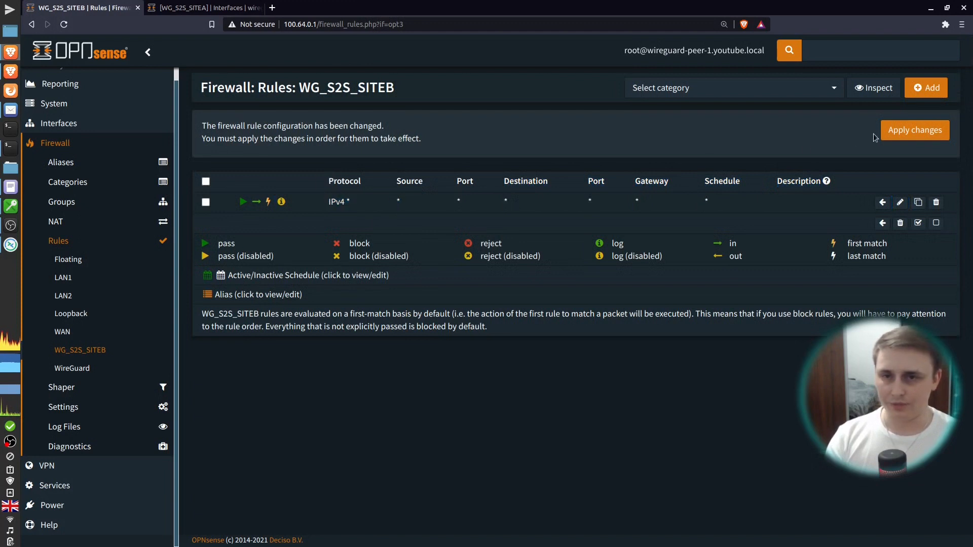
{"action": "left_click", "coordinate": [913, 130]}
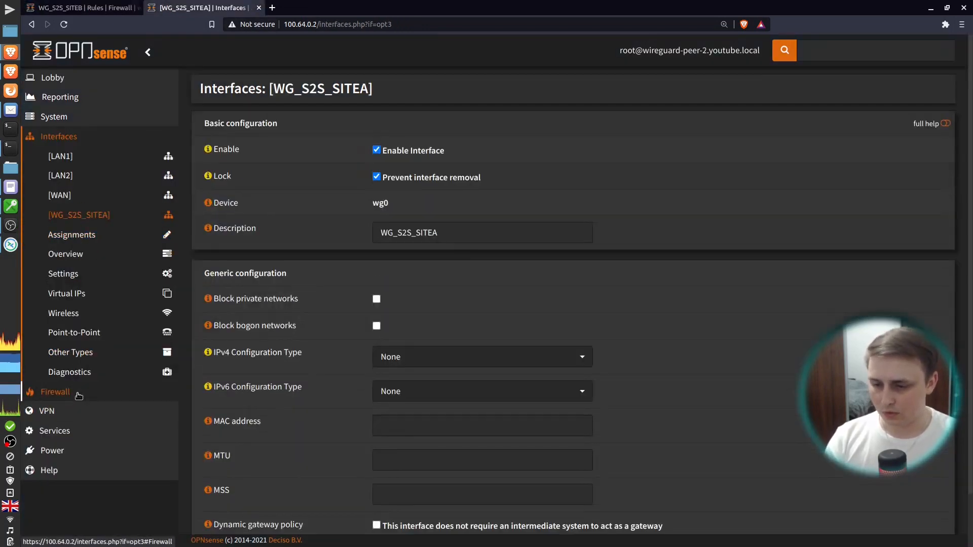
Add and apply a Pass any IPv4 rule on peer-2's WG_S2S_SITEA rules
{"action": "left_click", "coordinate": [55, 391]}
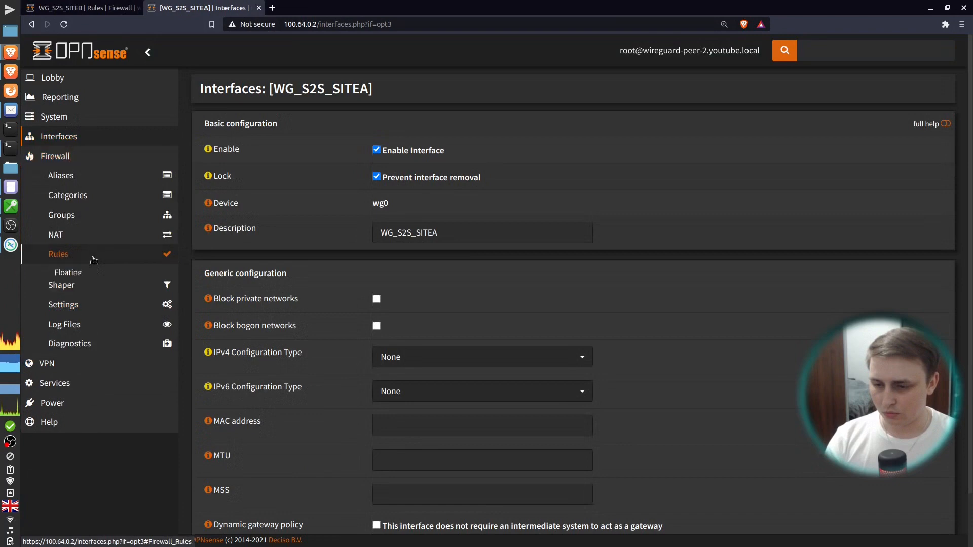
{"action": "left_click", "coordinate": [57, 254]}
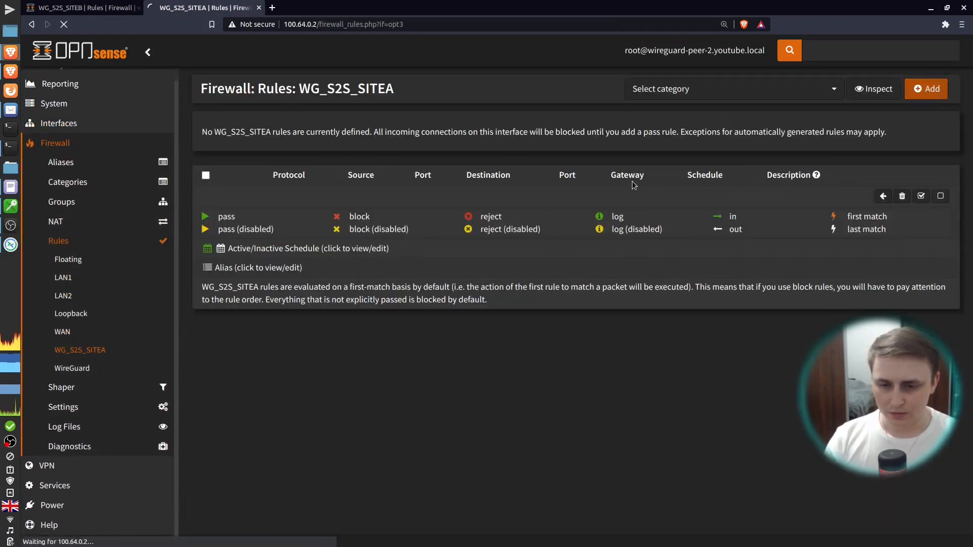
{"action": "left_click", "coordinate": [925, 88]}
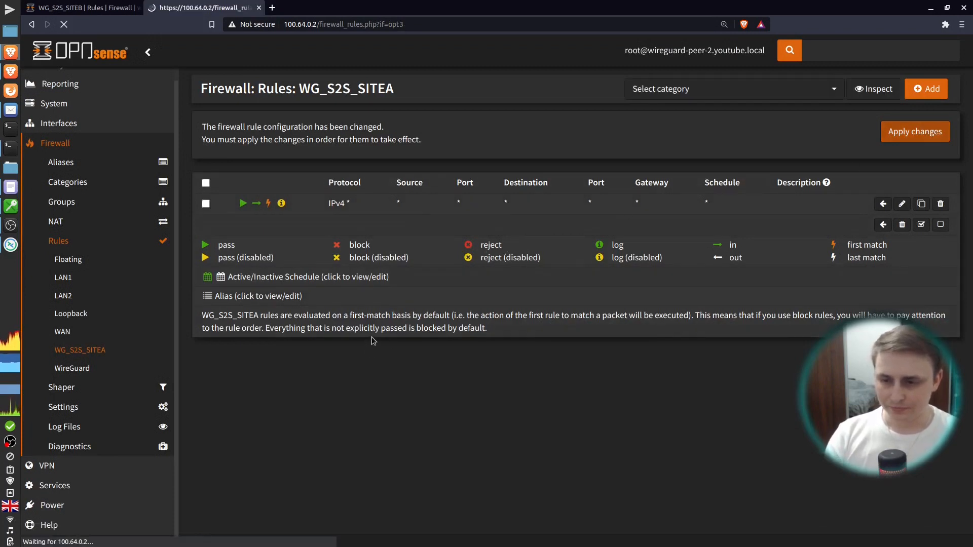
{"action": "left_click", "coordinate": [914, 131]}
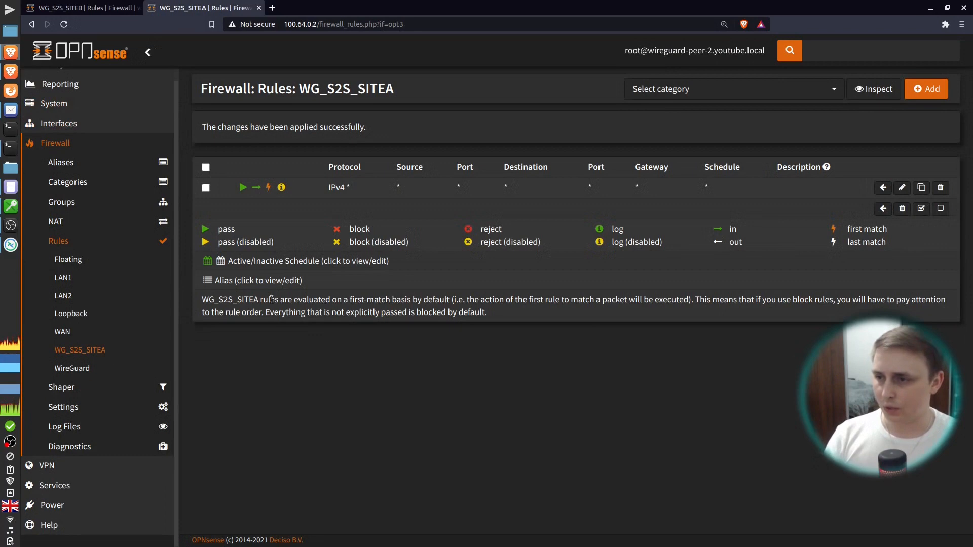
{"action": "mouse_move", "coordinate": [54, 103]}
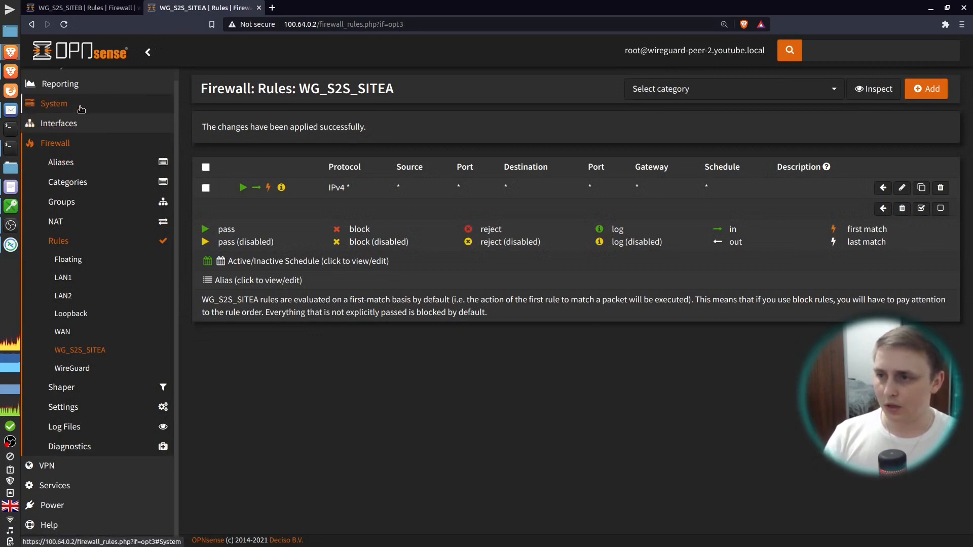
On peer-2, create far gateway WG_S2S_STIEA on interface WG_S2S_SITEA and save it
{"action": "left_click", "coordinate": [55, 103]}
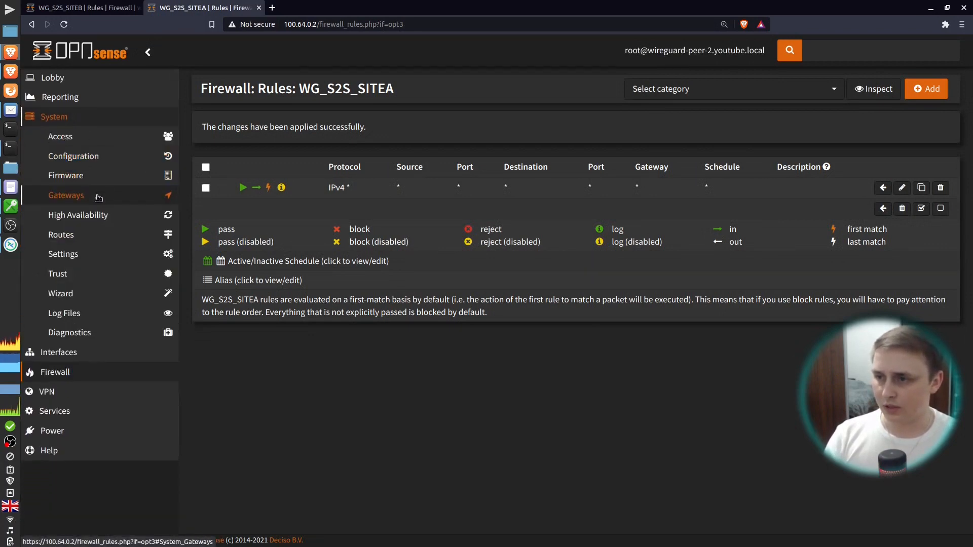
{"action": "left_click", "coordinate": [66, 195]}
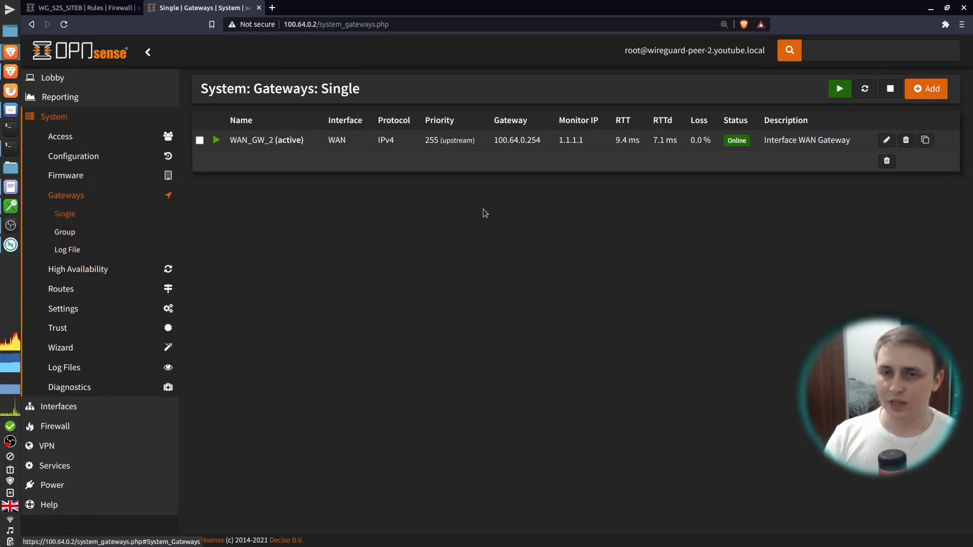
{"action": "mouse_move", "coordinate": [790, 122]}
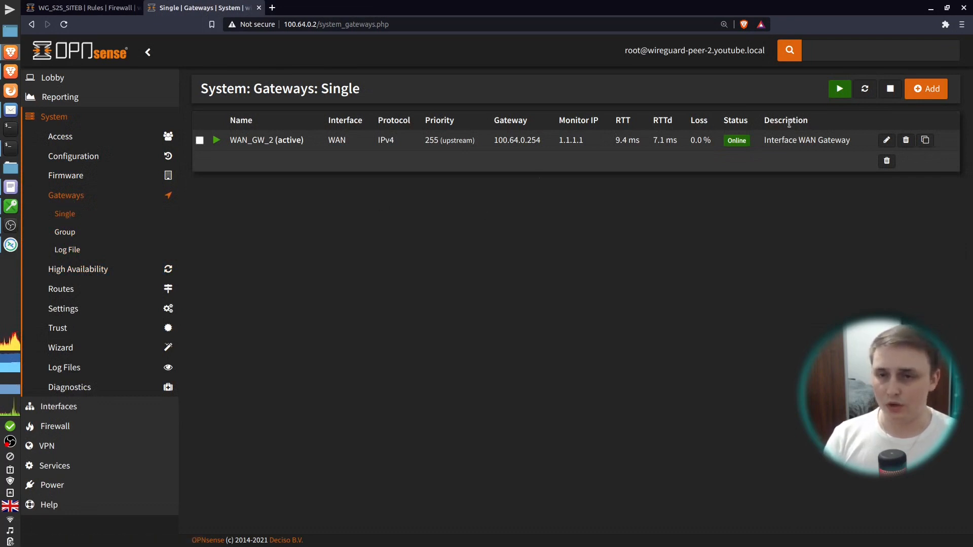
{"action": "mouse_move", "coordinate": [925, 89]}
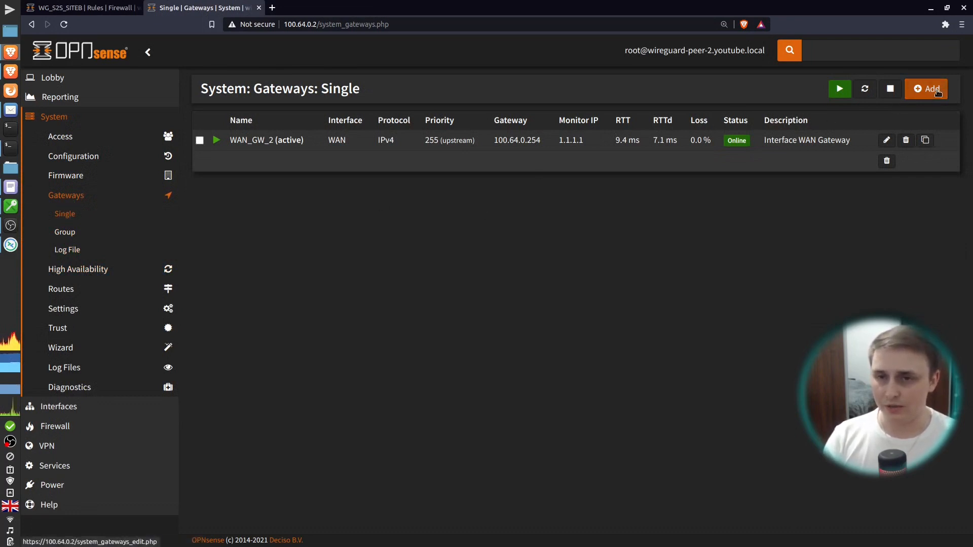
{"action": "left_click", "coordinate": [925, 89]}
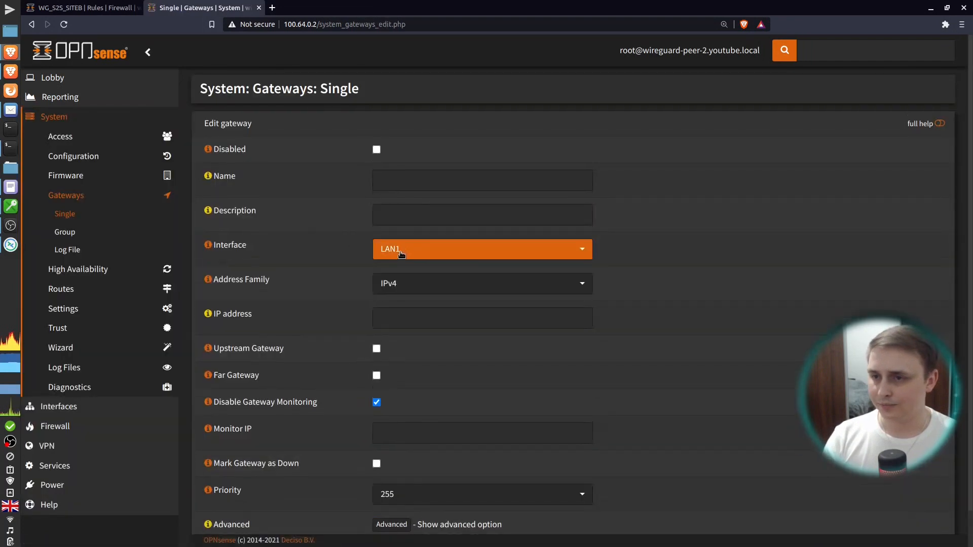
{"action": "left_click", "coordinate": [481, 249]}
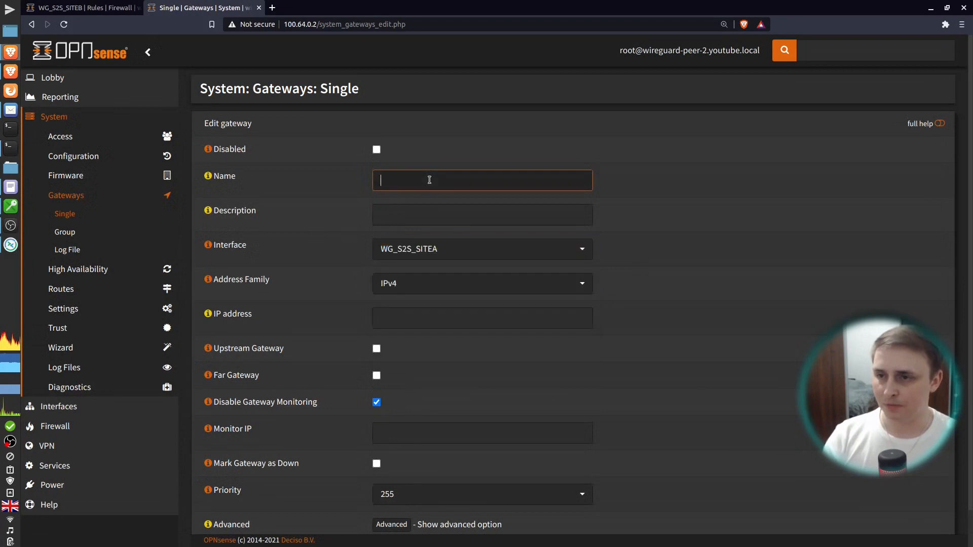
{"action": "type", "text": "WG_S2S_STIEA"}
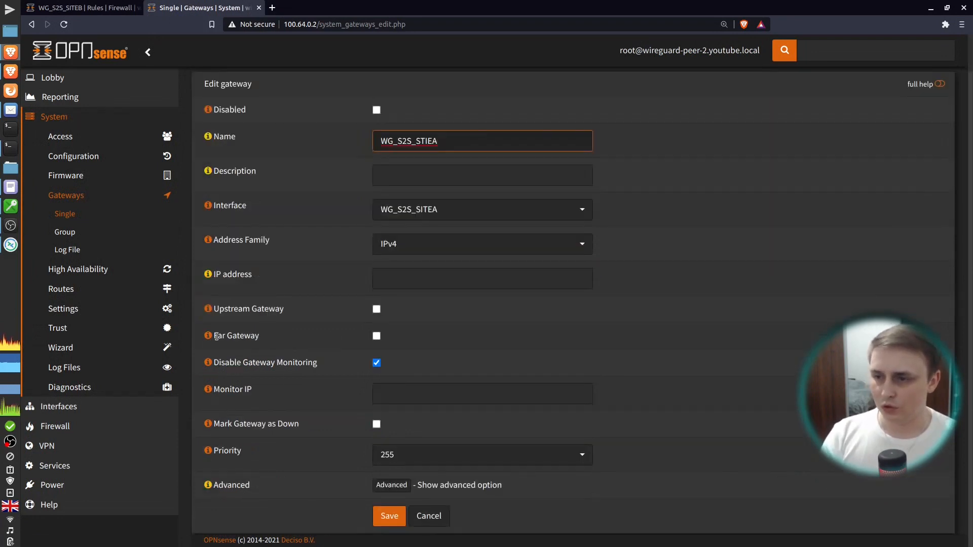
{"action": "left_click", "coordinate": [377, 336]}
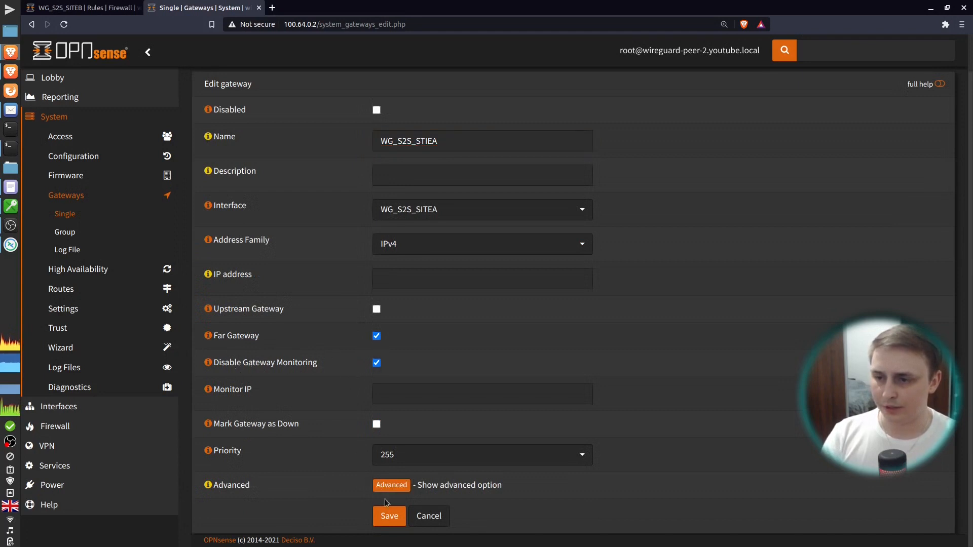
{"action": "left_click", "coordinate": [389, 516]}
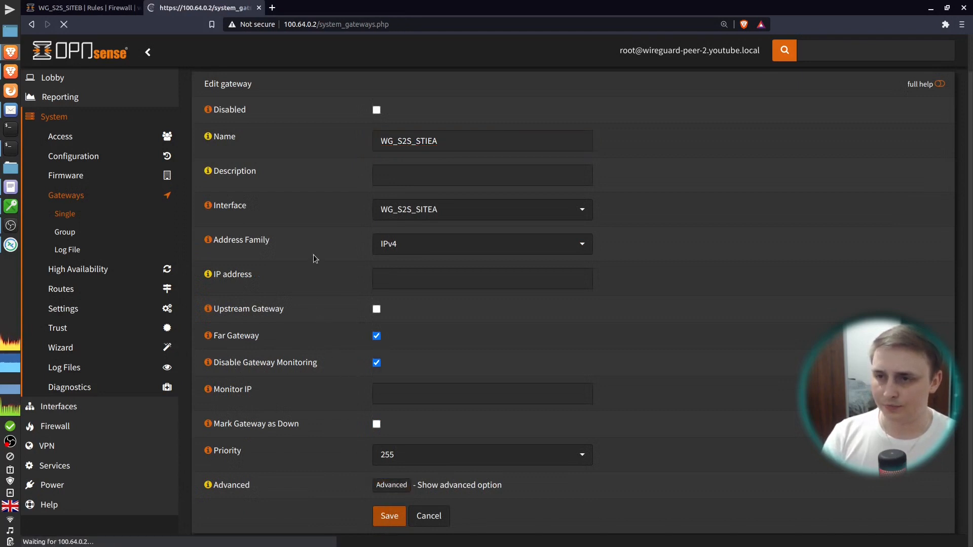
{"action": "left_click", "coordinate": [390, 516]}
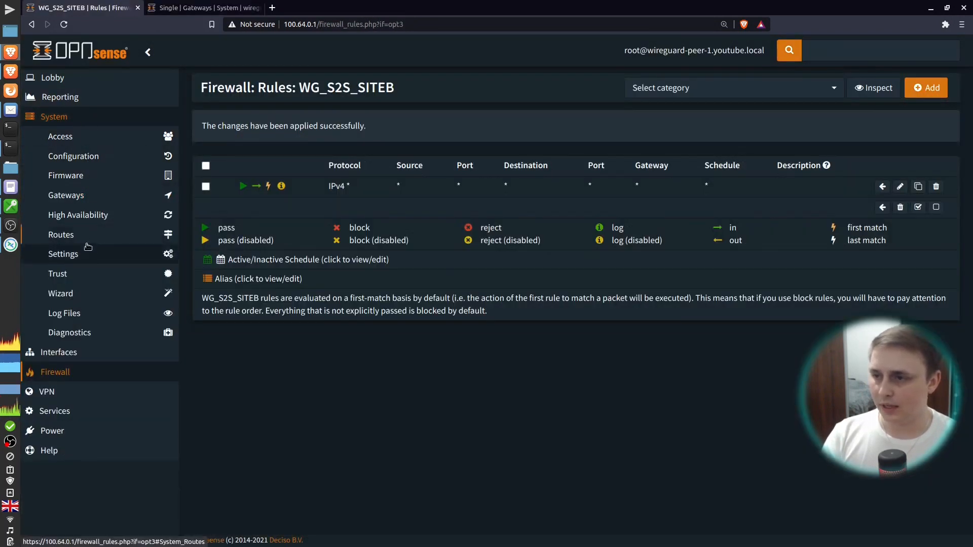
On peer-1, save and apply the WG_S2S_SITEB gateway on the WG_S2S_SITEB interface
{"action": "left_click", "coordinate": [66, 194]}
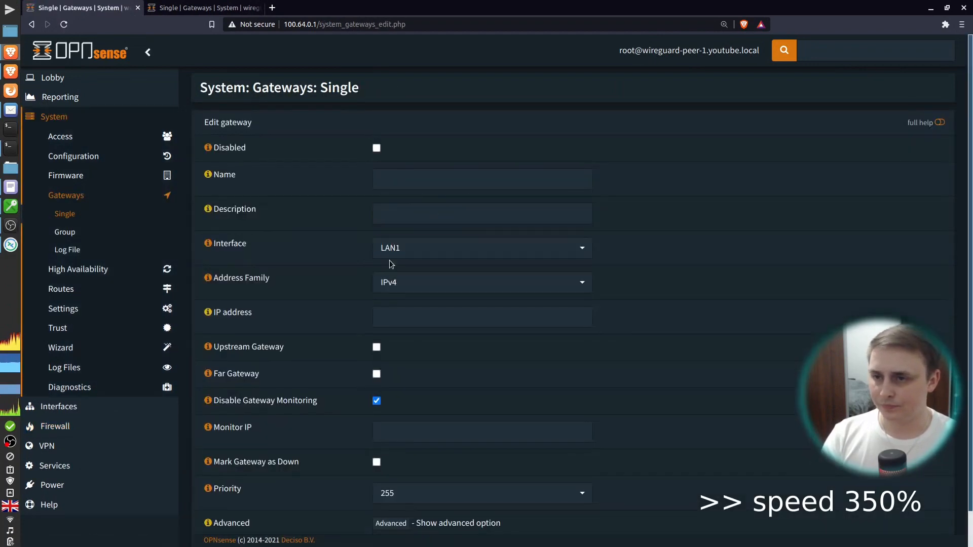
{"action": "type", "text": "WG_S2S_SITEB"}
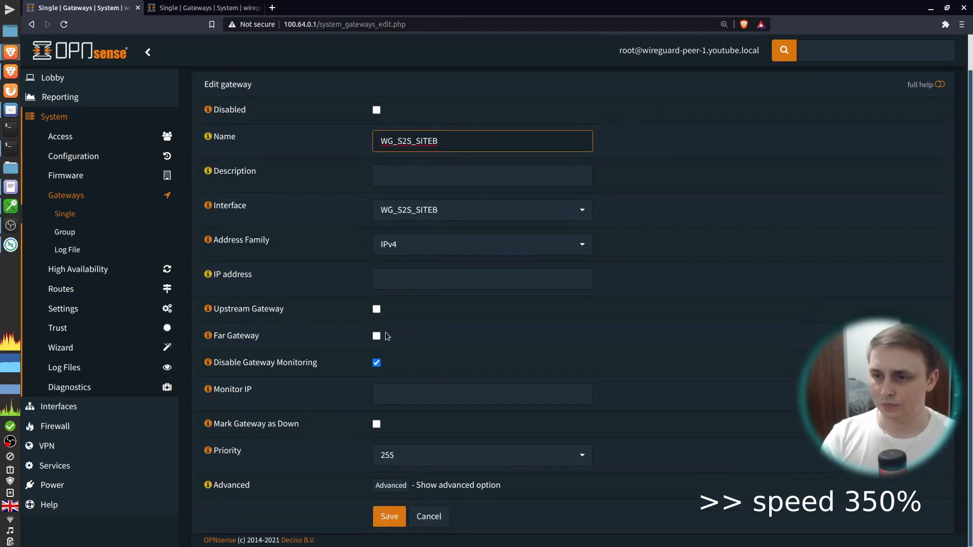
{"action": "left_click", "coordinate": [389, 517]}
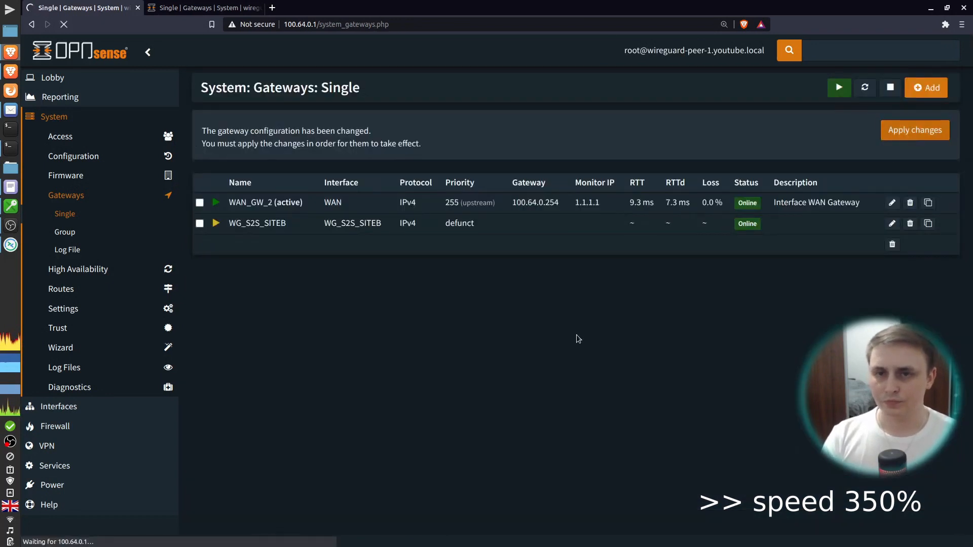
{"action": "left_click", "coordinate": [915, 129]}
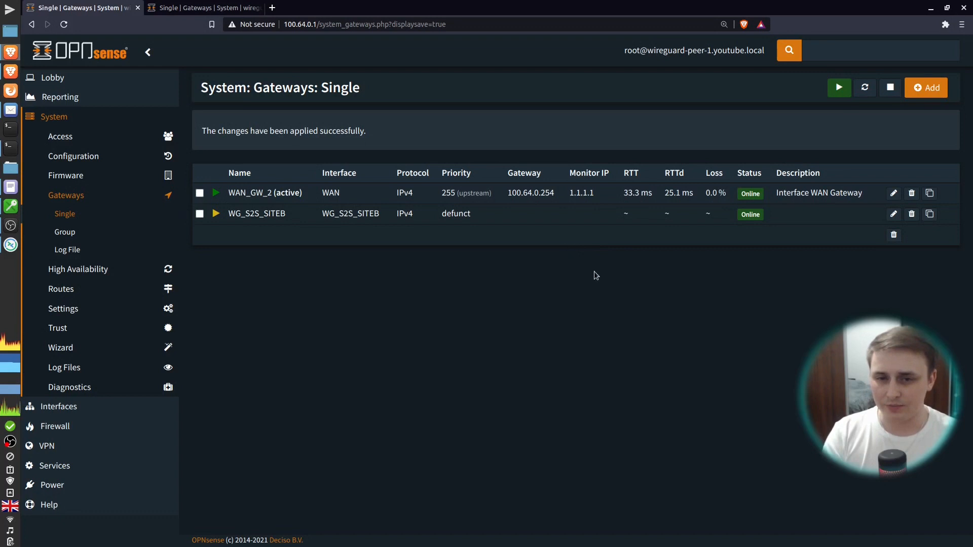
{"action": "left_click", "coordinate": [52, 77]}
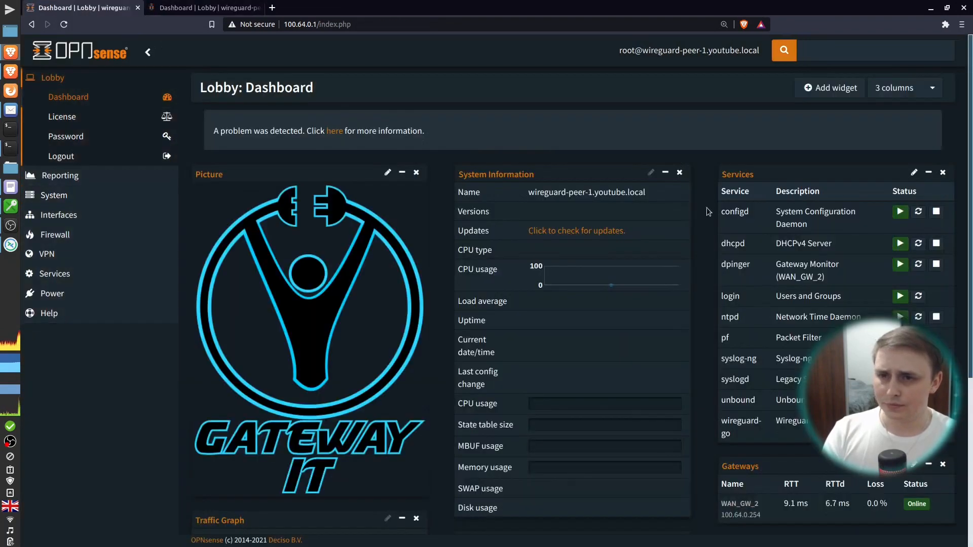
Scroll peer-1's dashboard down to the WireGuard widget showing the latest handshake
{"action": "scroll", "scroll_direction": "down", "scroll_amount": 3}
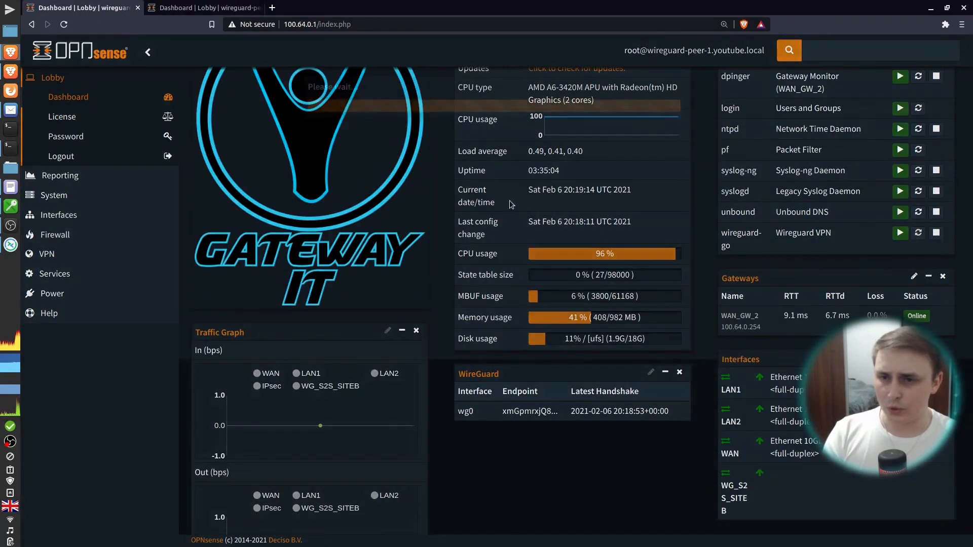
{"action": "left_click", "coordinate": [205, 8]}
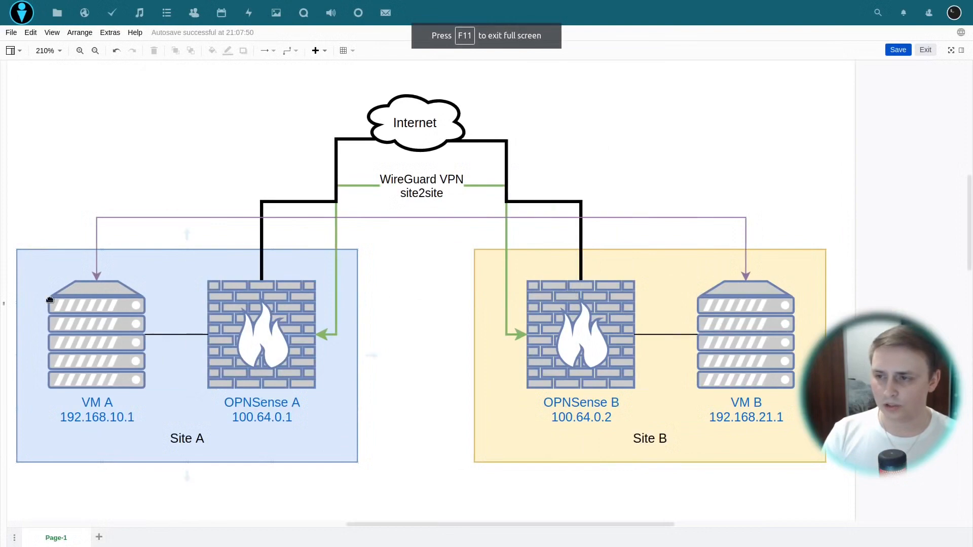
{"action": "mouse_move", "coordinate": [703, 288]}
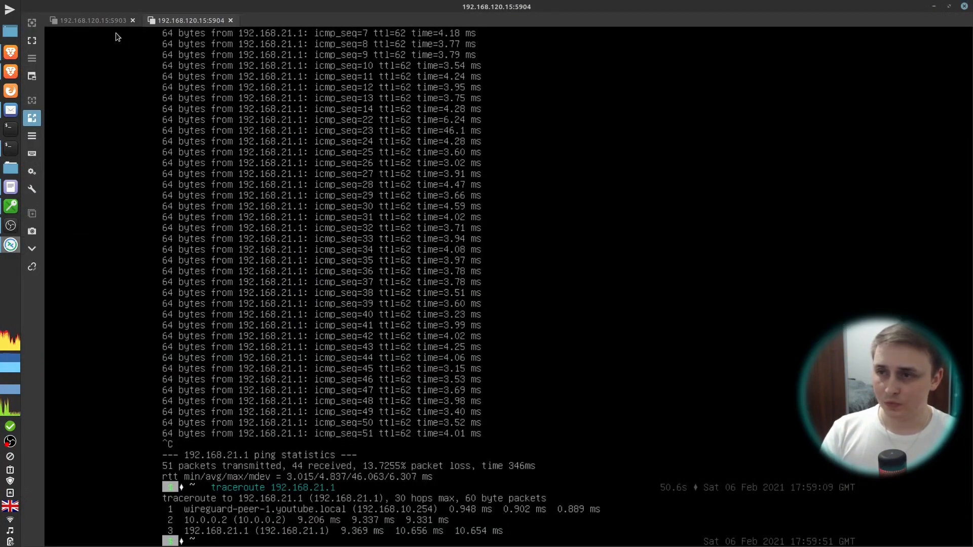
{"action": "mouse_move", "coordinate": [588, 249]}
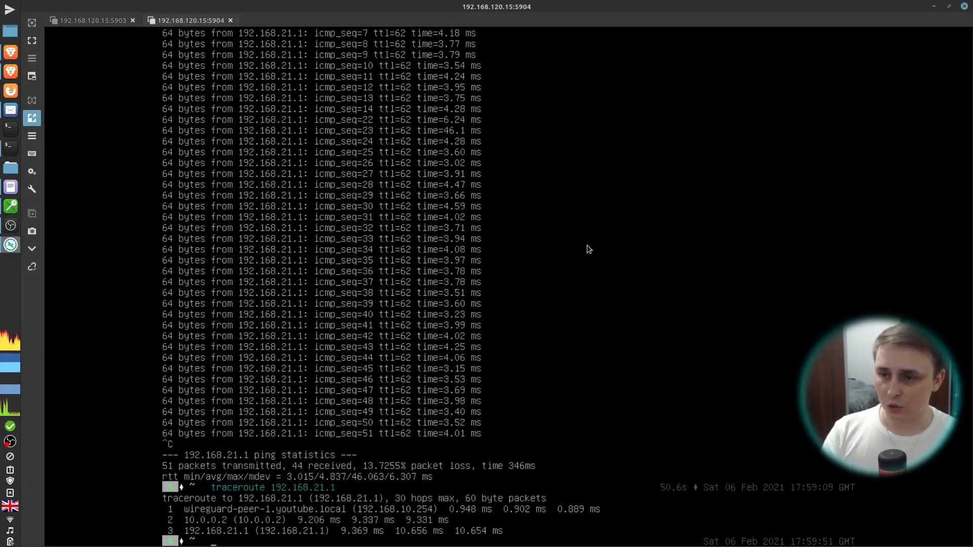
From VM A, ping 192.168.21.1 and confirm 0% packet loss
{"action": "type", "text": "ping 192.168.21.1"}
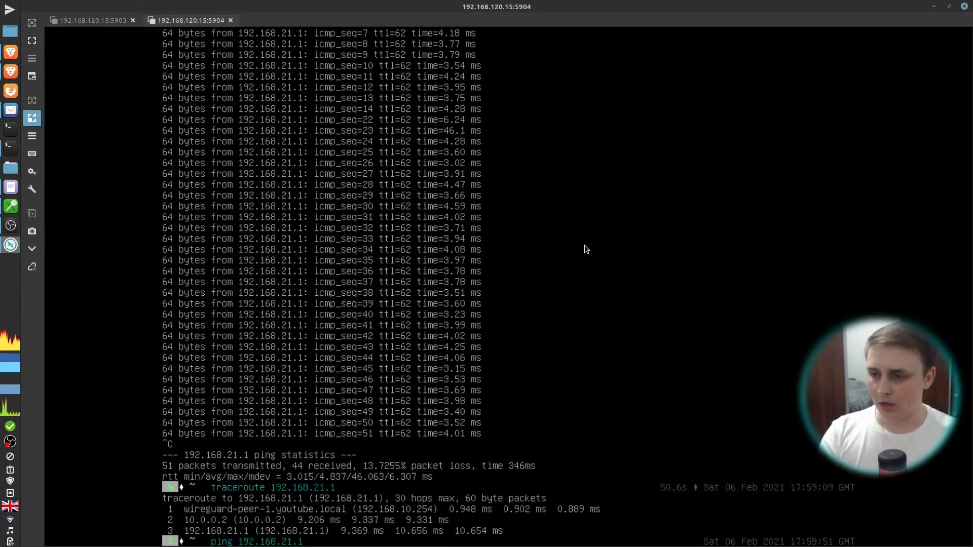
{"action": "mouse_move", "coordinate": [267, 531]}
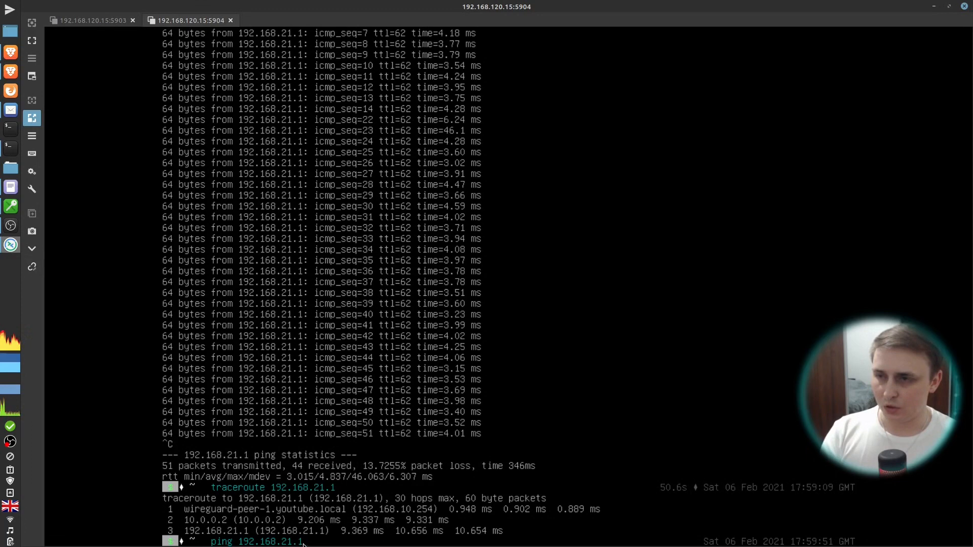
{"action": "left_click", "coordinate": [91, 20]}
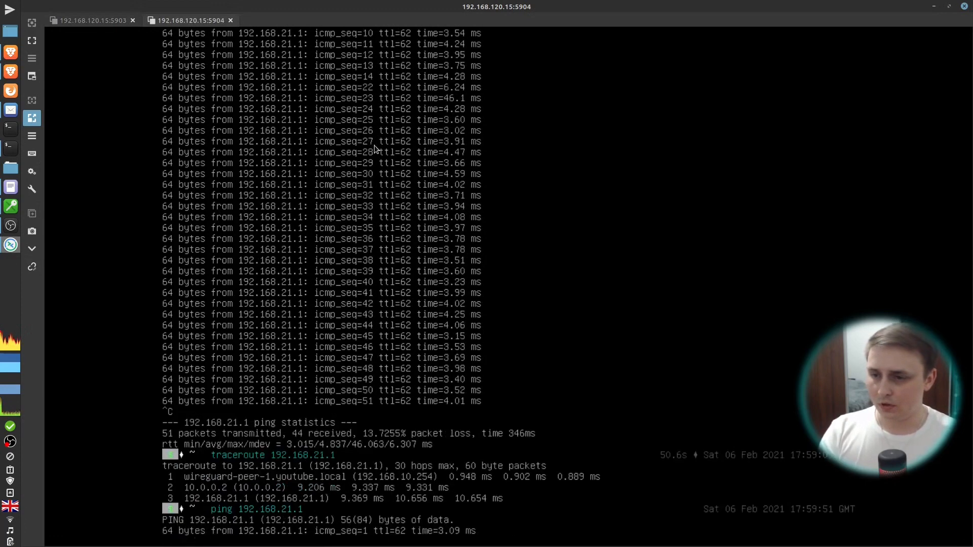
{"action": "scroll", "scroll_direction": "down", "scroll_amount": 3}
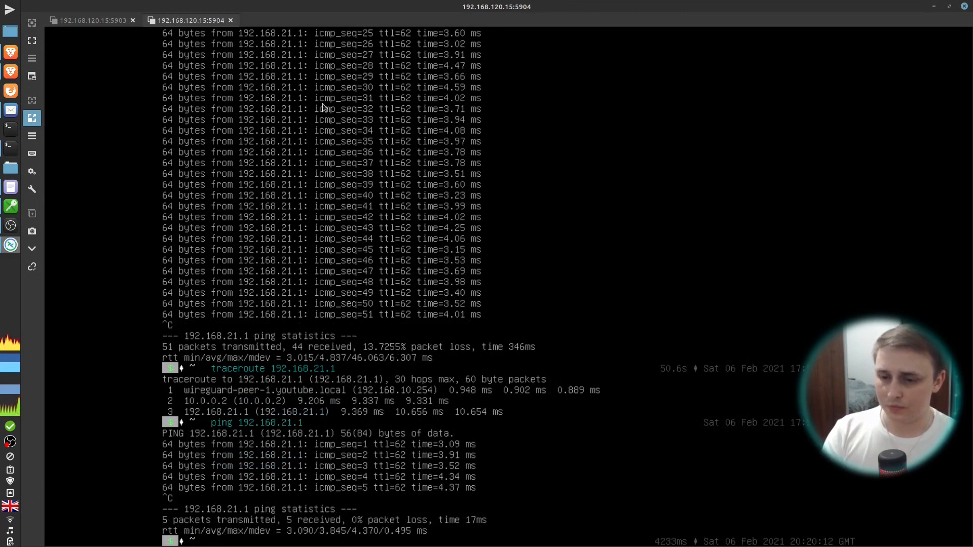
From VM B, ping 192.168.10.1 and confirm 0% packet loss
{"action": "left_click", "coordinate": [90, 20]}
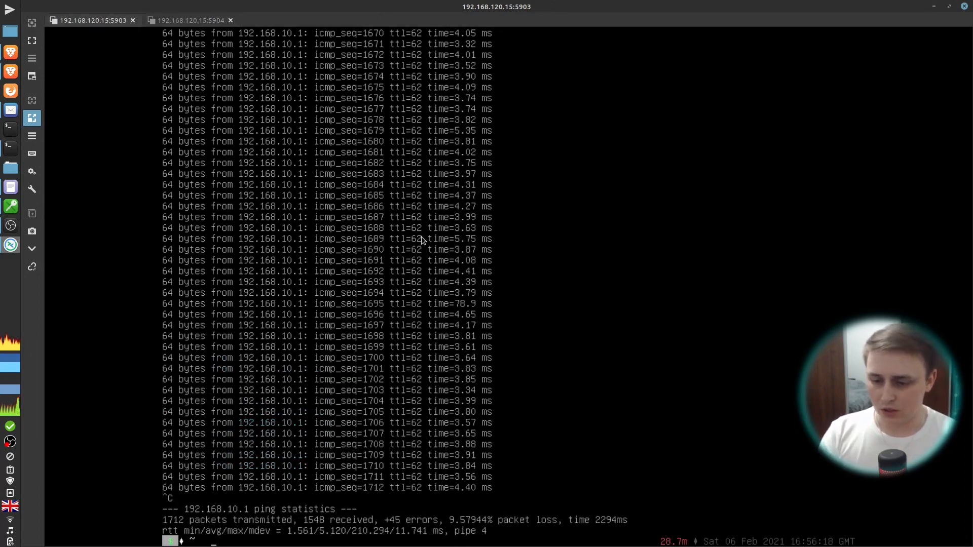
{"action": "type", "text": "ping 192.168.10.1"}
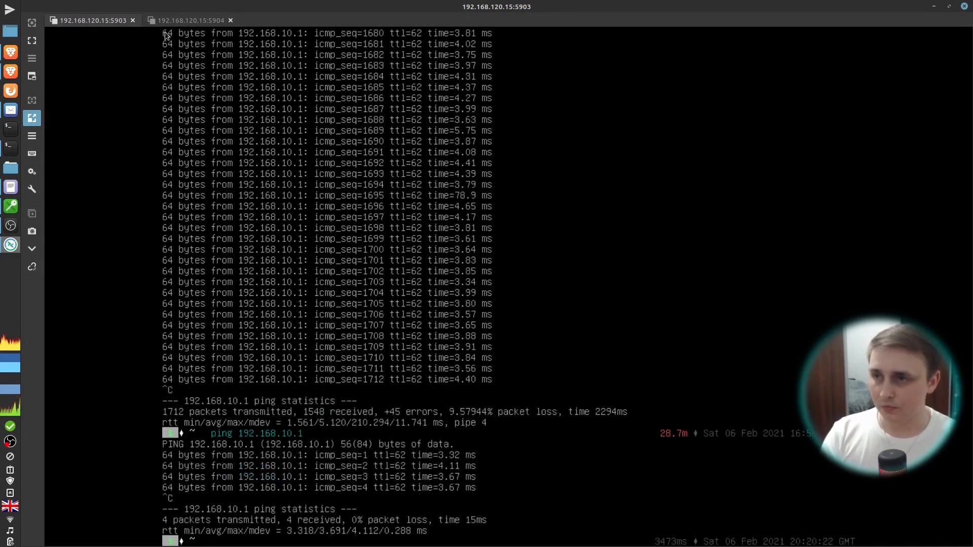
{"action": "left_click", "coordinate": [190, 20]}
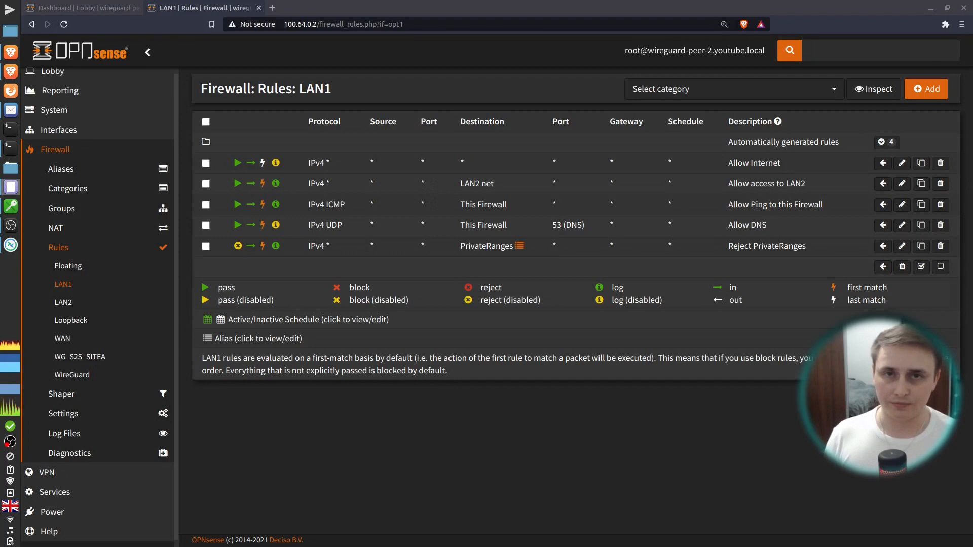
Check peer-2's WG_S2S_SITEA pass-all rule, then return to the LAN1 rules
{"action": "left_click", "coordinate": [79, 356]}
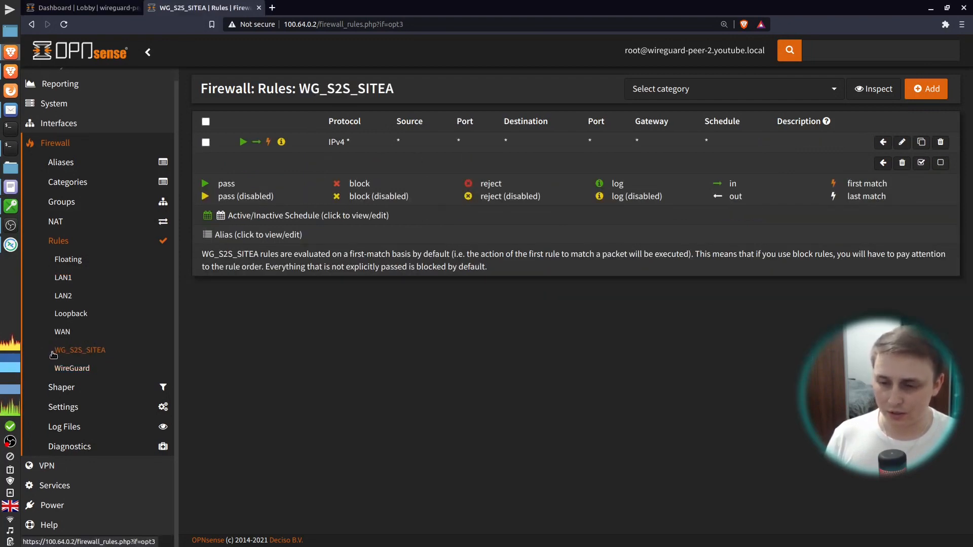
{"action": "left_click", "coordinate": [63, 277]}
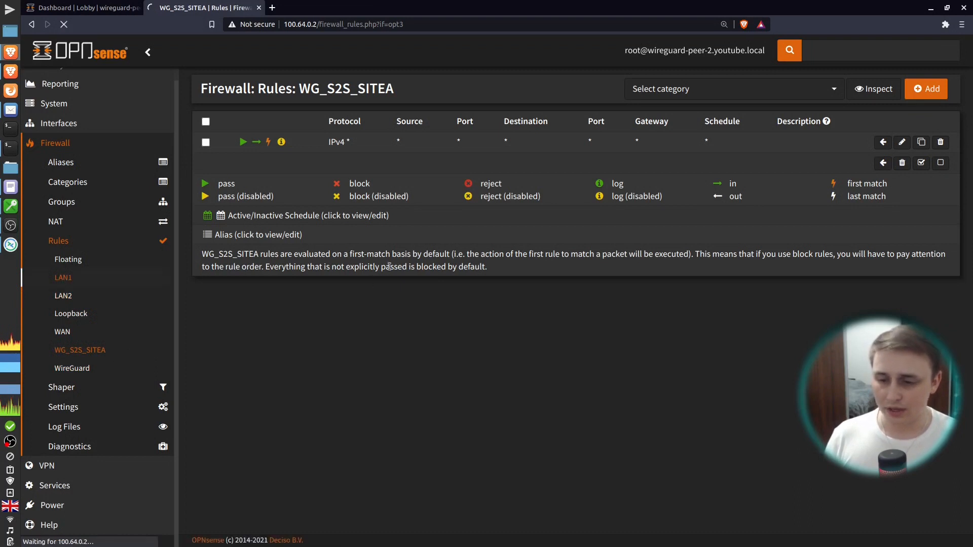
{"action": "left_click", "coordinate": [63, 277]}
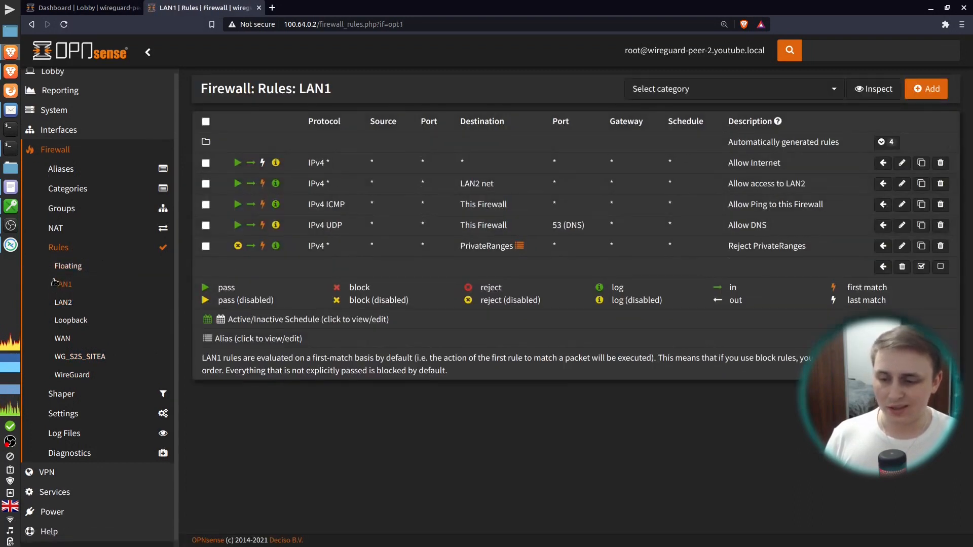